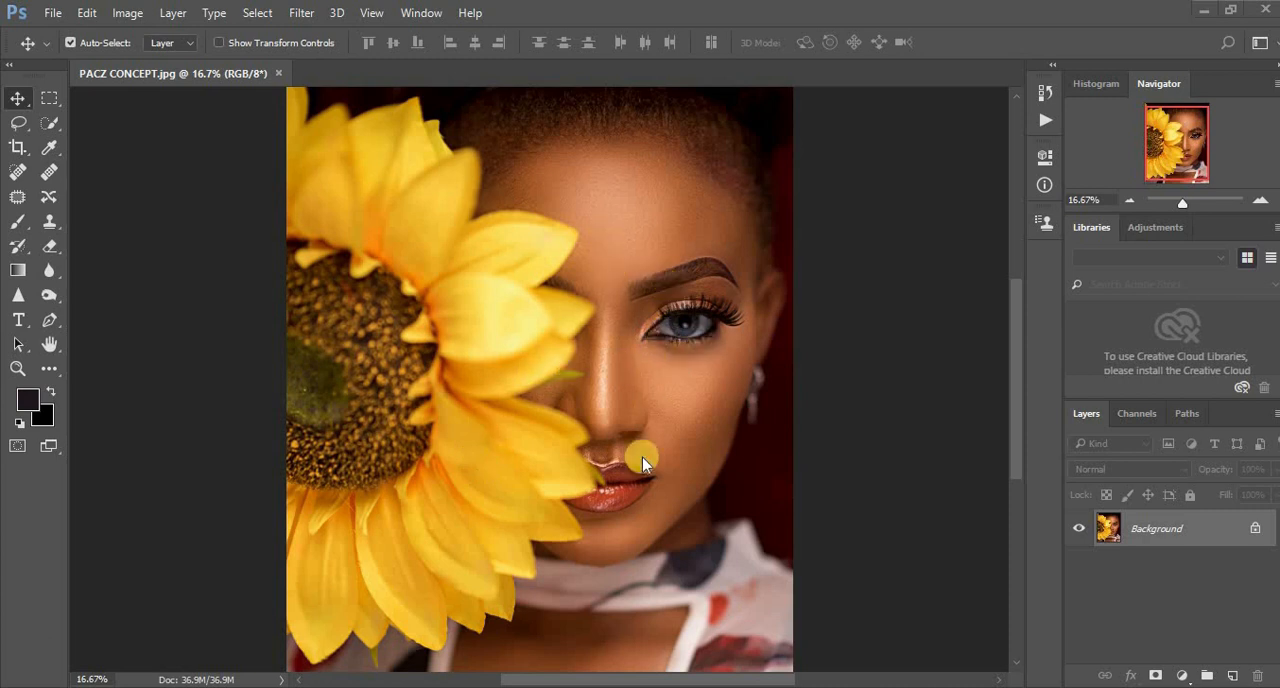
pyautogui.moveTo(647, 332)
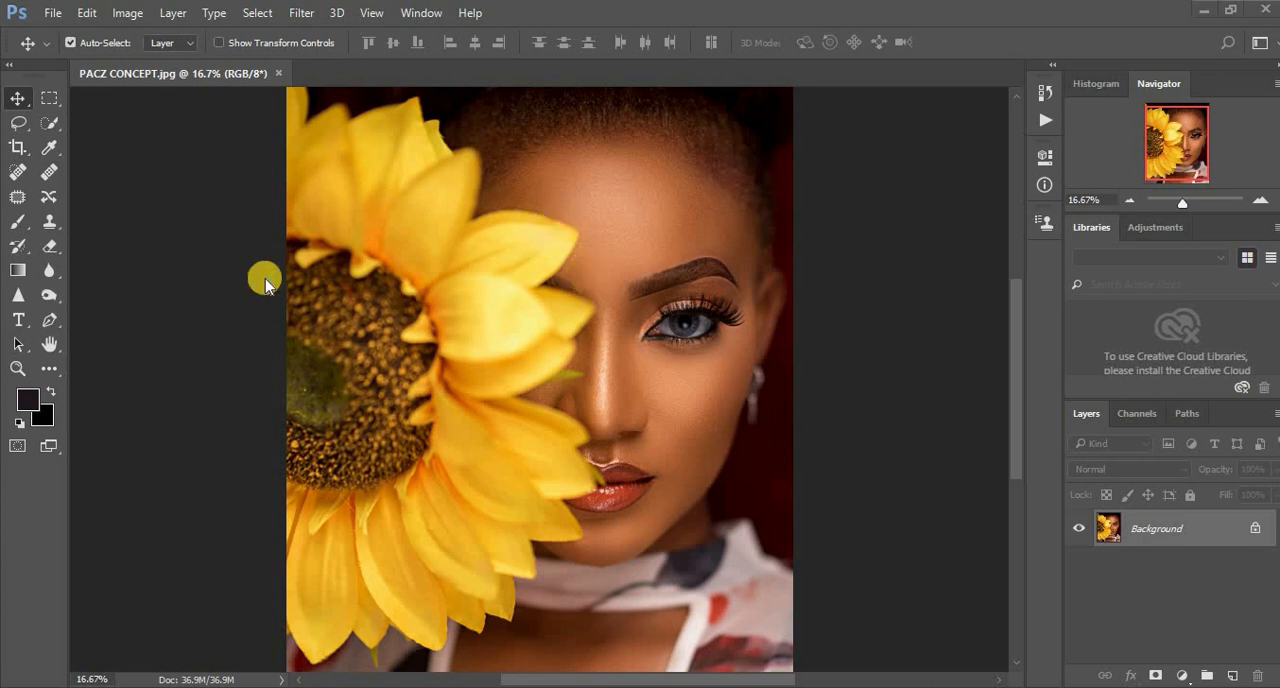
pyautogui.moveTo(490, 315)
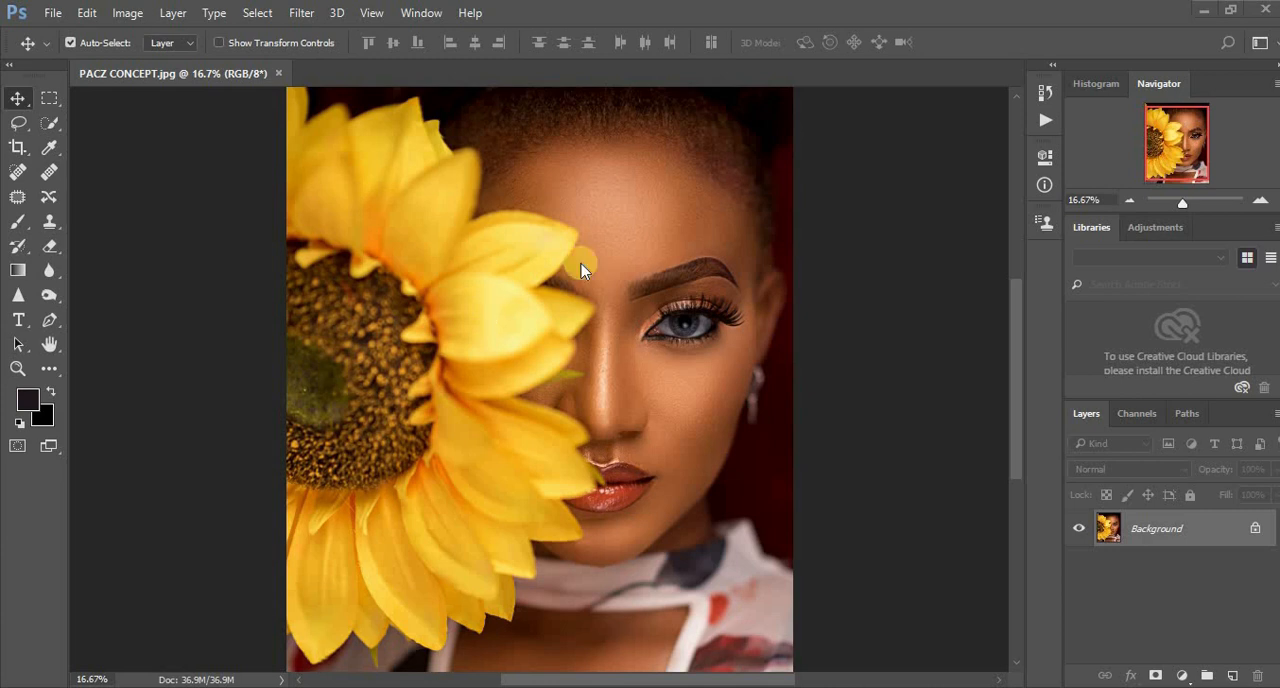
pyautogui.moveTo(491, 292)
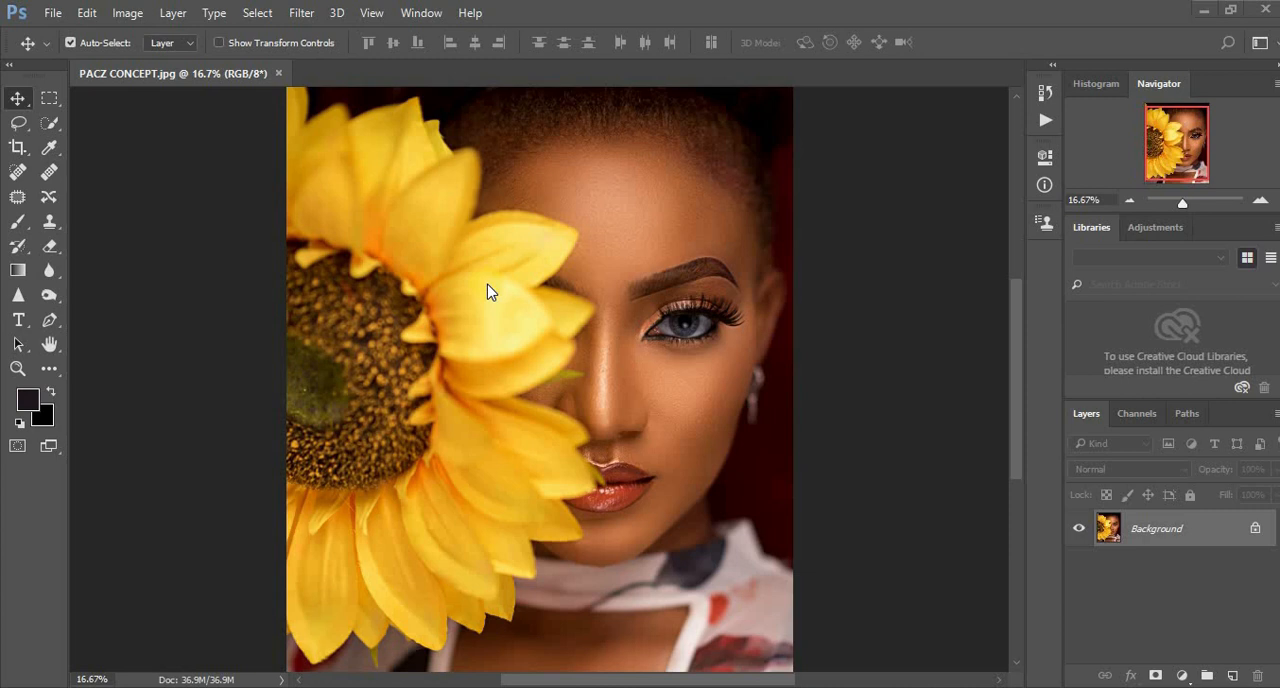
pyautogui.moveTo(491, 396)
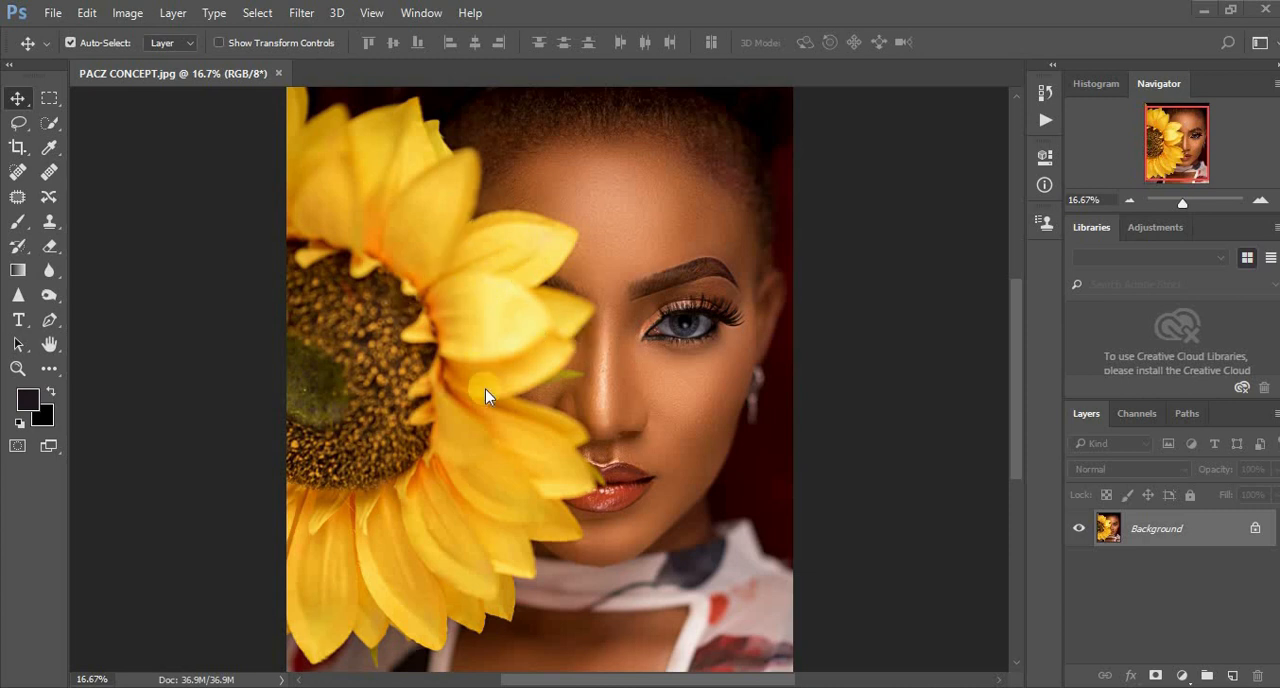
pyautogui.moveTo(487, 238)
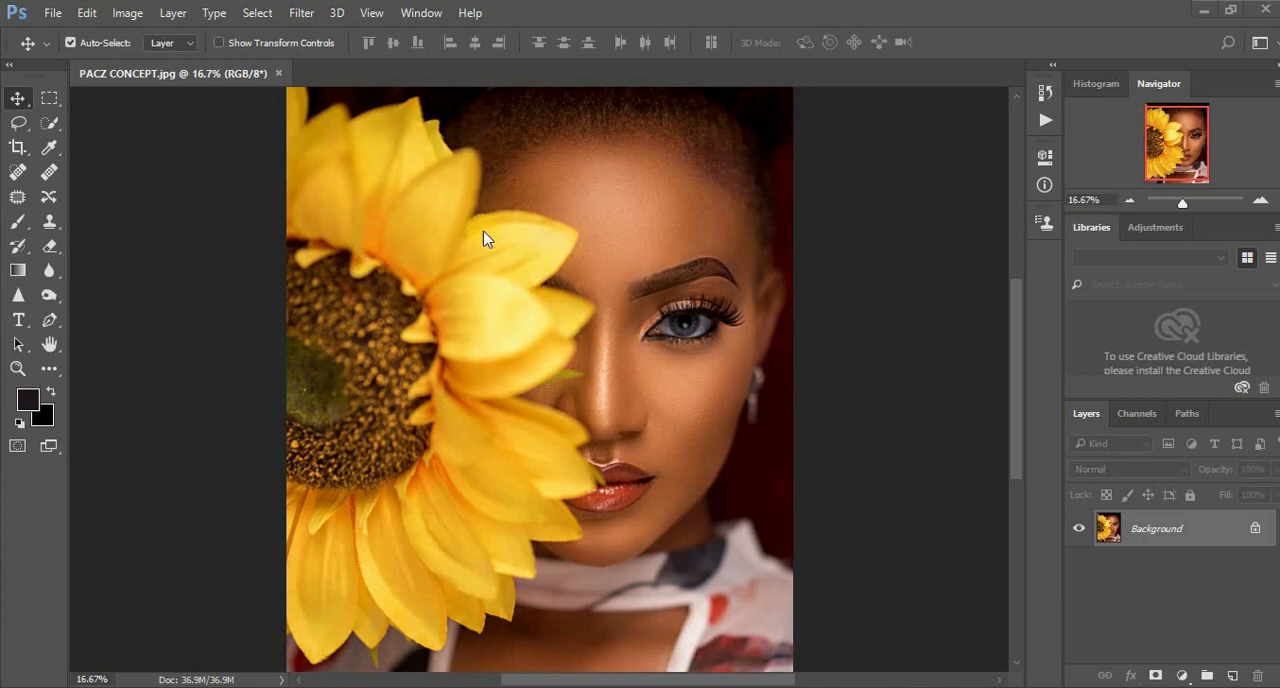
pyautogui.moveTo(549, 333)
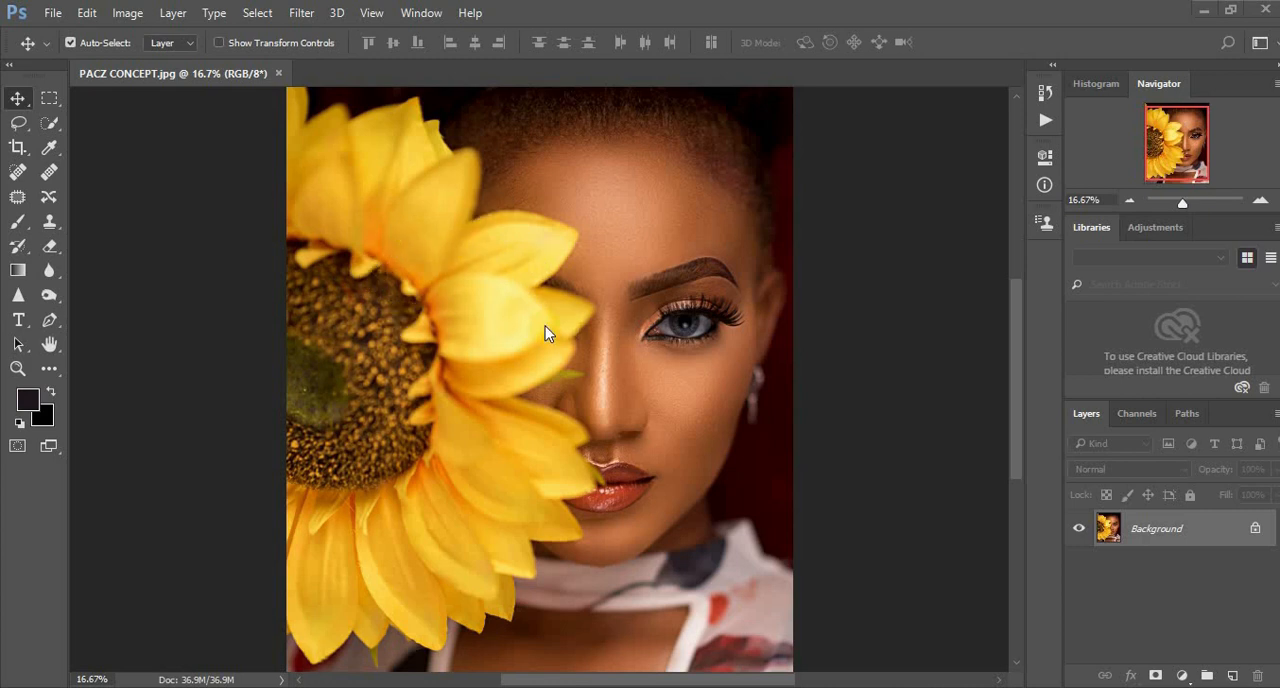
pyautogui.moveTo(590, 345)
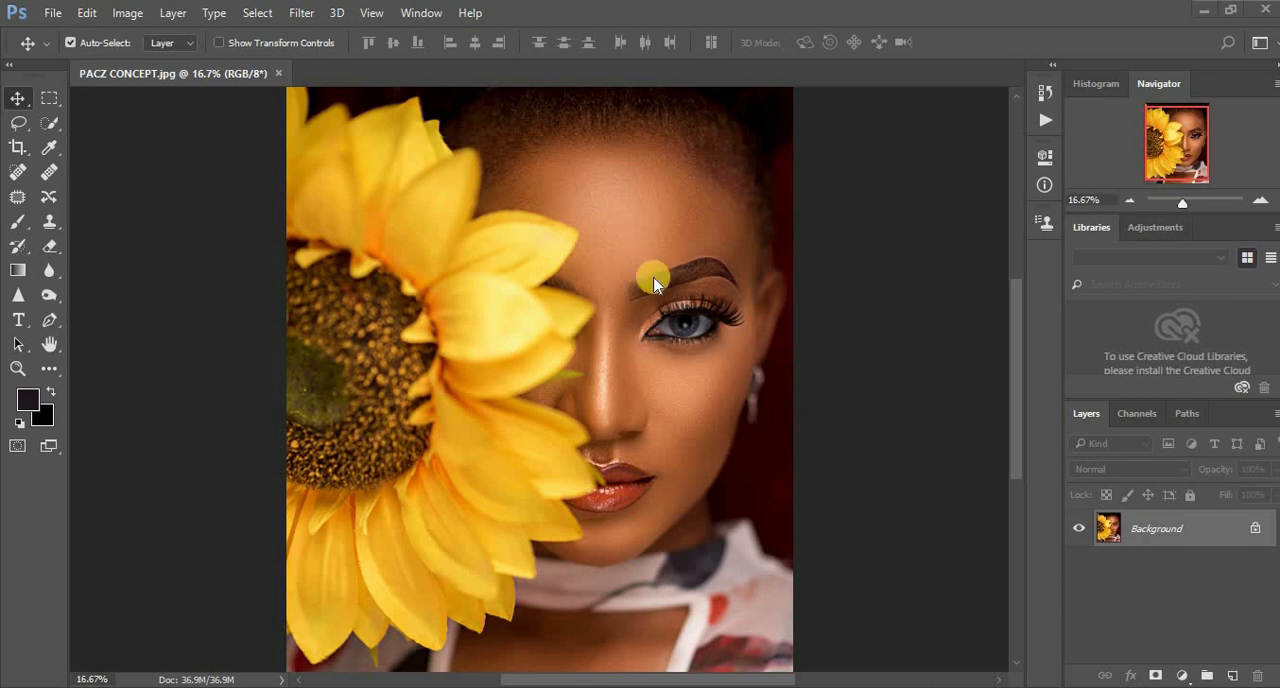
pyautogui.moveTo(591, 293)
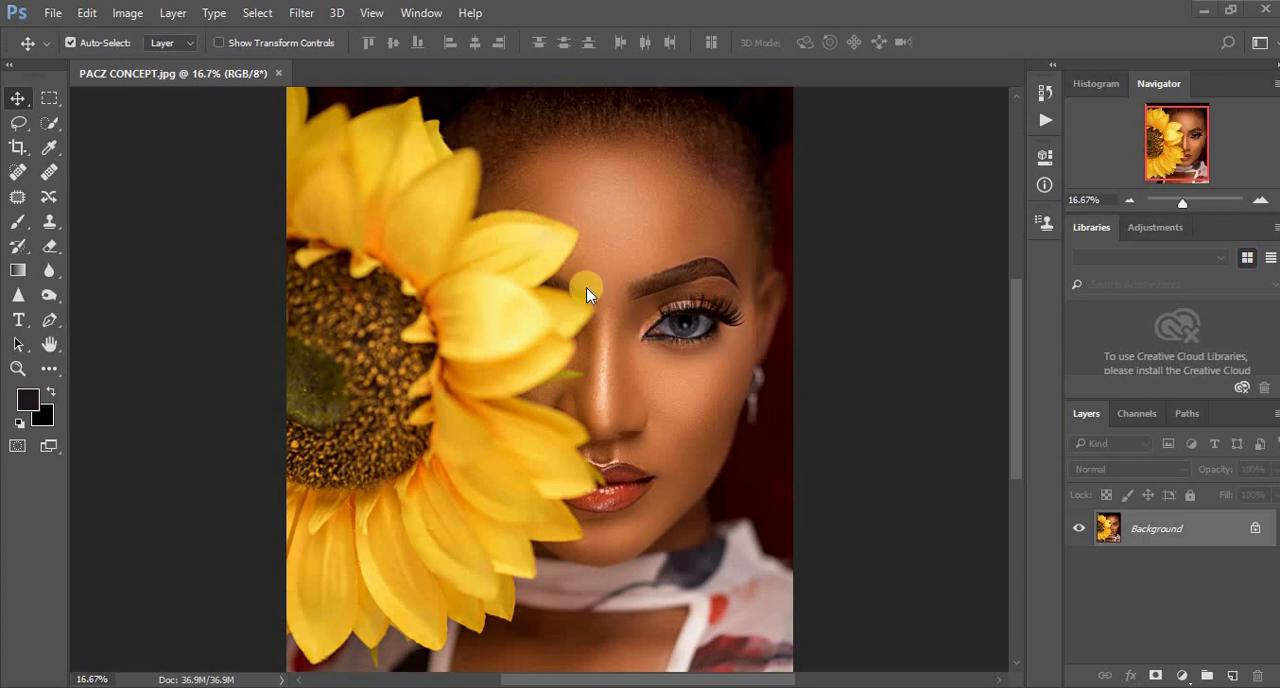
pyautogui.moveTo(483, 332)
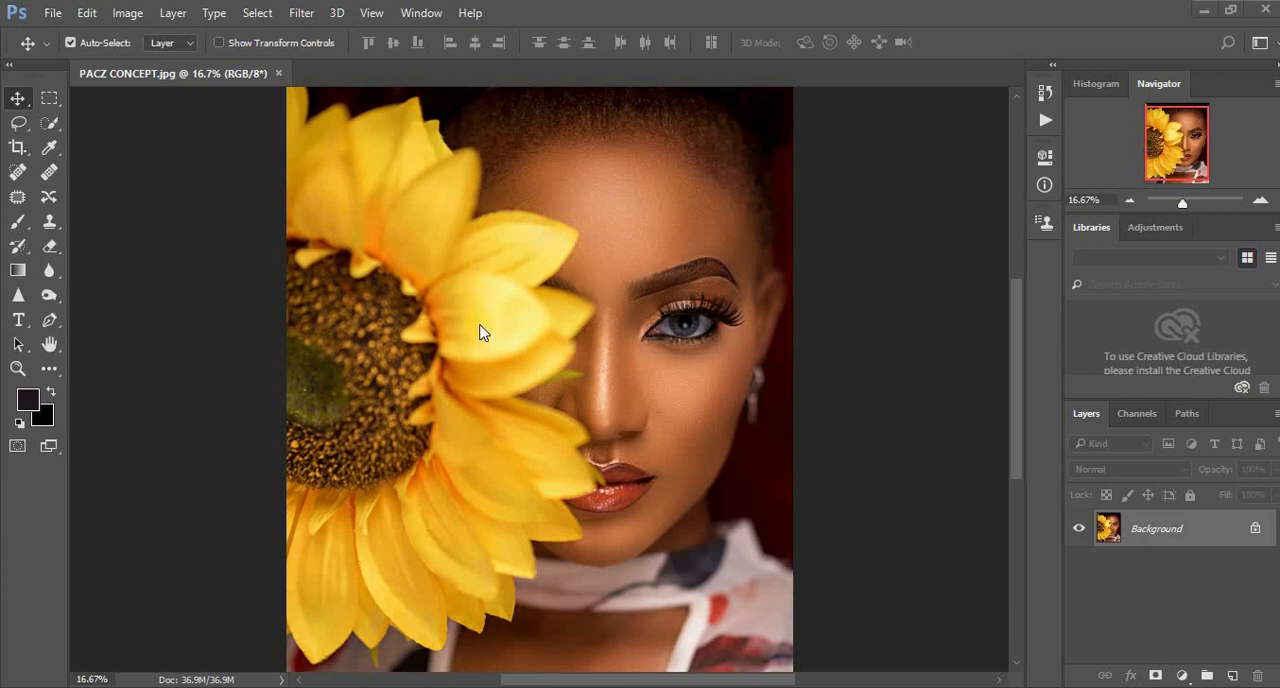
pyautogui.moveTo(514, 303)
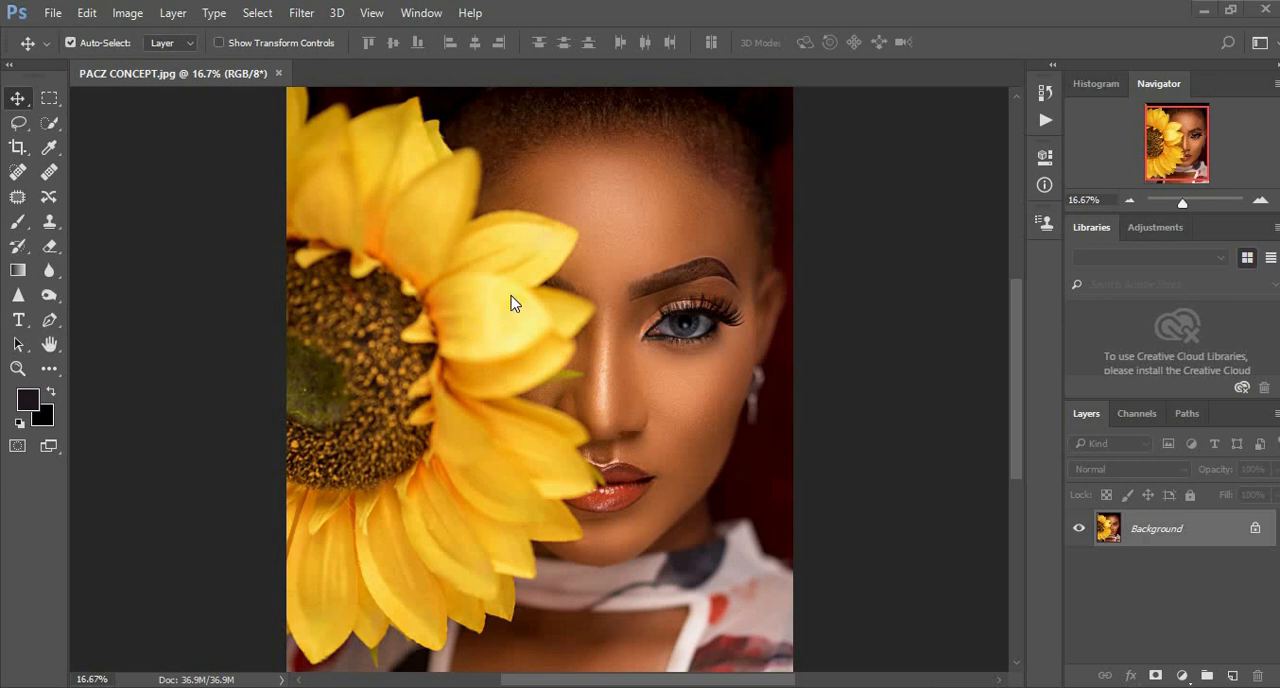
pyautogui.moveTo(603, 327)
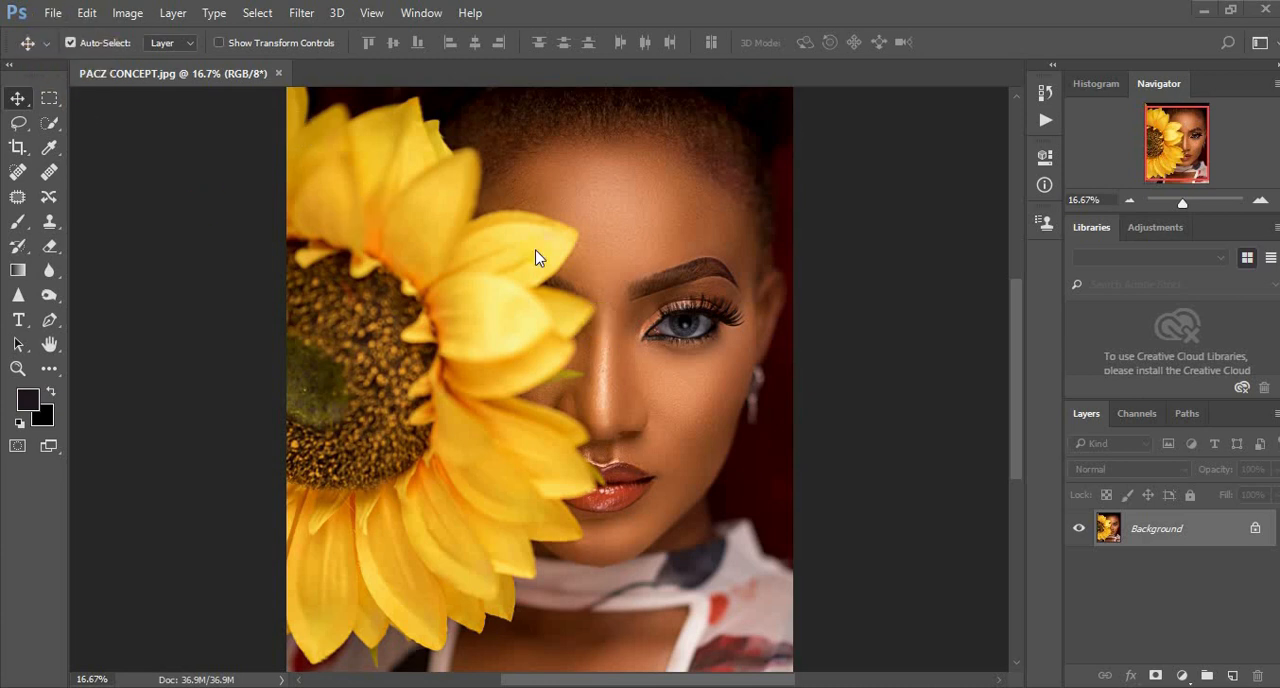
# - Bring up the Save As dialog for the PACZ CONCEPT portrait as JPEG
pyautogui.click(54, 13)
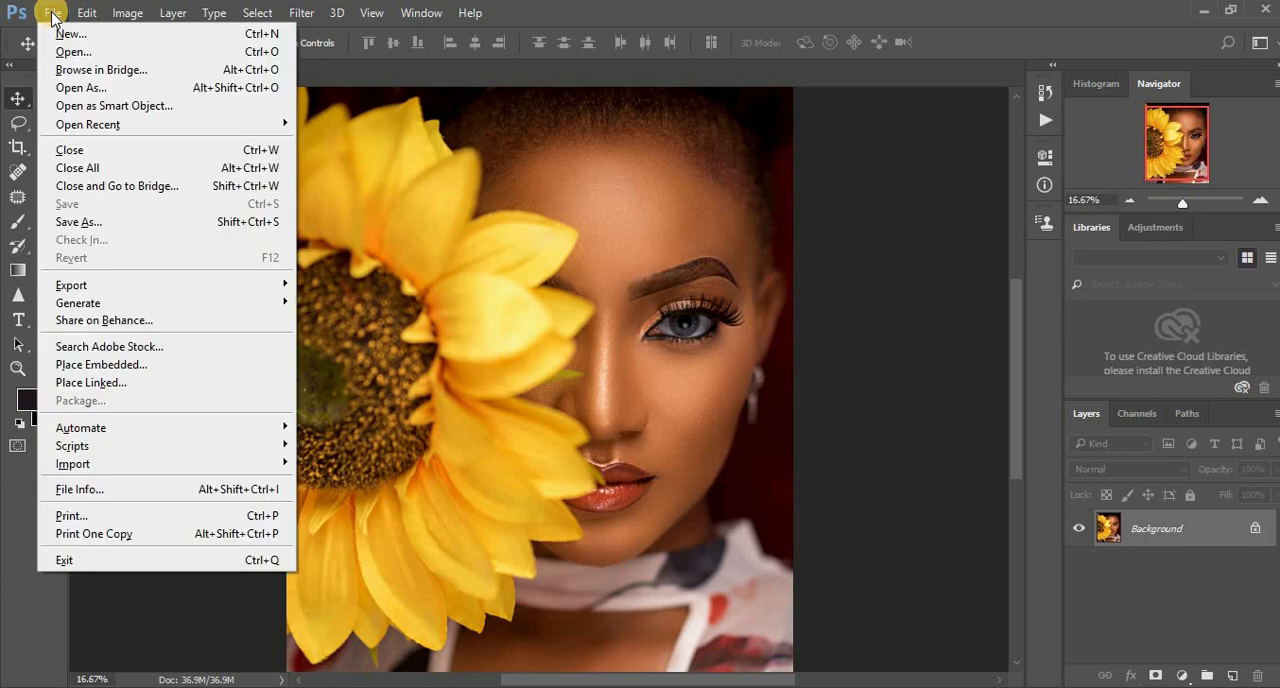
pyautogui.moveTo(100, 186)
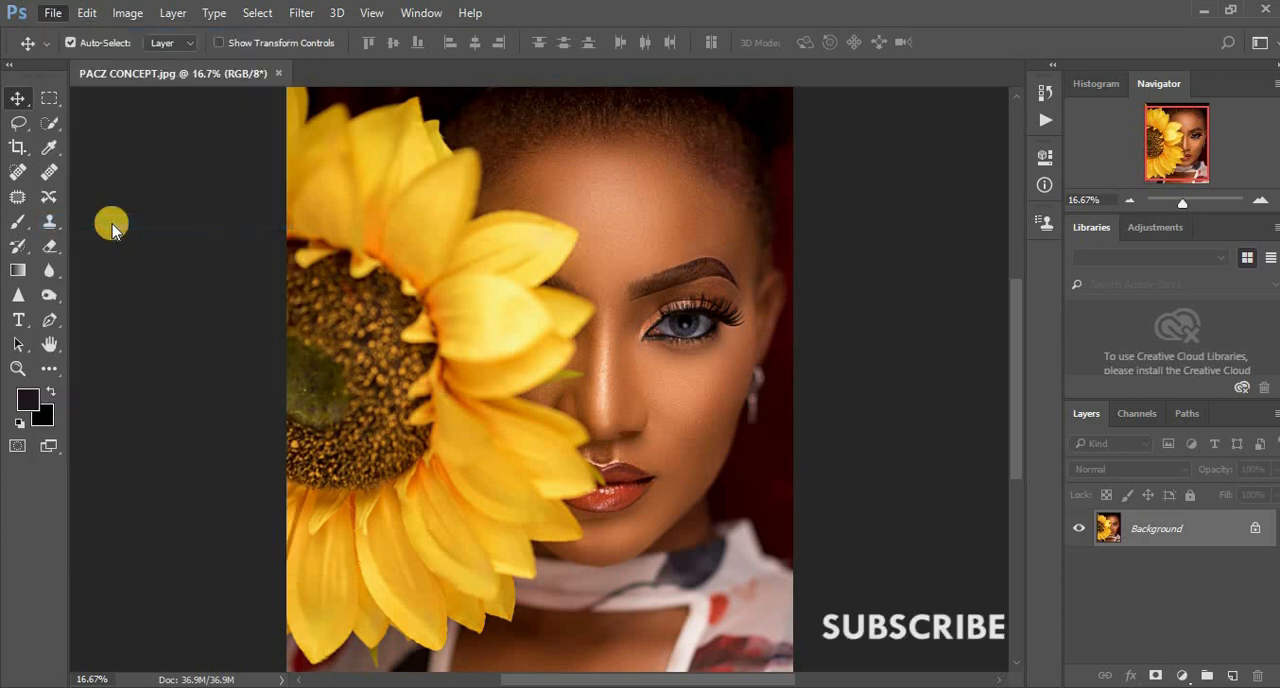
pyautogui.press('Ctrl+Shift+S')
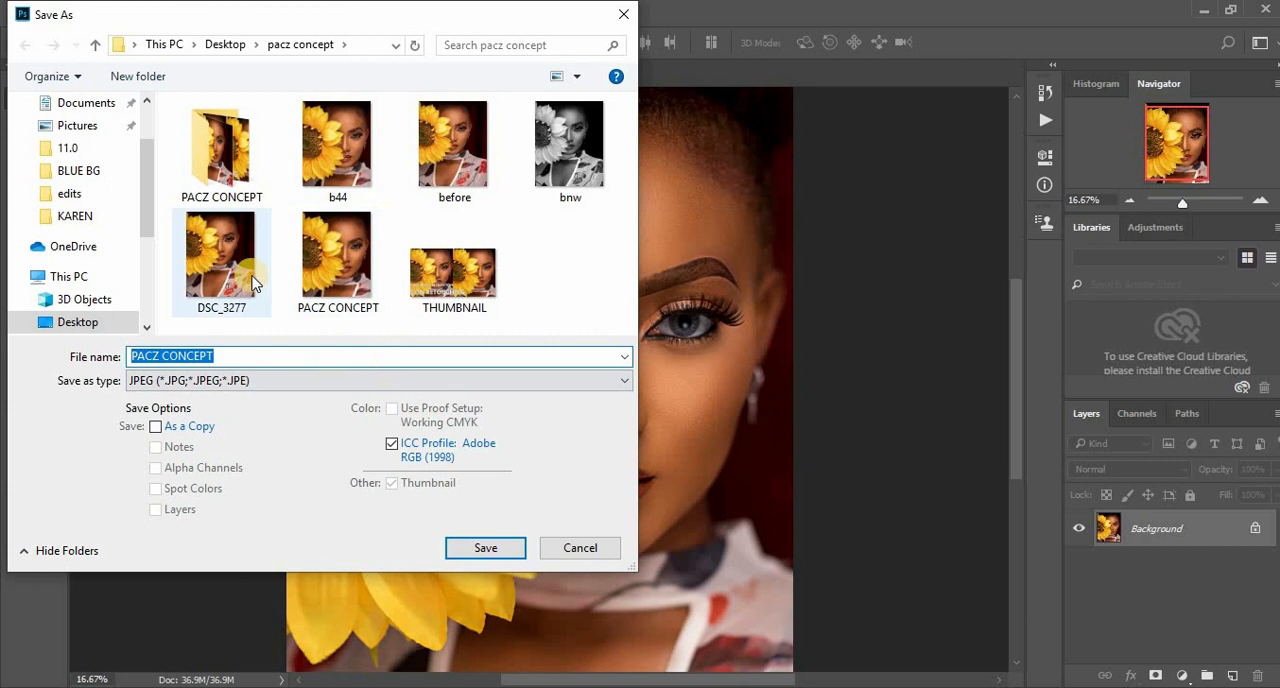
# - Browse the Save as type formats, keep JPEG, and cancel the dialog
pyautogui.click(373, 380)
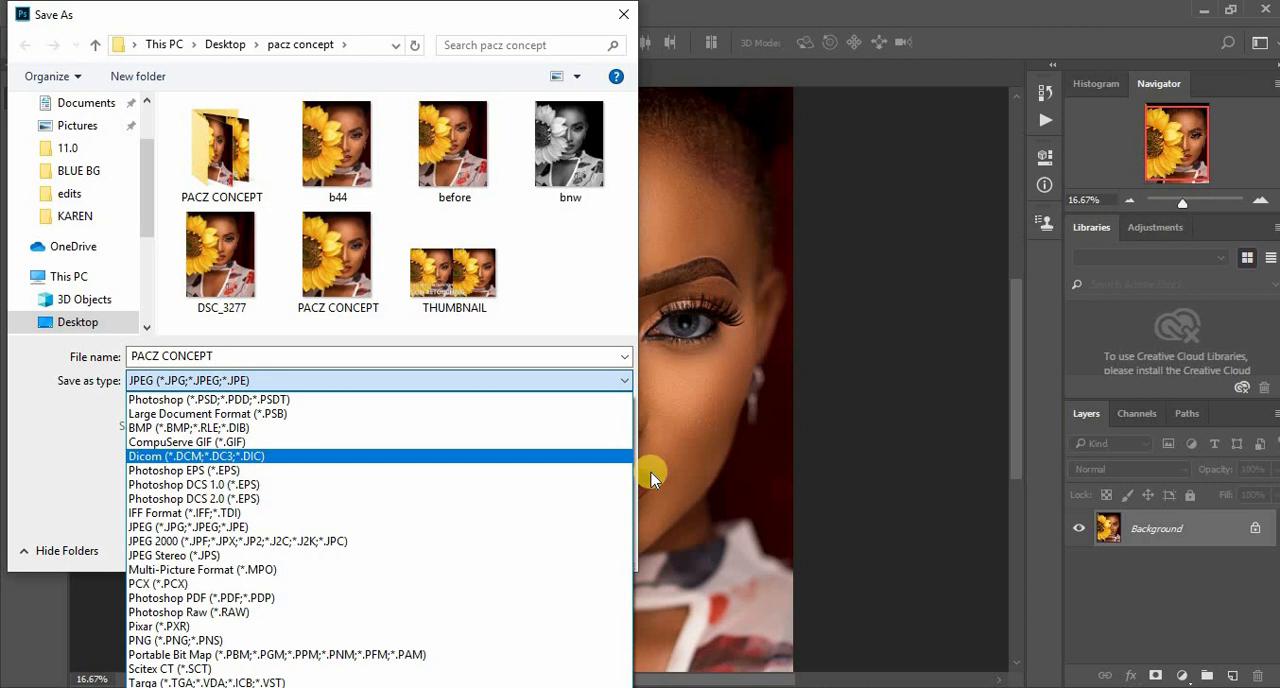
pyautogui.moveTo(378, 499)
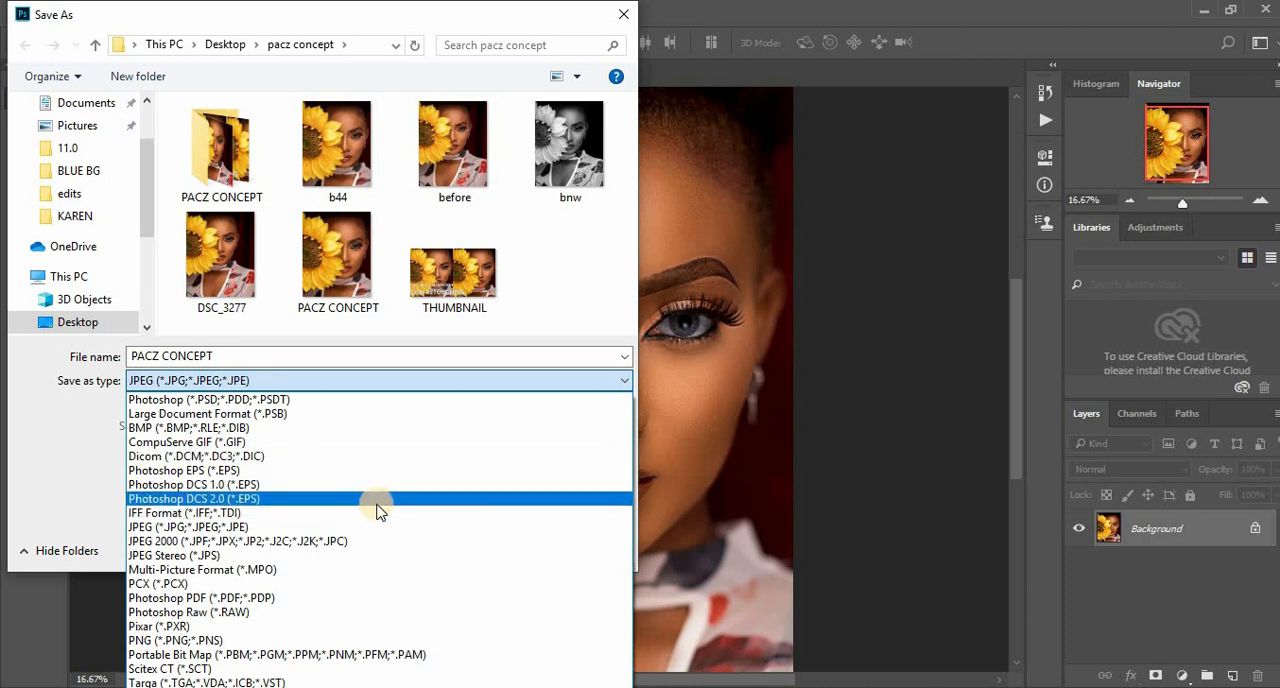
pyautogui.moveTo(320, 594)
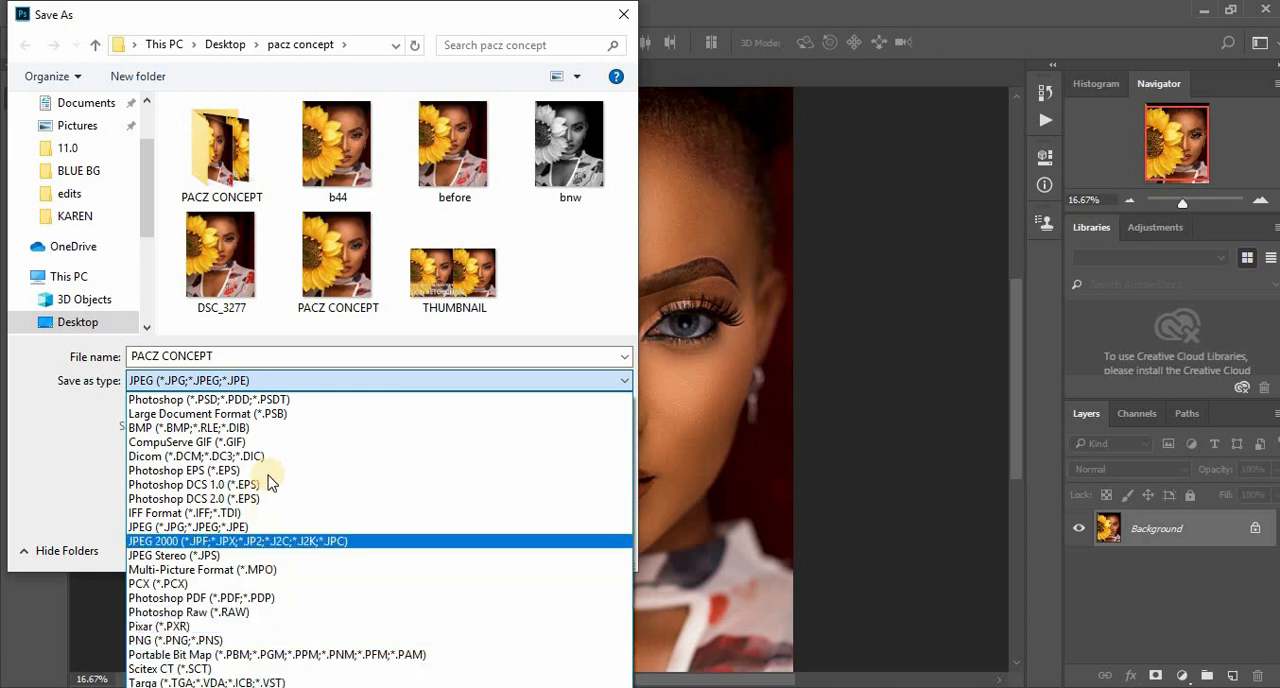
pyautogui.moveTo(285, 462)
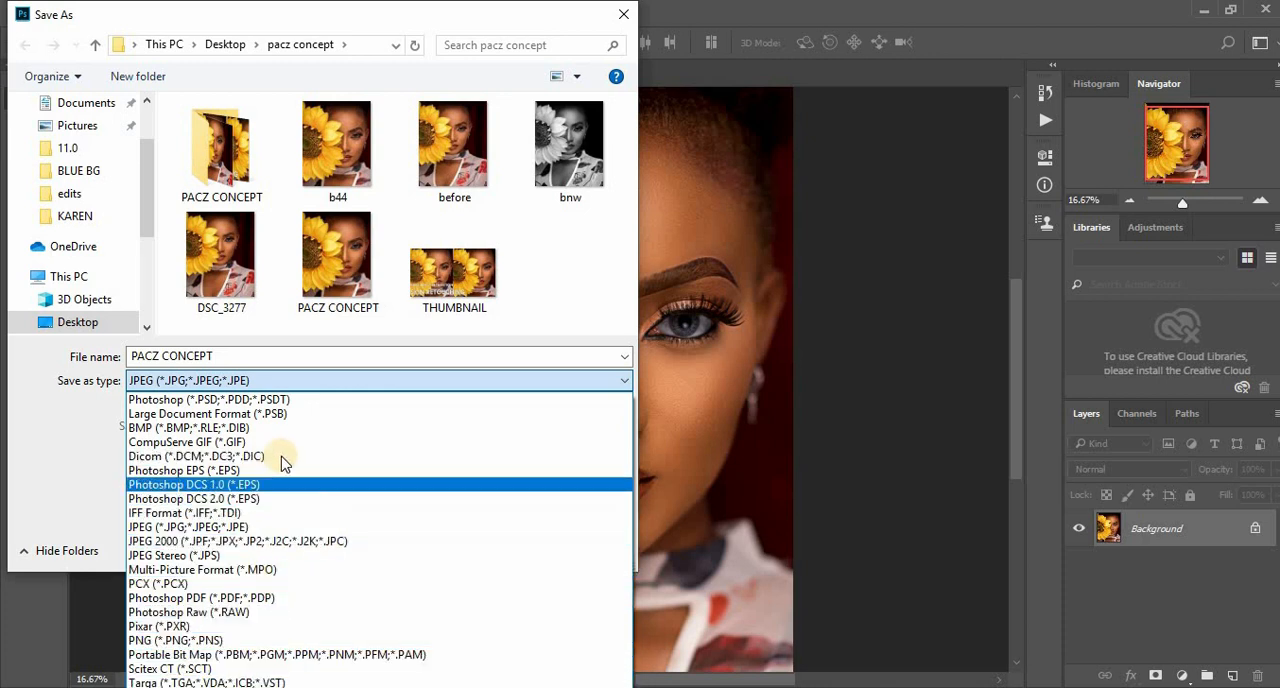
pyautogui.moveTo(307, 456)
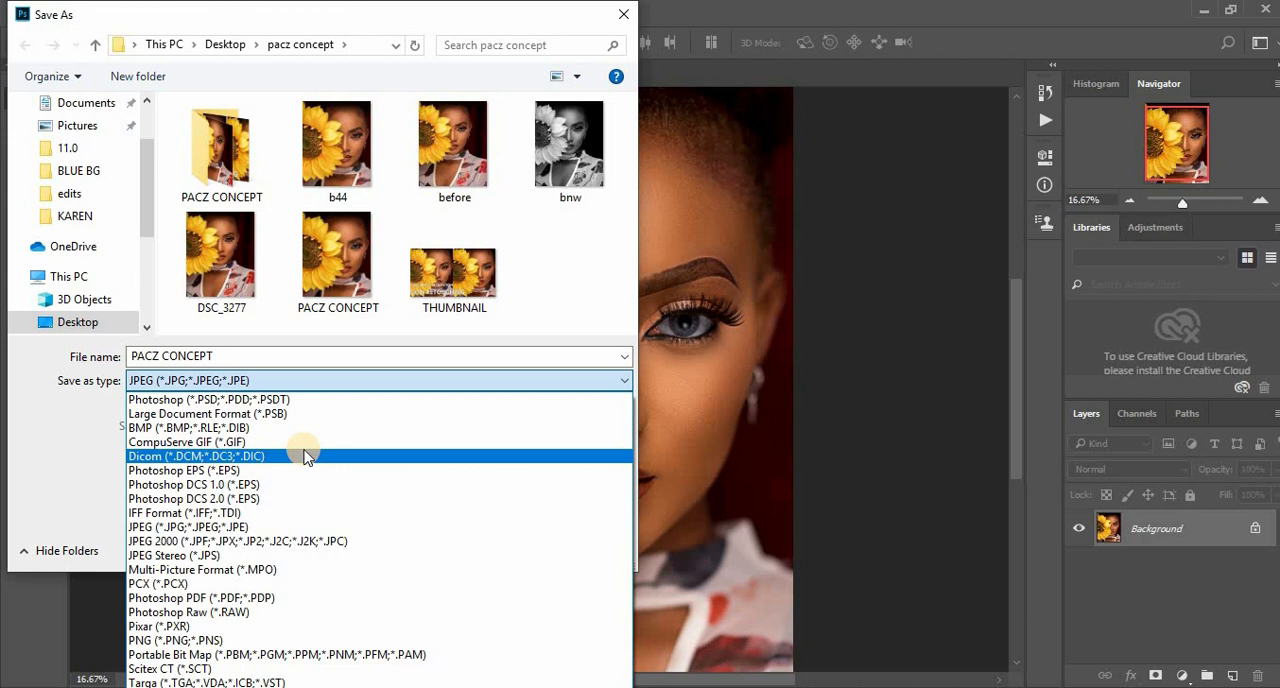
pyautogui.moveTo(287, 498)
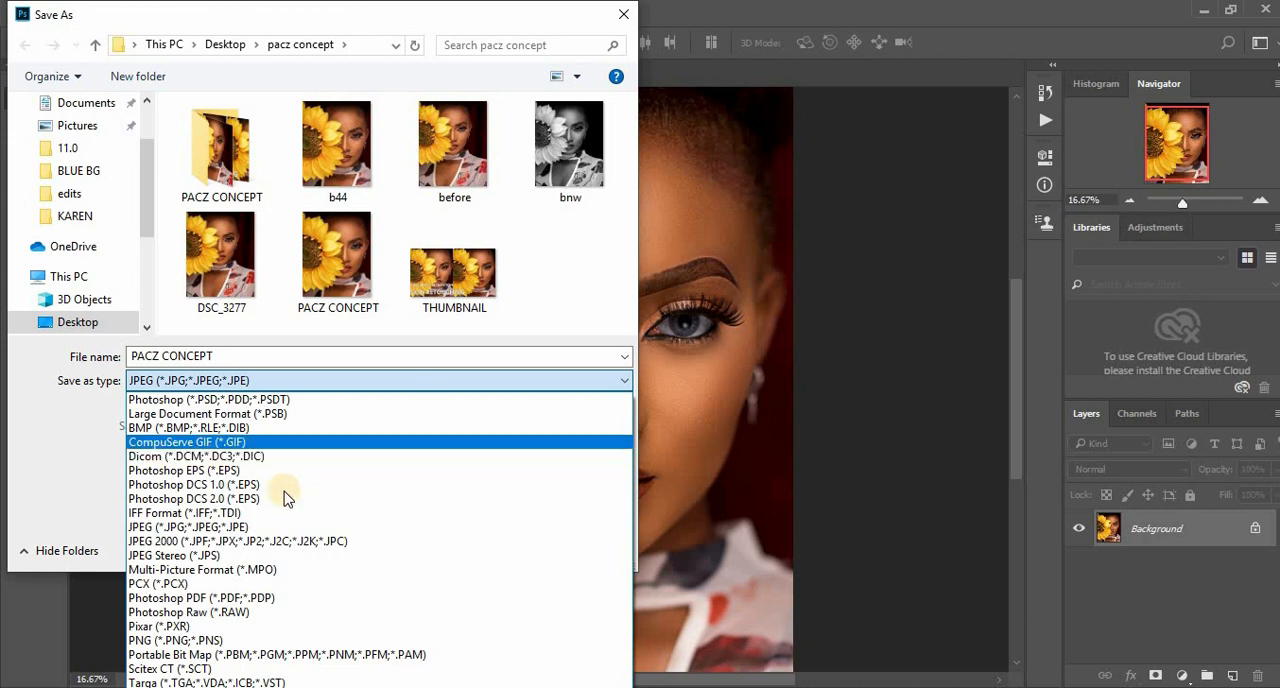
pyautogui.moveTo(333, 525)
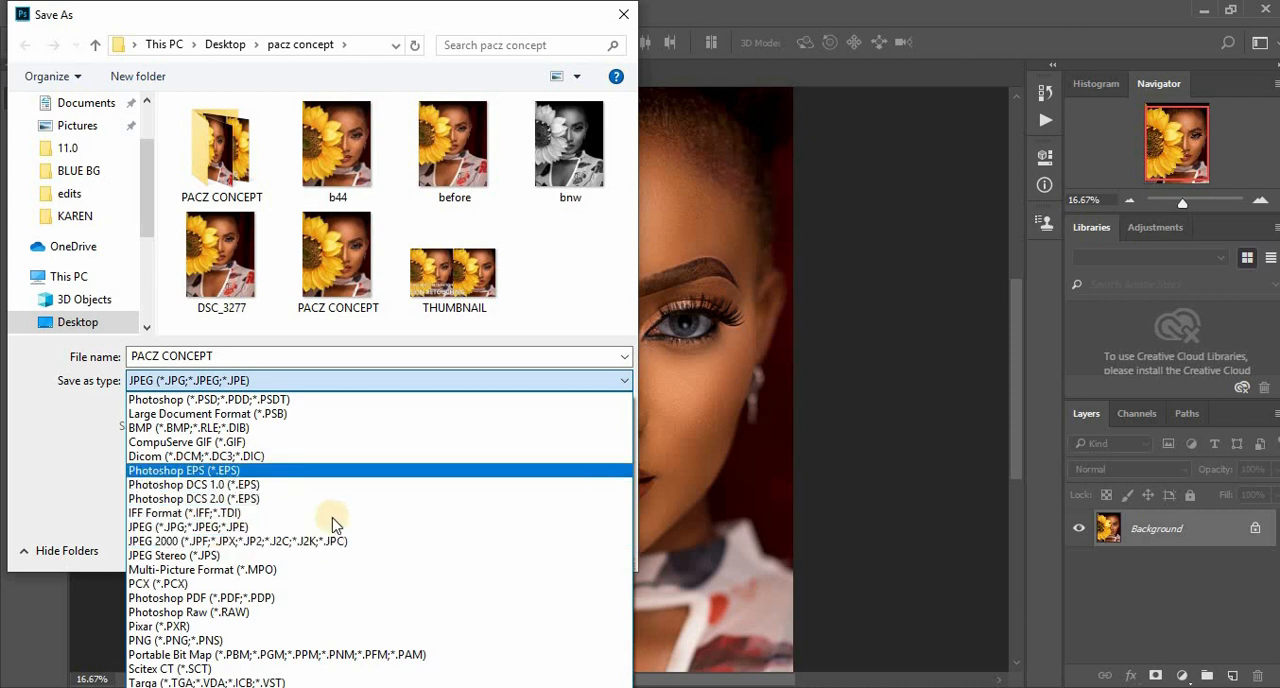
pyautogui.moveTo(248, 649)
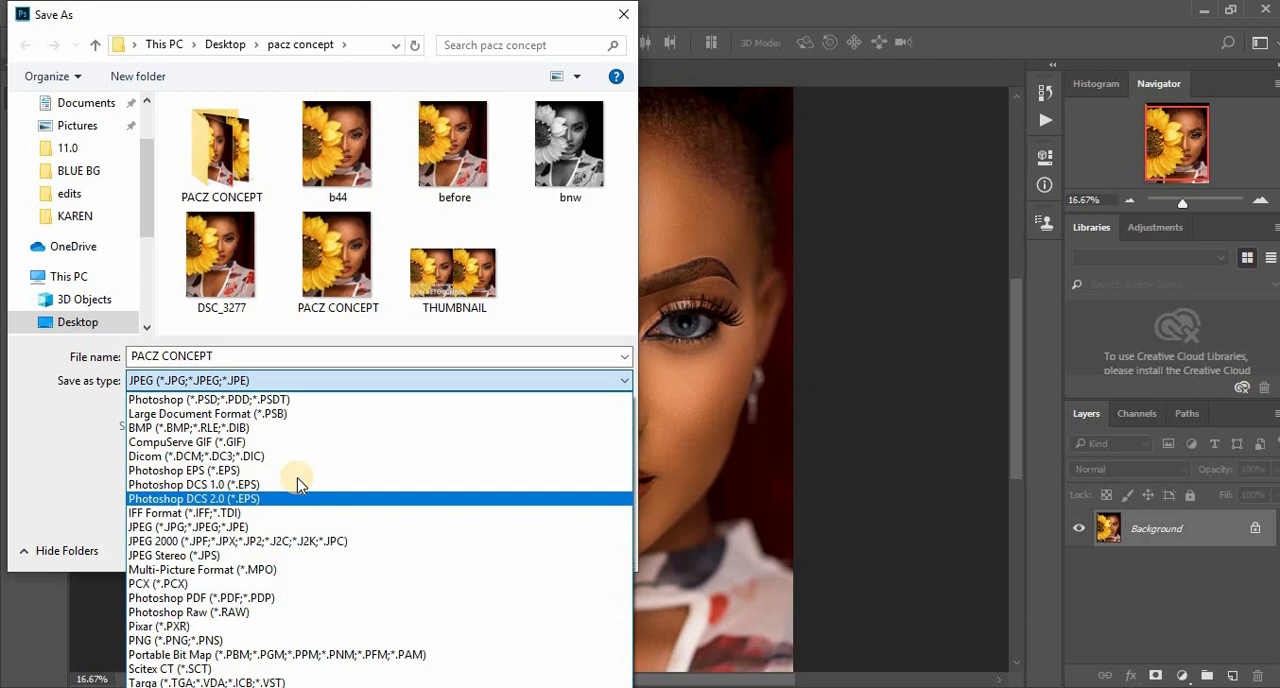
pyautogui.moveTo(376, 456)
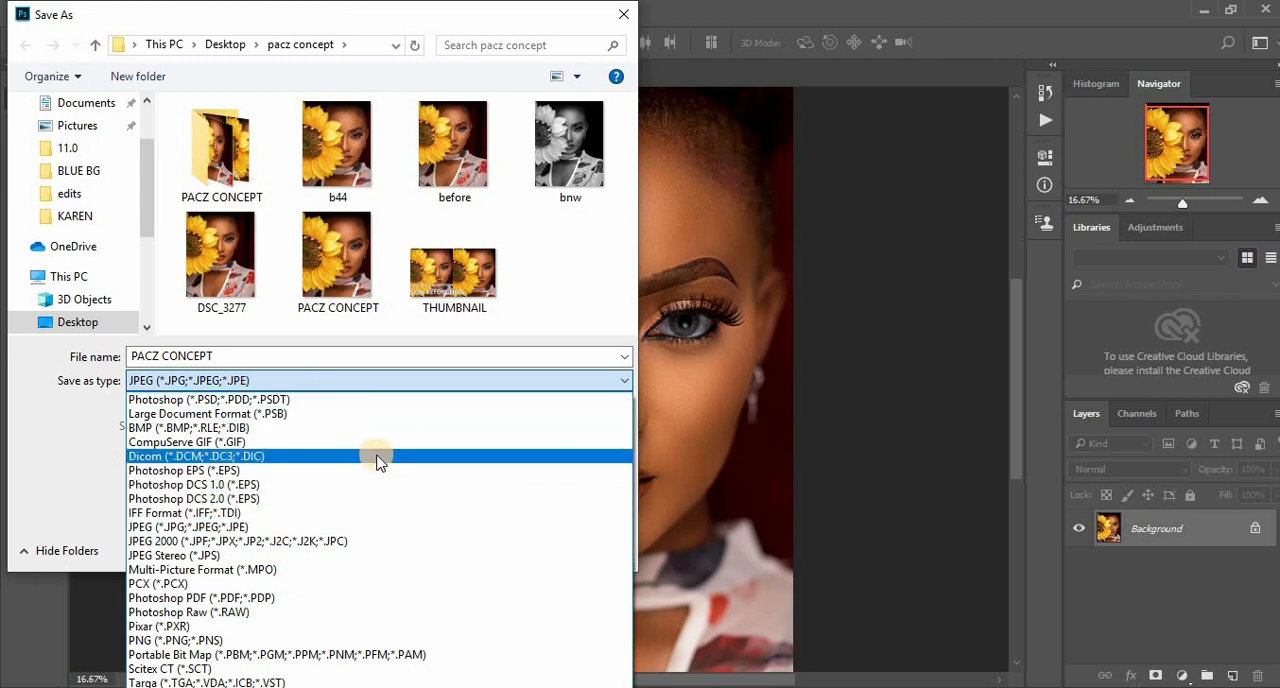
pyautogui.moveTo(368, 460)
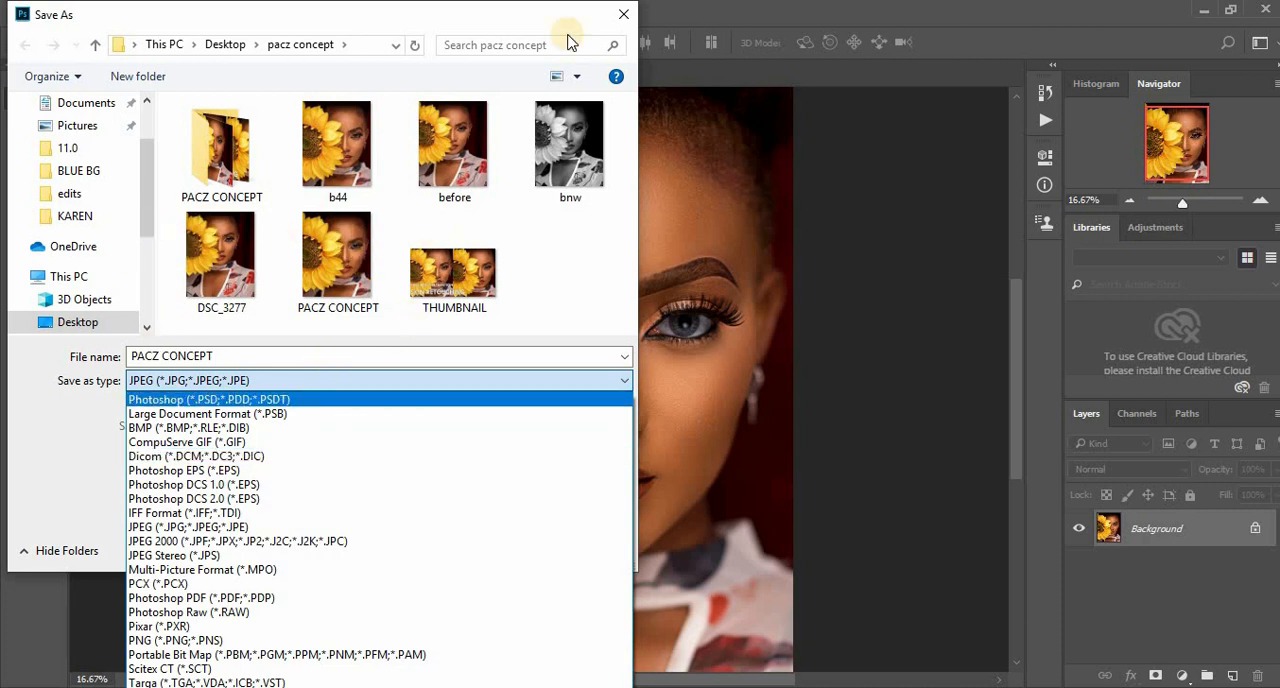
pyautogui.moveTo(85, 13)
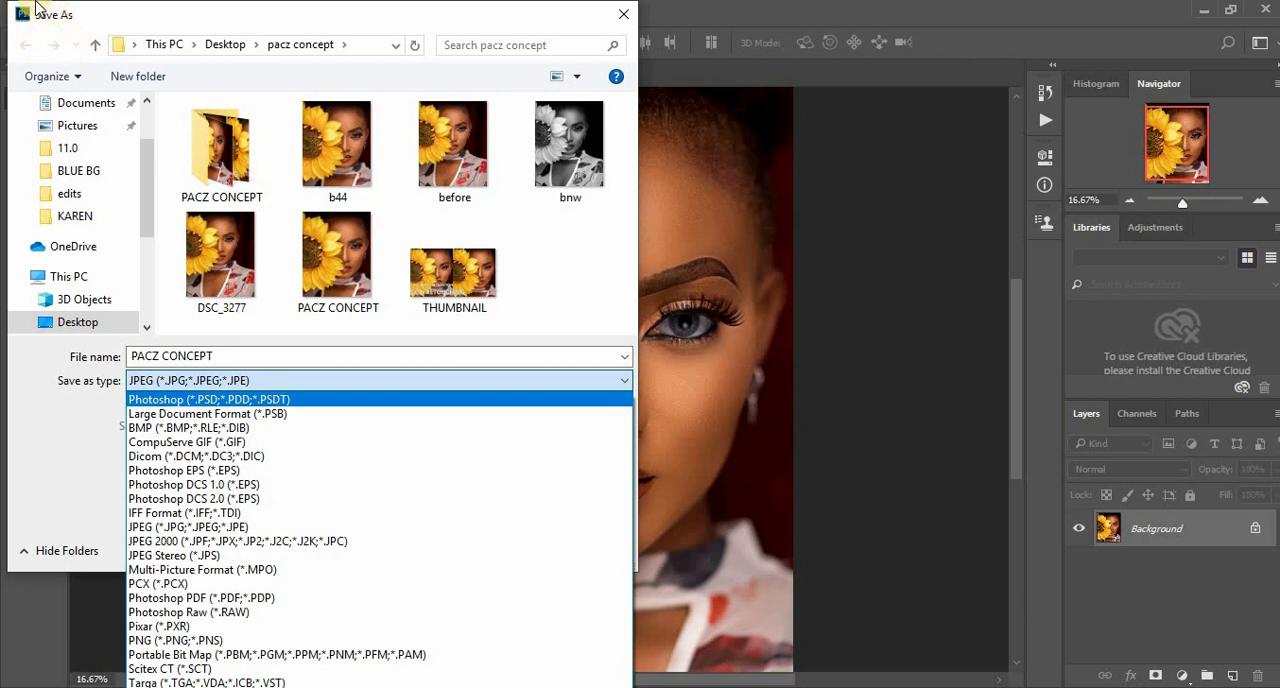
pyautogui.moveTo(677, 30)
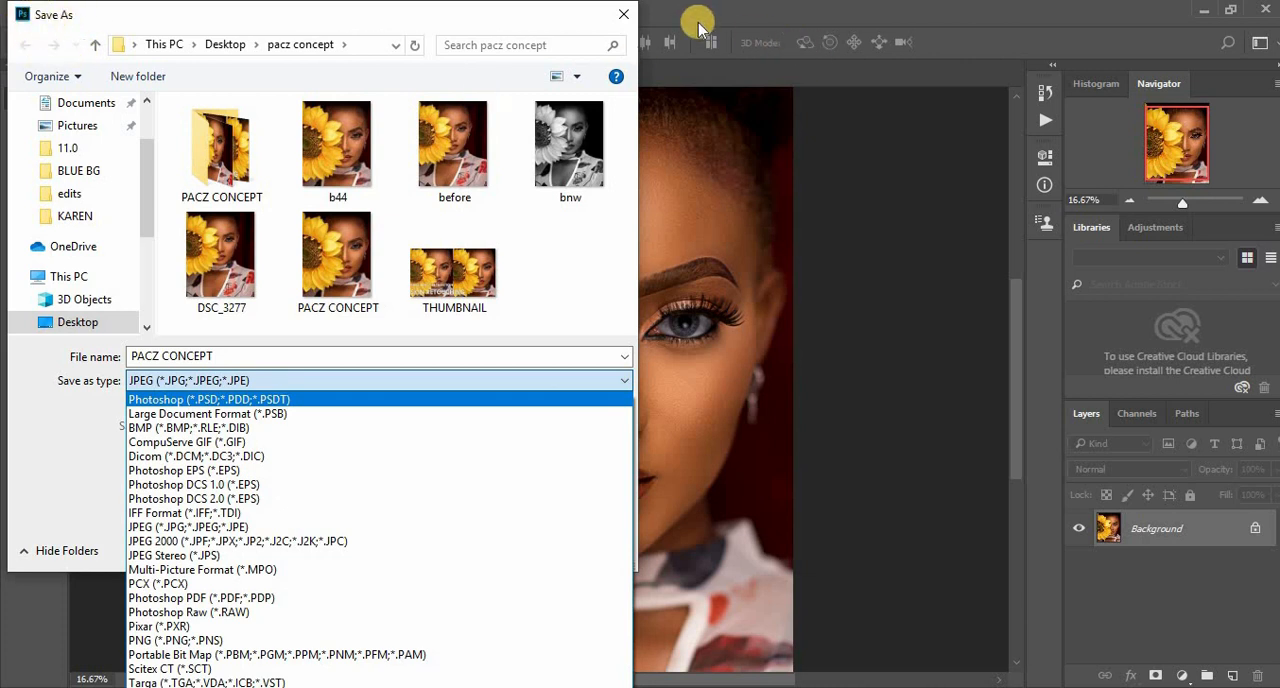
pyautogui.click(190, 527)
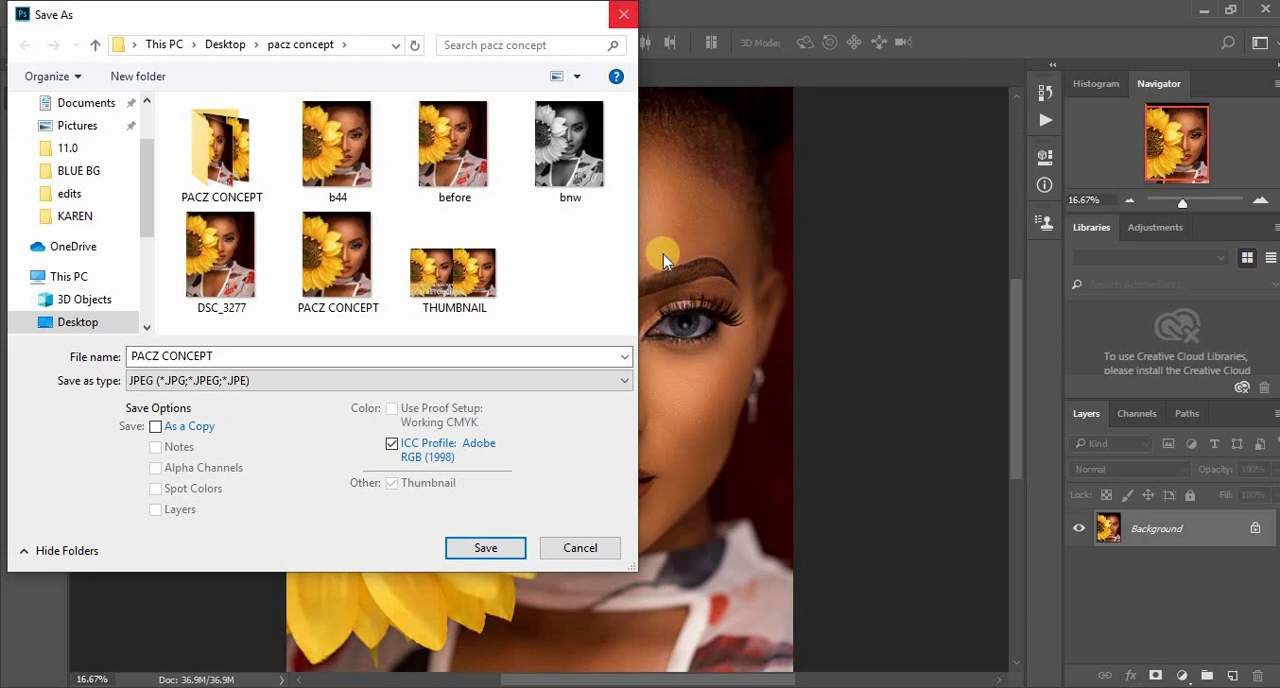
pyautogui.click(485, 547)
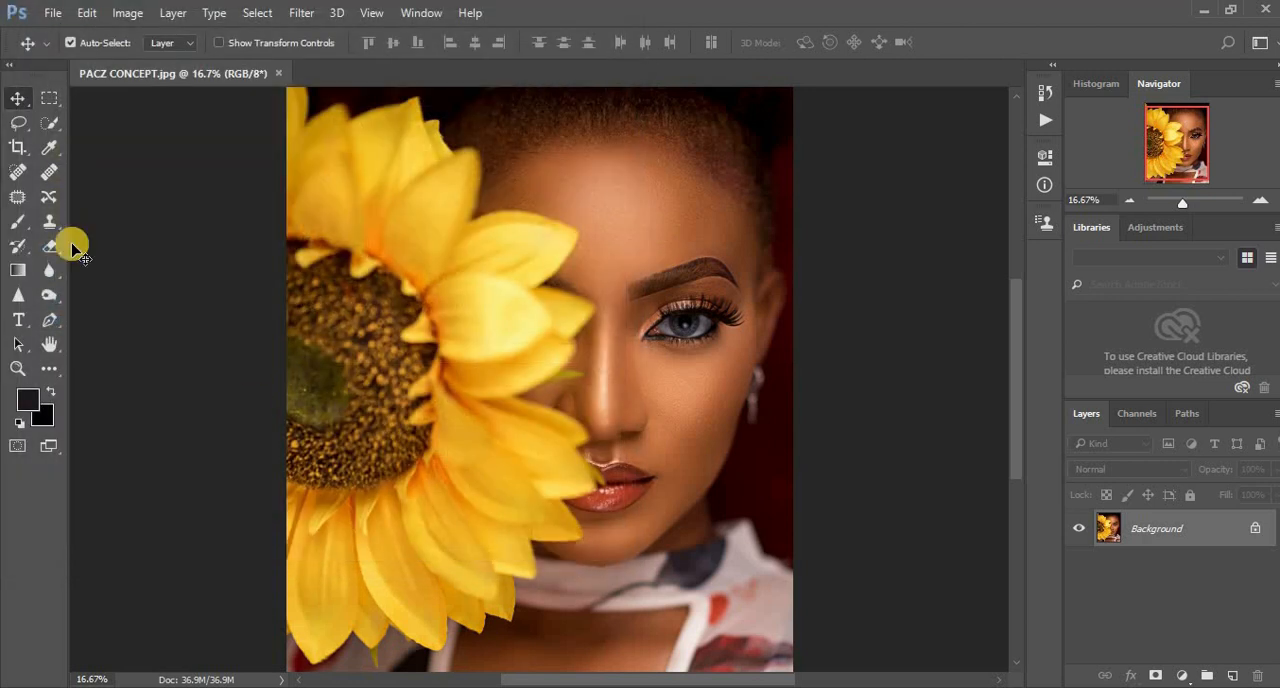
pyautogui.click(54, 22)
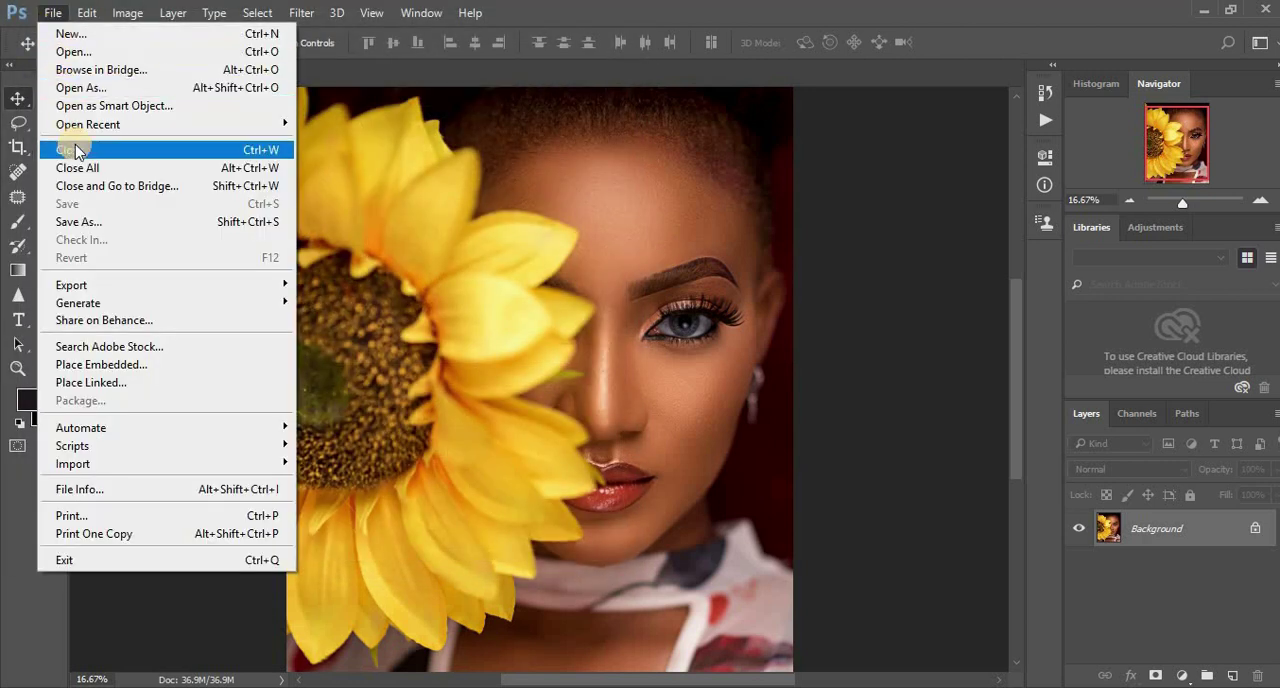
pyautogui.moveTo(71, 285)
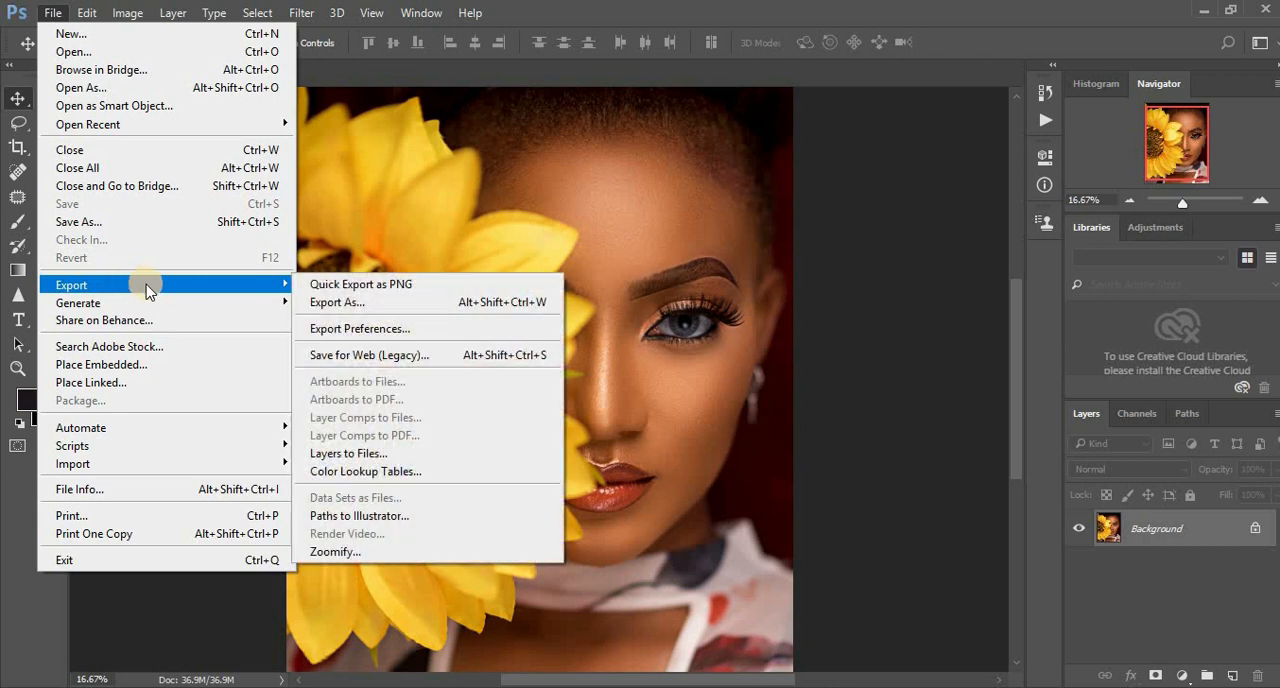
pyautogui.moveTo(127, 291)
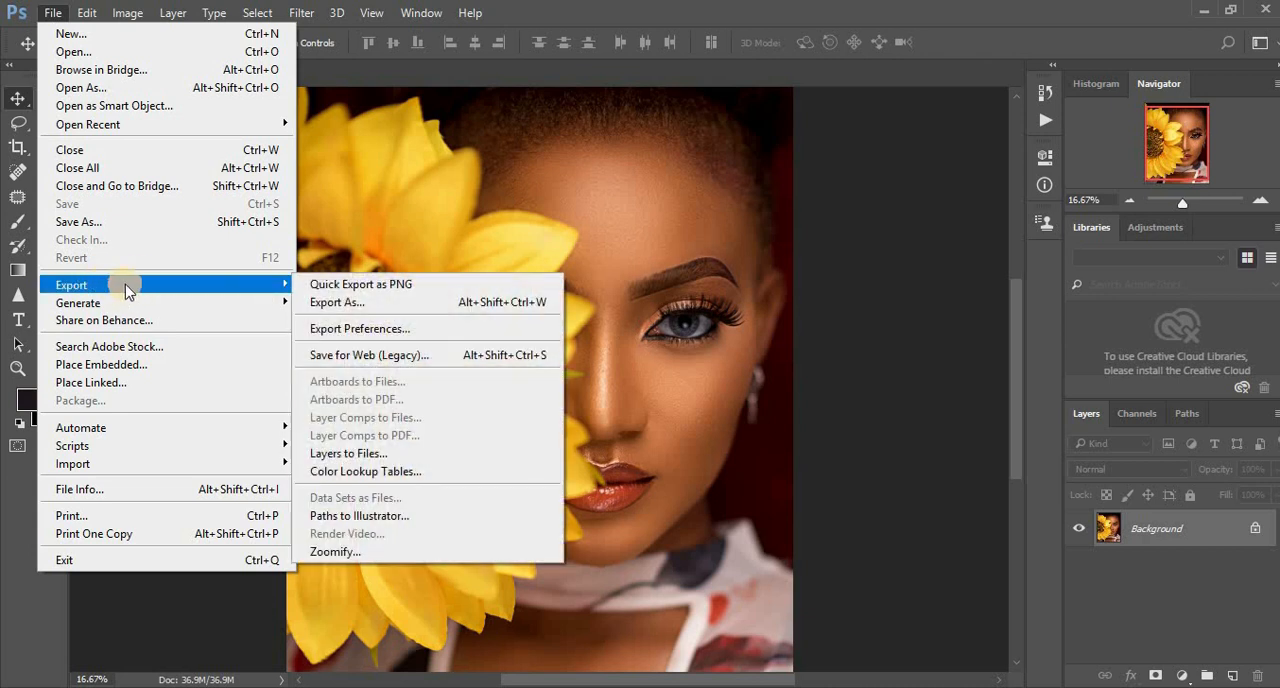
pyautogui.moveTo(332, 301)
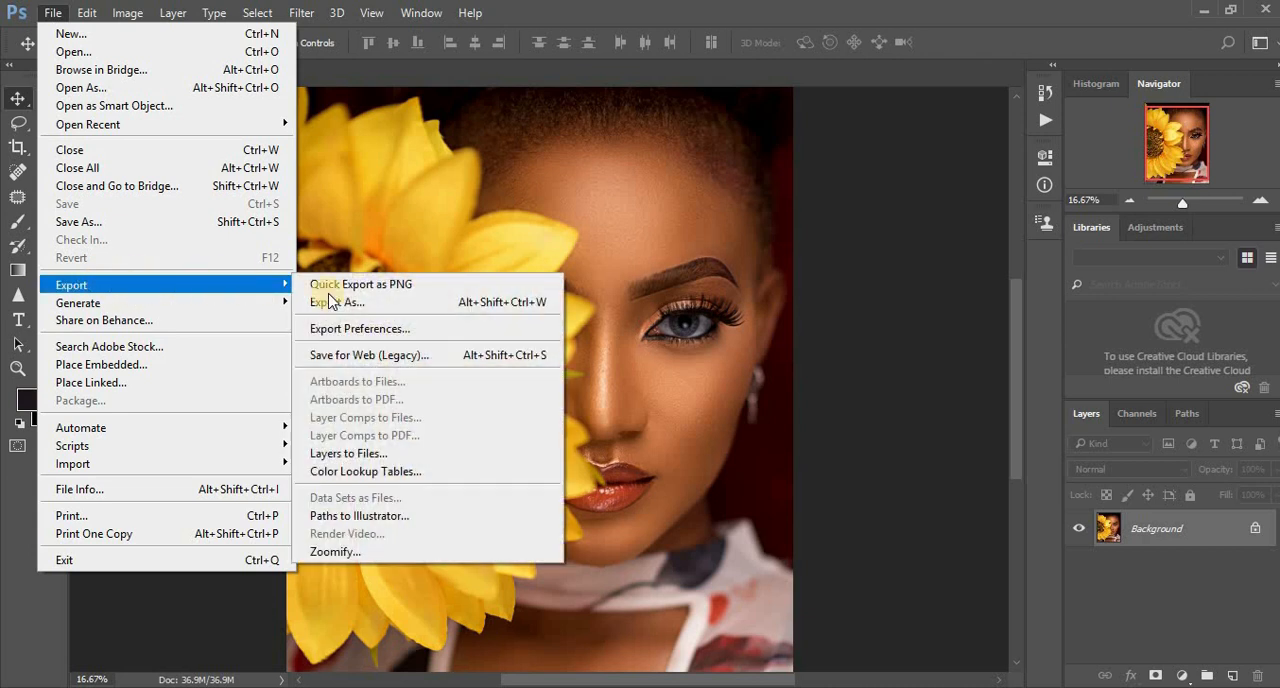
pyautogui.moveTo(375, 362)
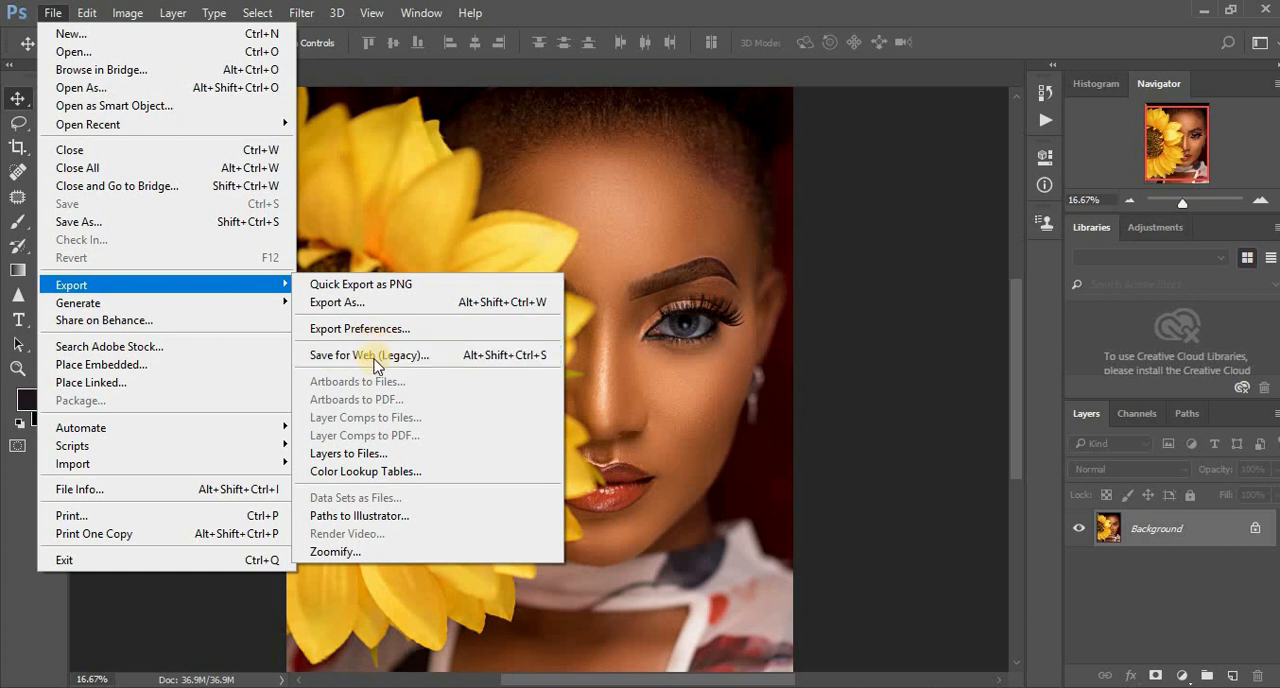
pyautogui.moveTo(400, 361)
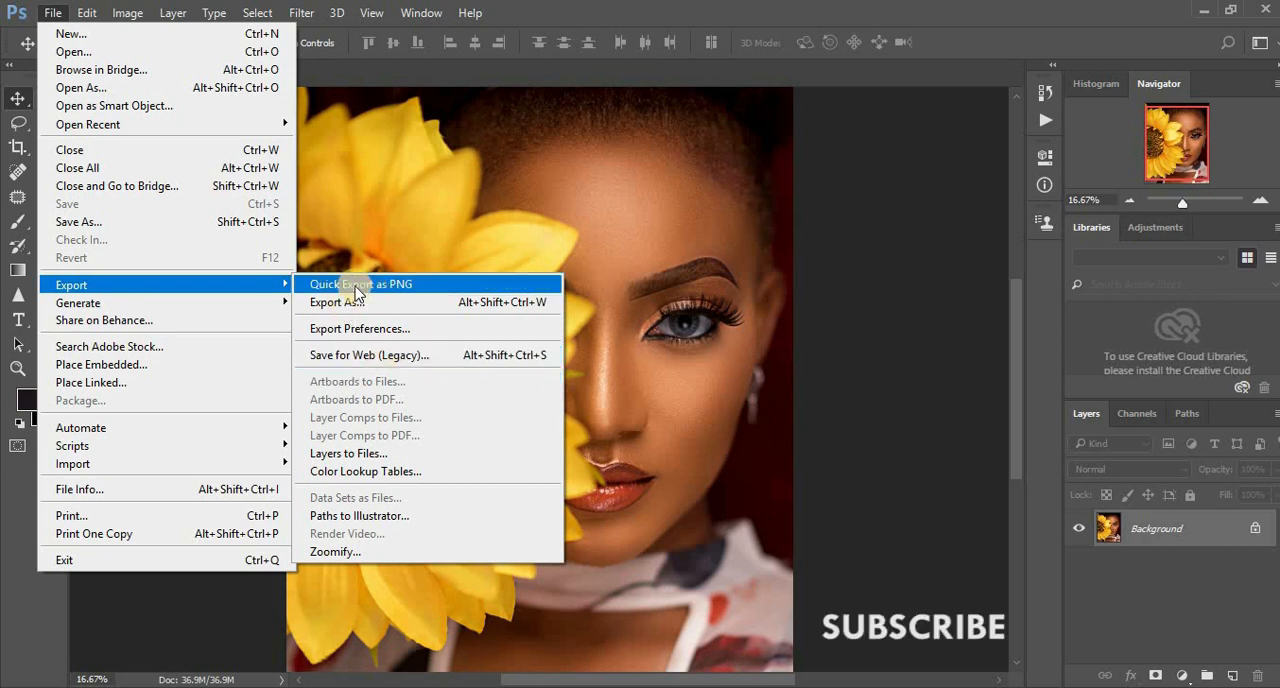
pyautogui.moveTo(390, 293)
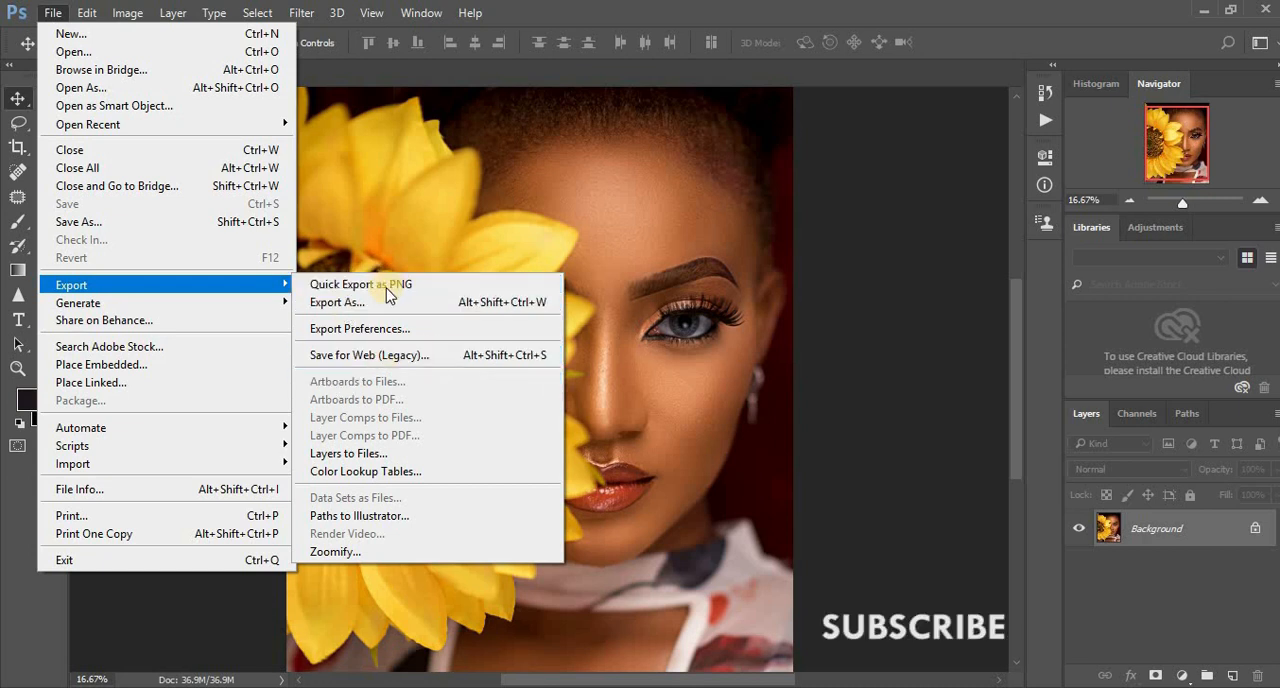
pyautogui.moveTo(397, 302)
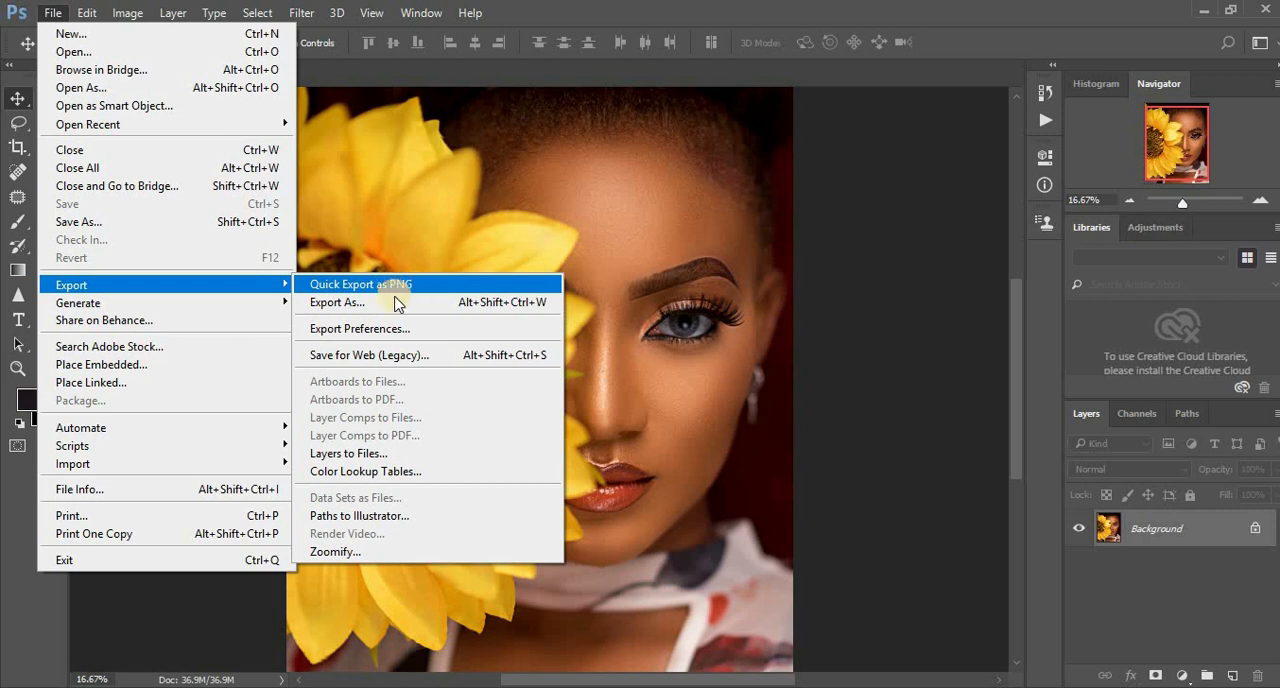
pyautogui.moveTo(398, 302)
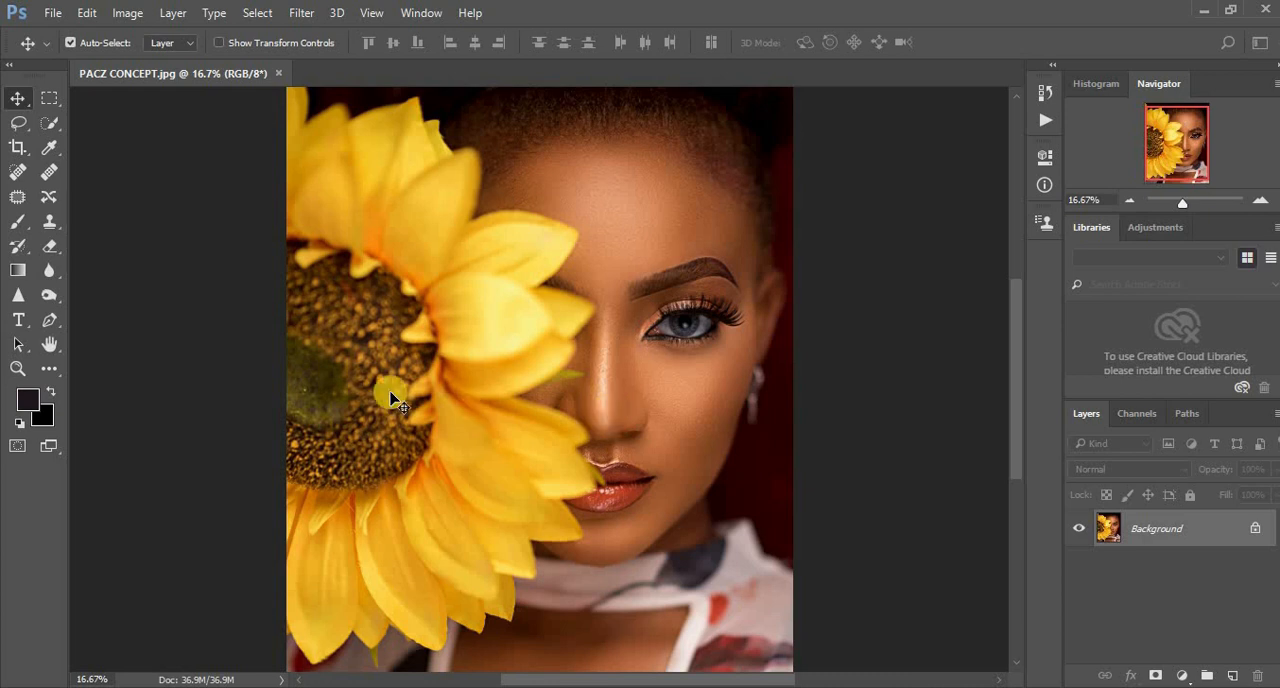
pyautogui.moveTo(585, 347)
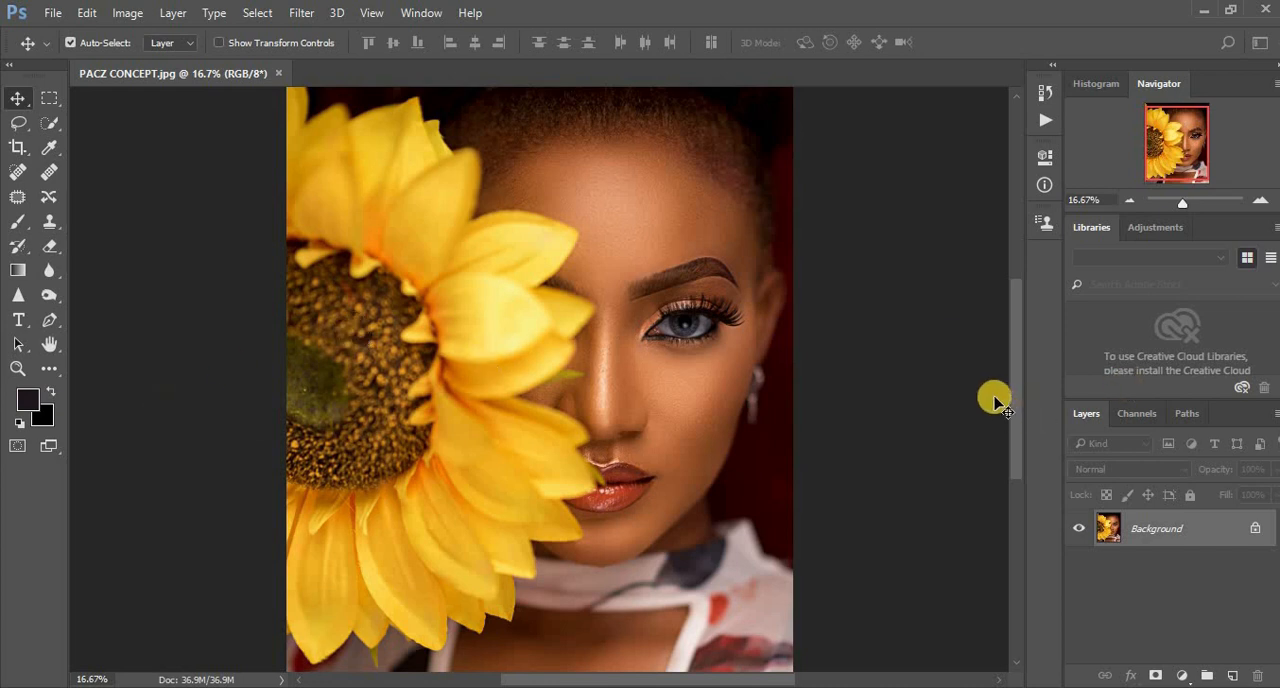
pyautogui.moveTo(623, 368)
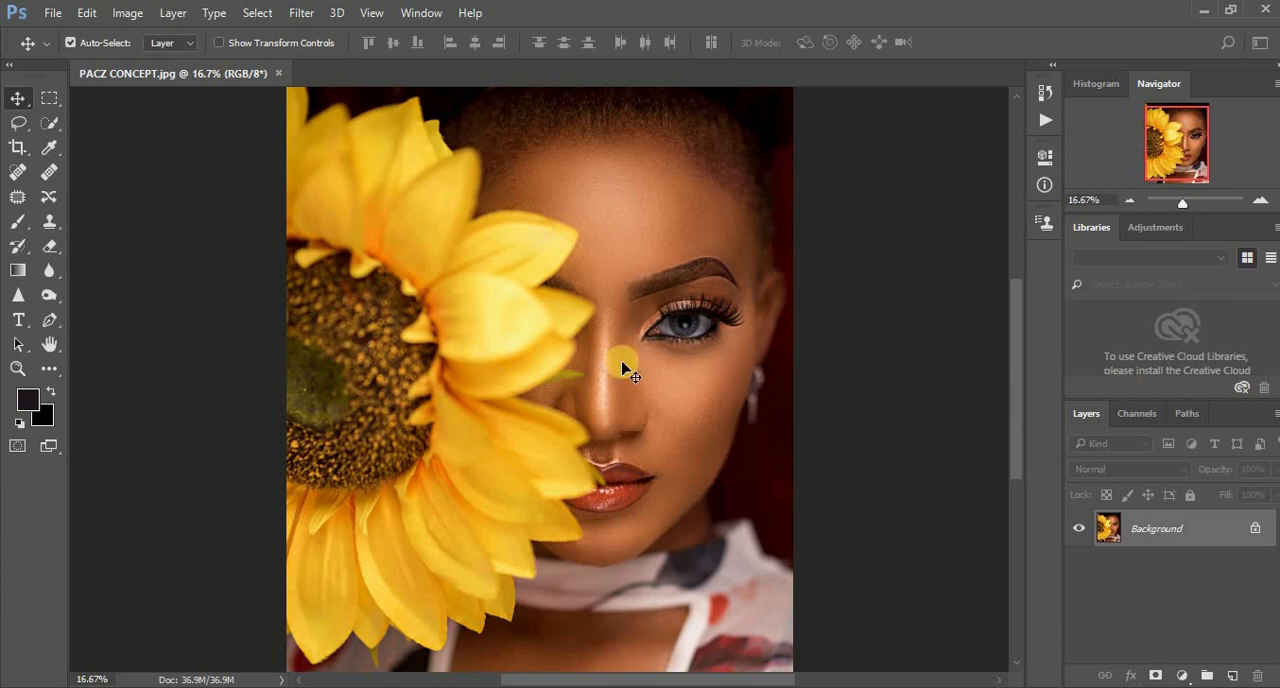
pyautogui.moveTo(853, 406)
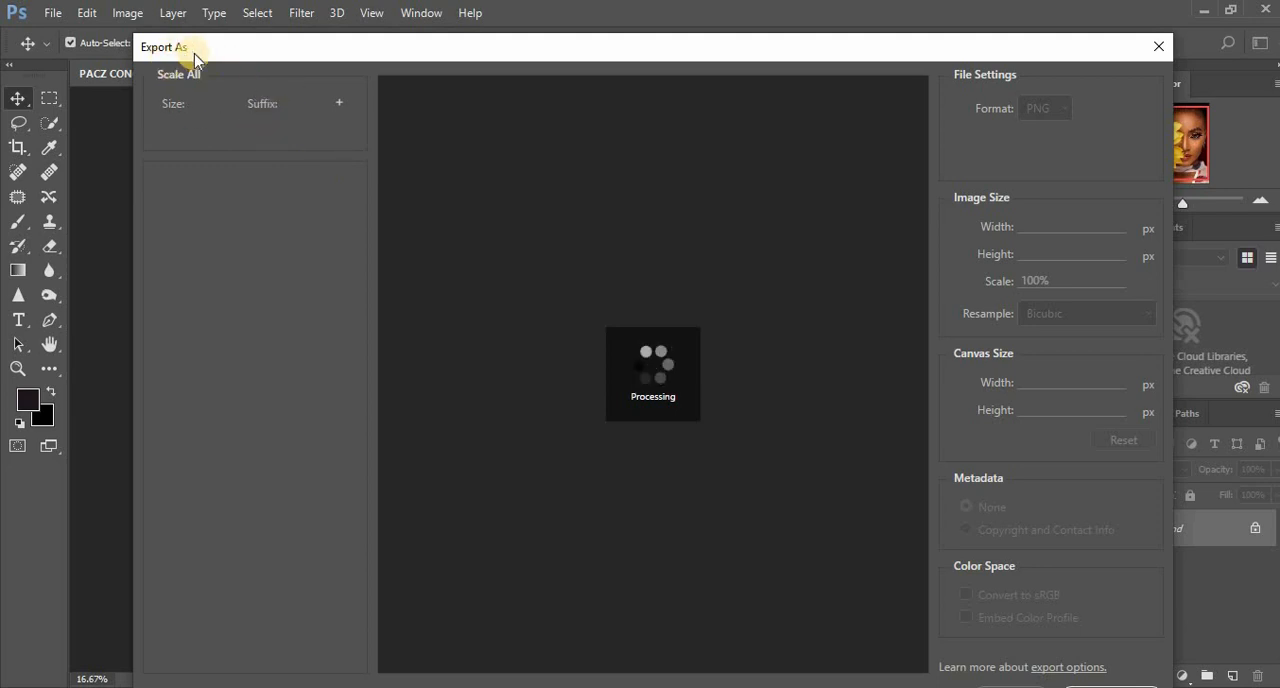
pyautogui.moveTo(602, 382)
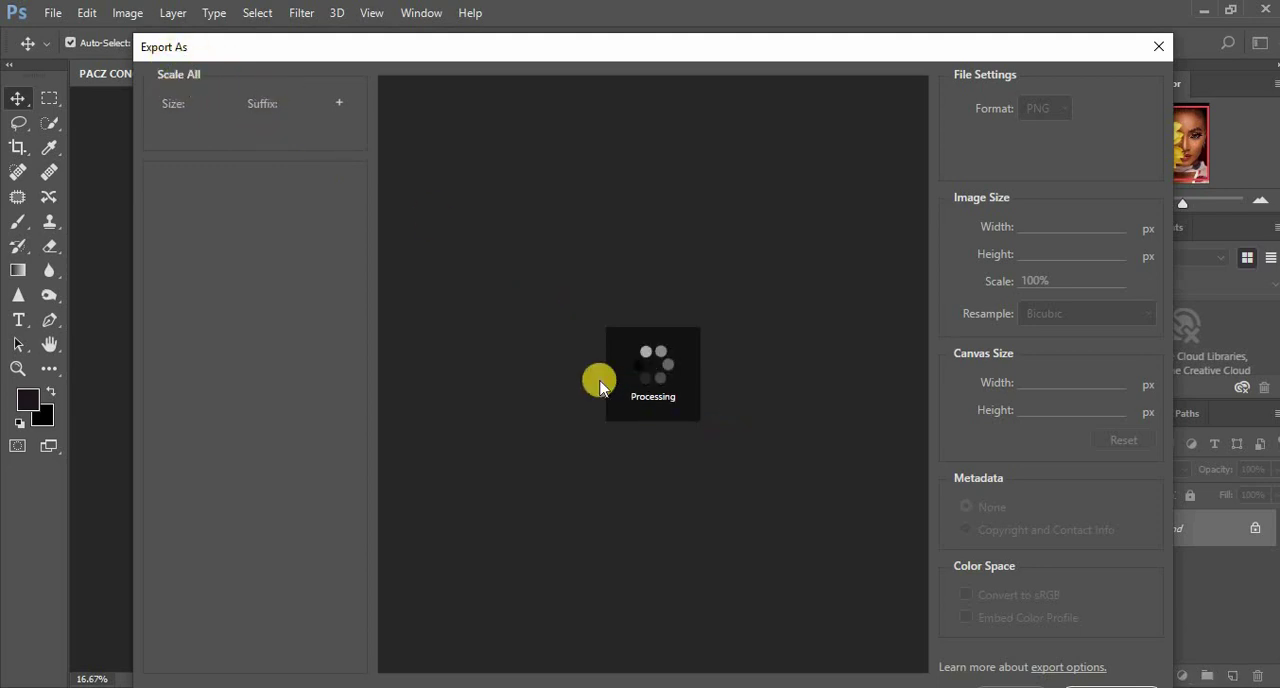
pyautogui.moveTo(918, 350)
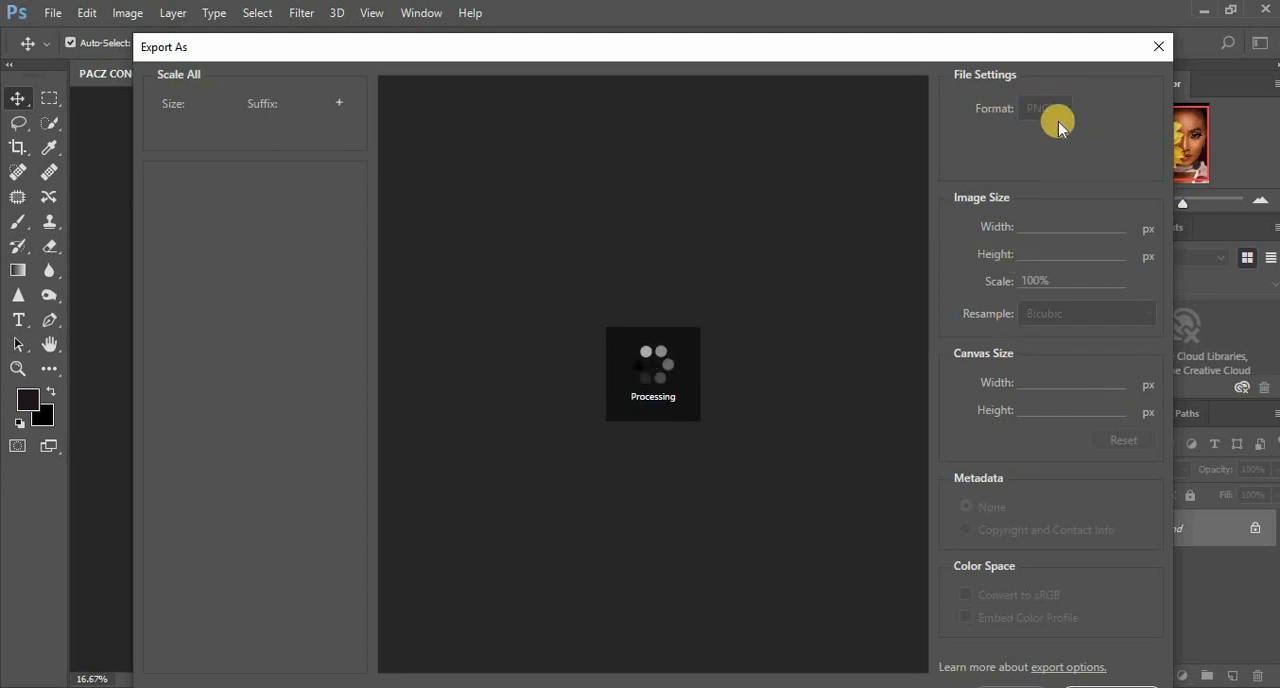
pyautogui.moveTo(1020, 128)
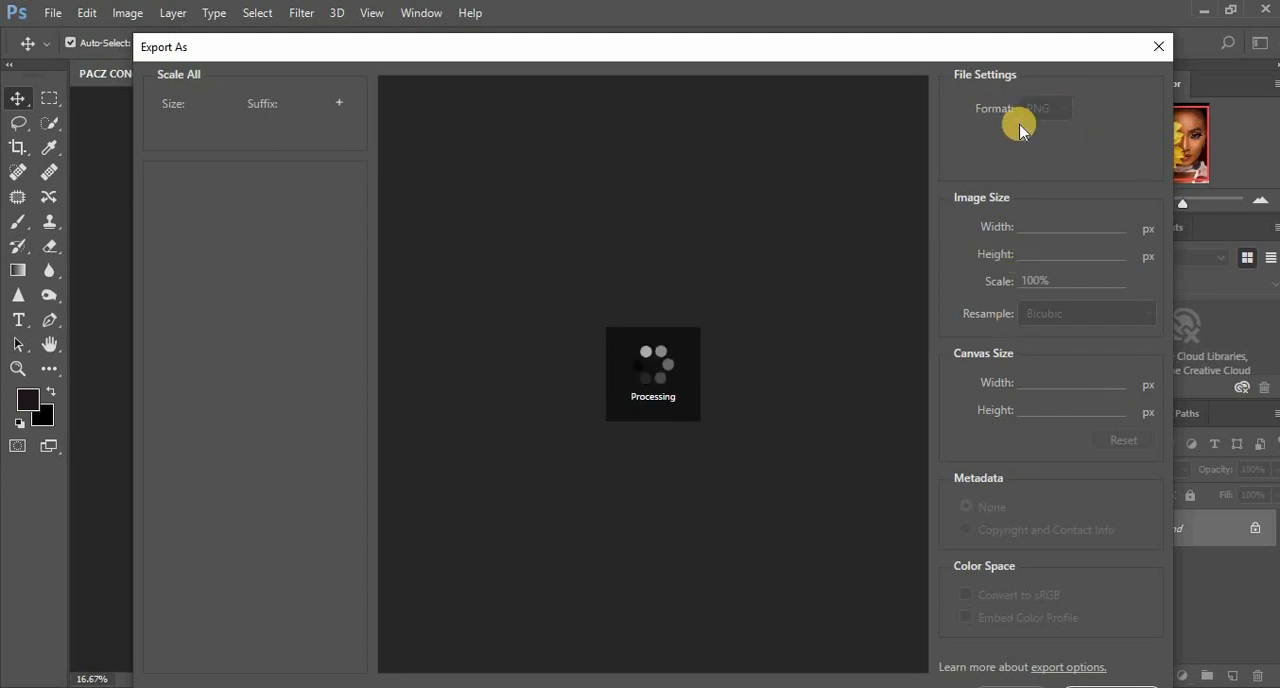
pyautogui.moveTo(1032, 258)
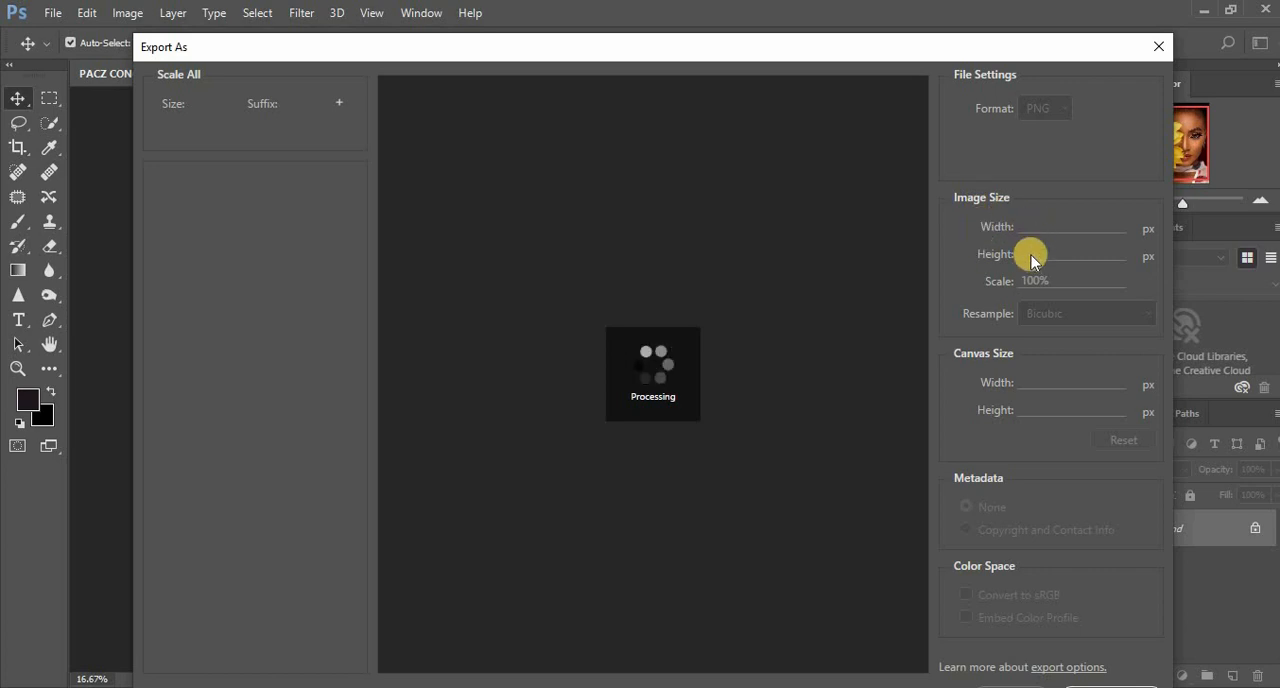
pyautogui.moveTo(972, 375)
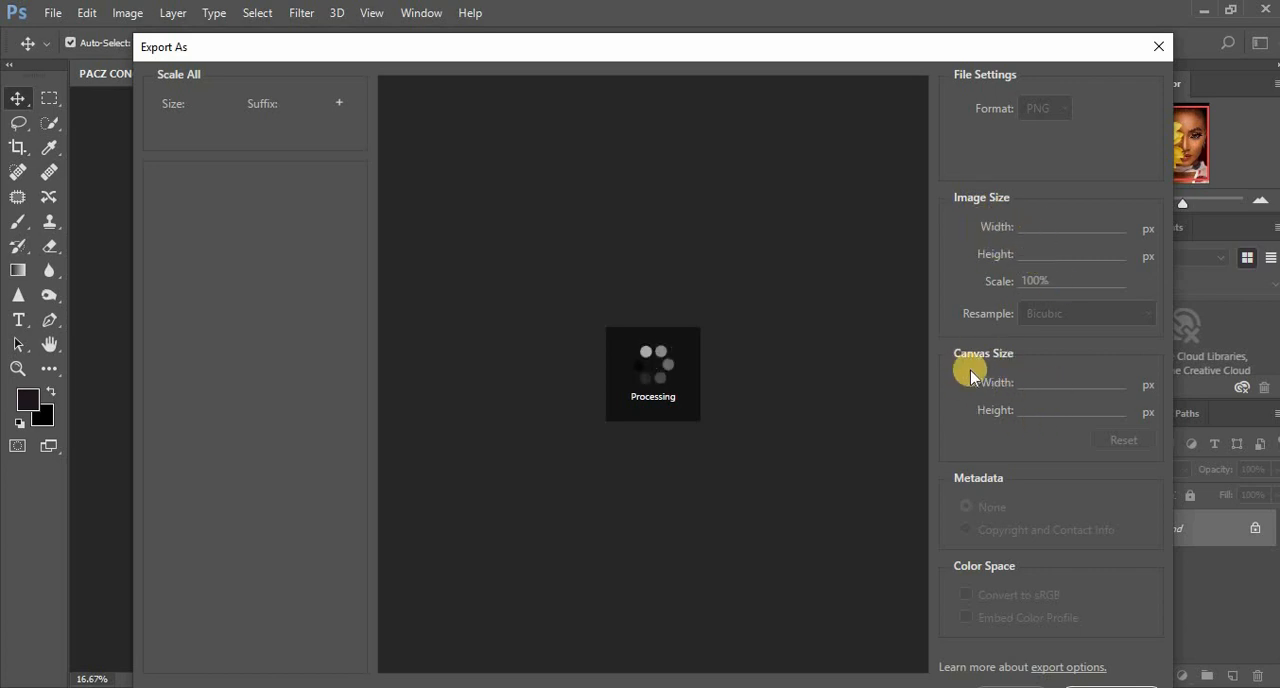
pyautogui.moveTo(998, 422)
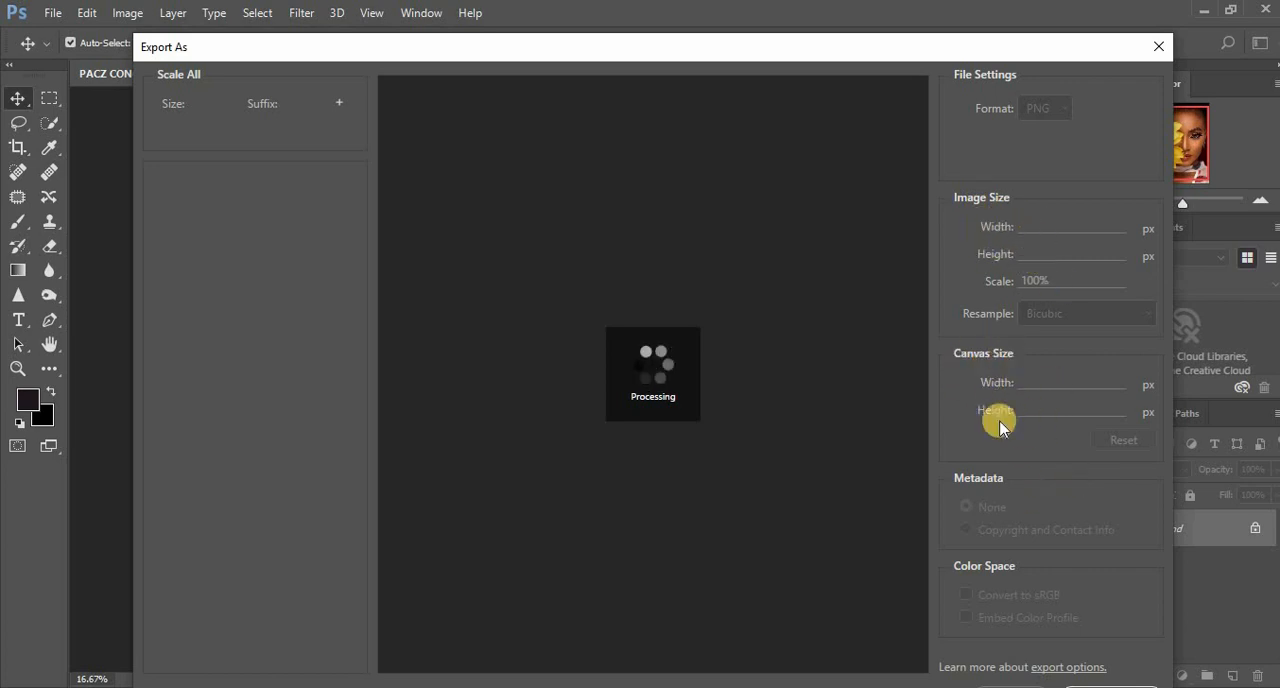
pyautogui.moveTo(970, 393)
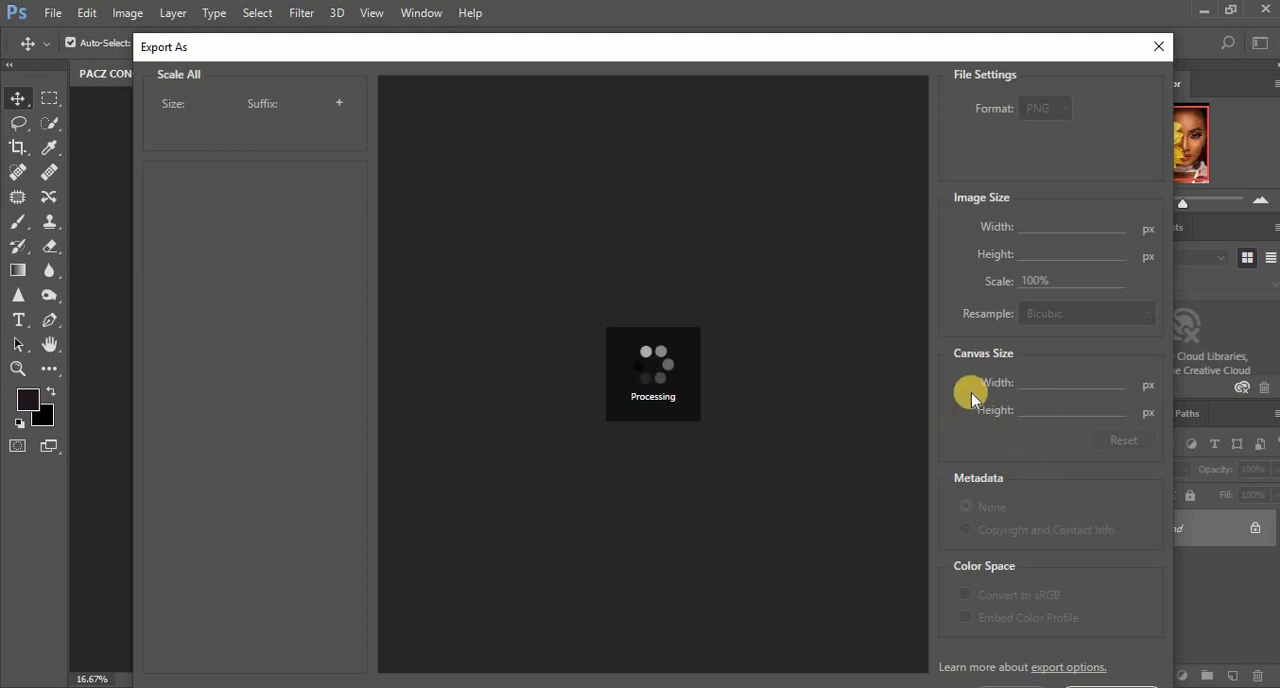
pyautogui.moveTo(986, 345)
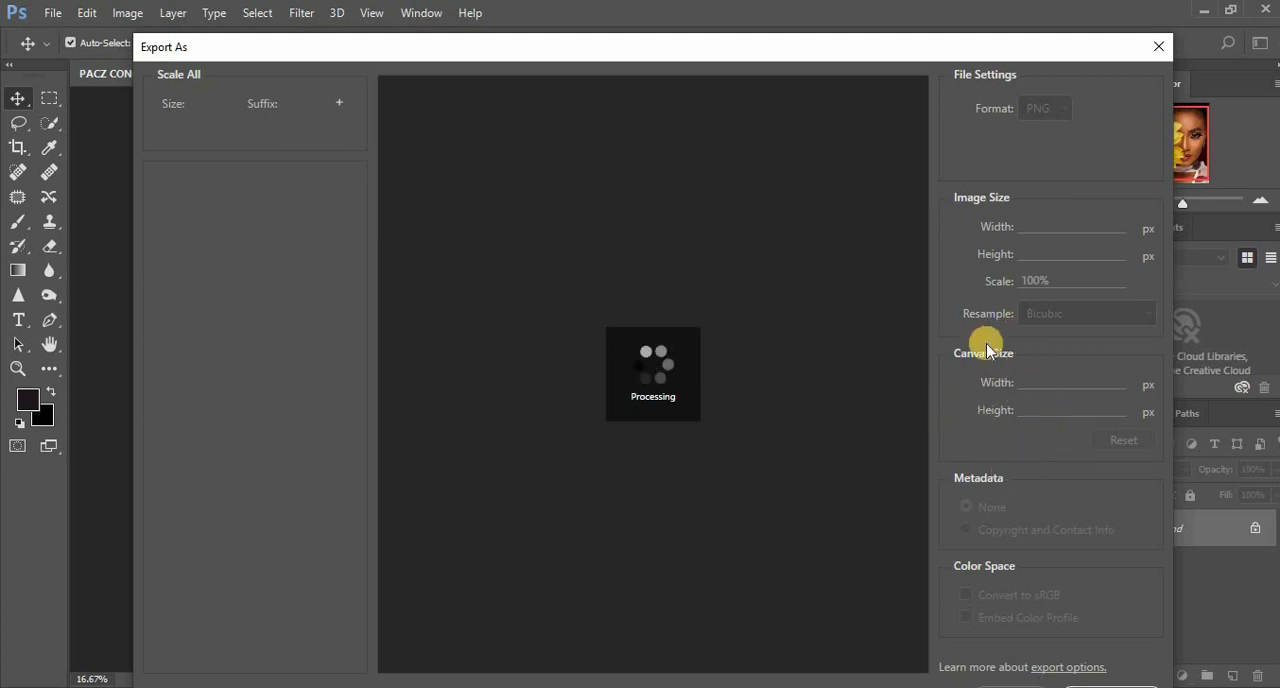
pyautogui.moveTo(398, 297)
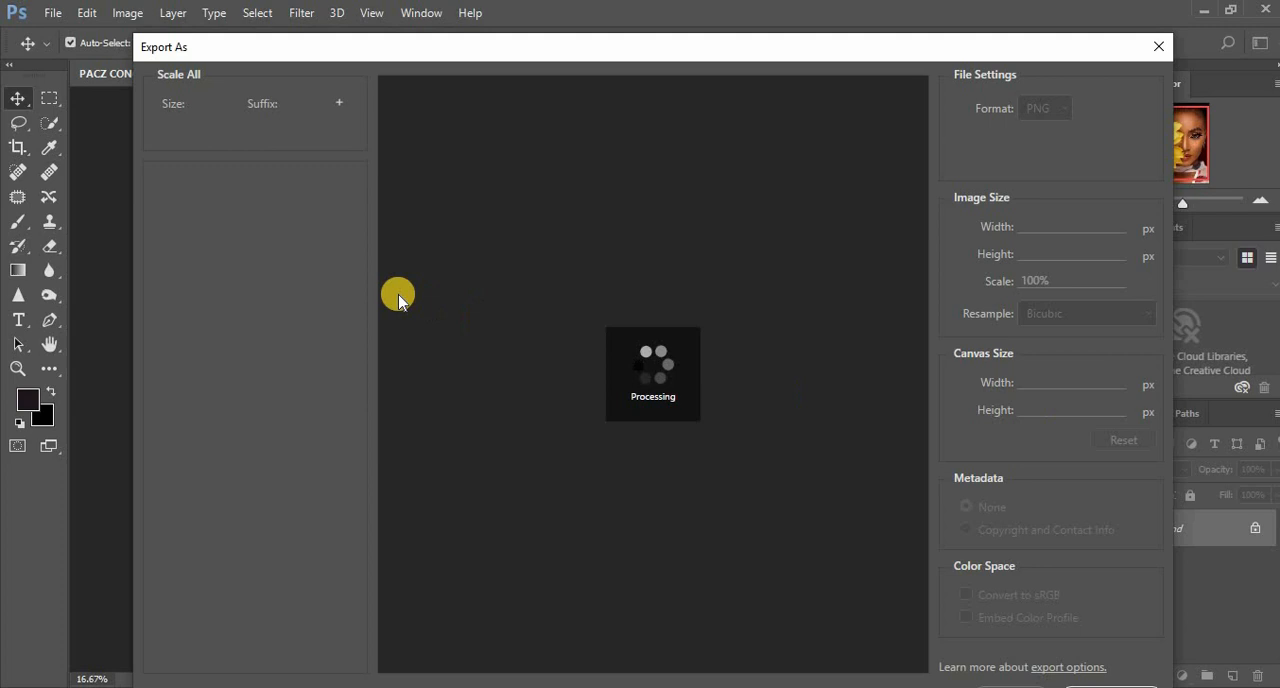
pyautogui.moveTo(238, 178)
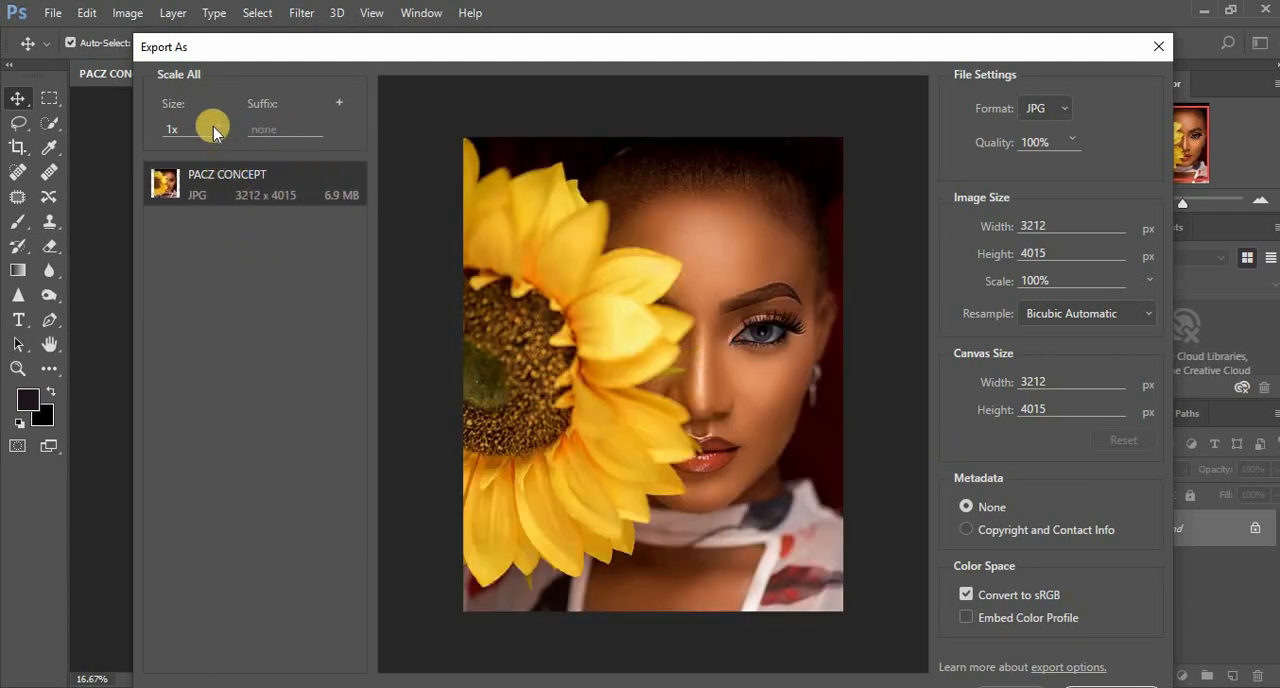
pyautogui.click(214, 128)
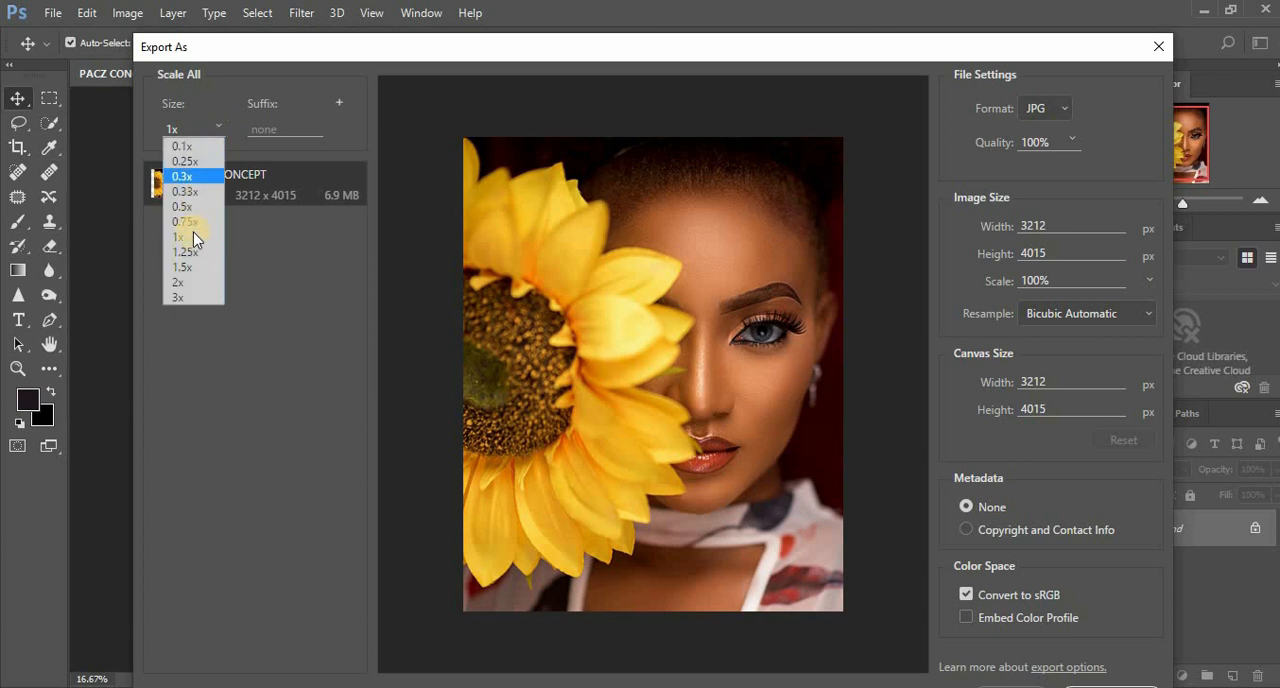
pyautogui.moveTo(200, 191)
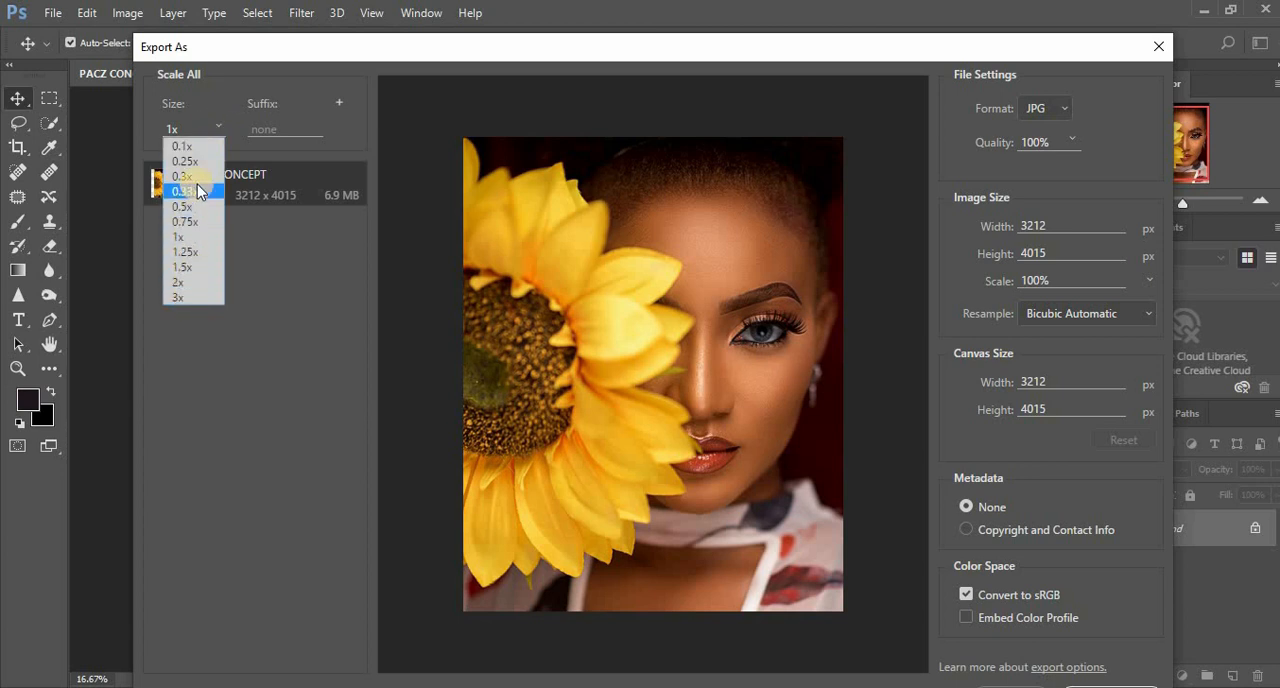
pyautogui.moveTo(190, 298)
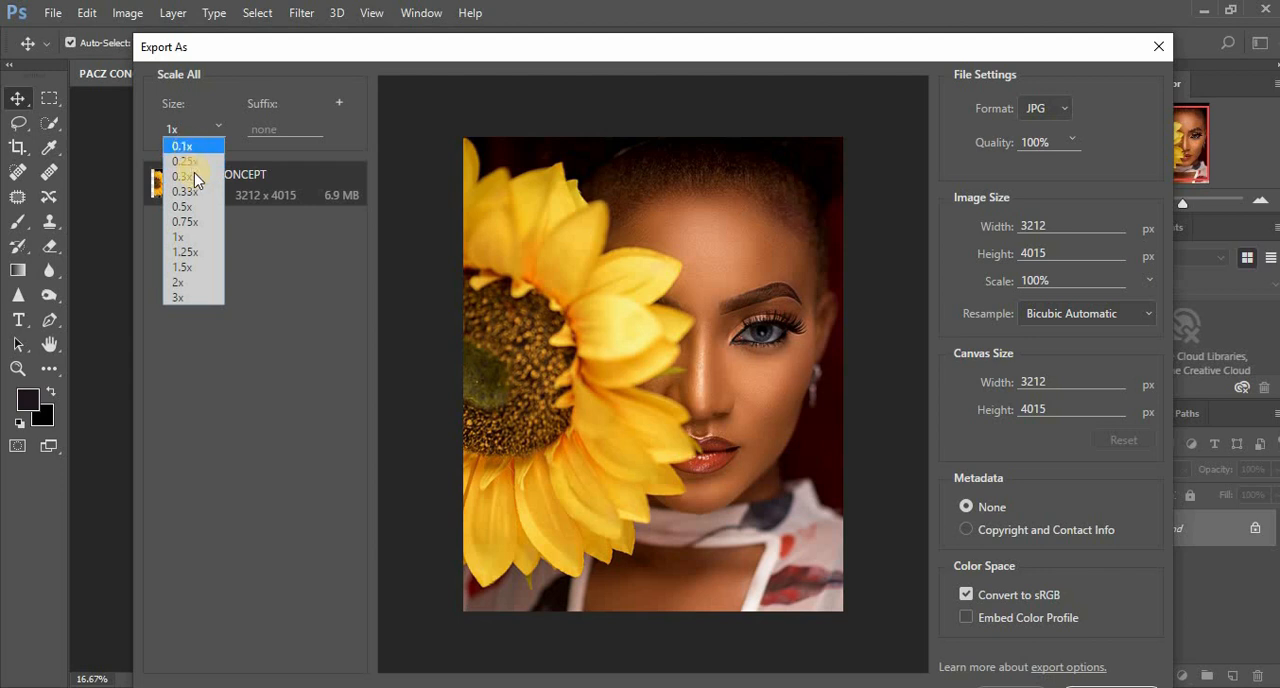
pyautogui.moveTo(195, 208)
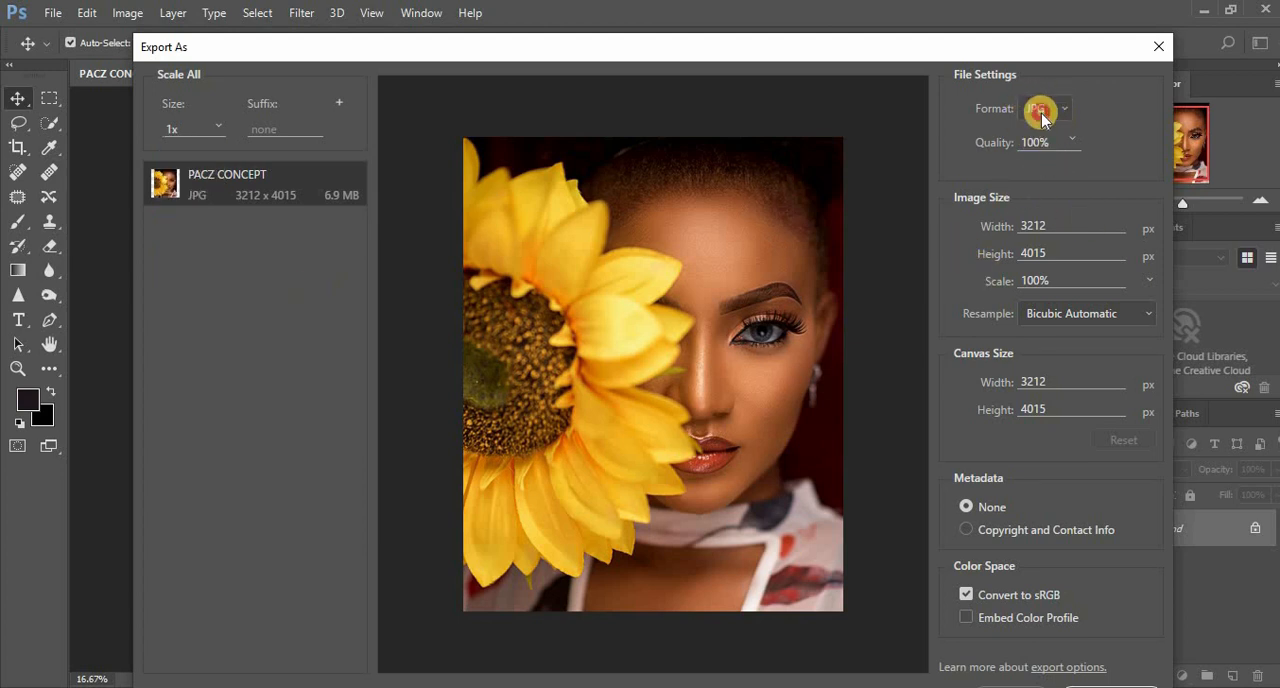
pyautogui.click(1050, 108)
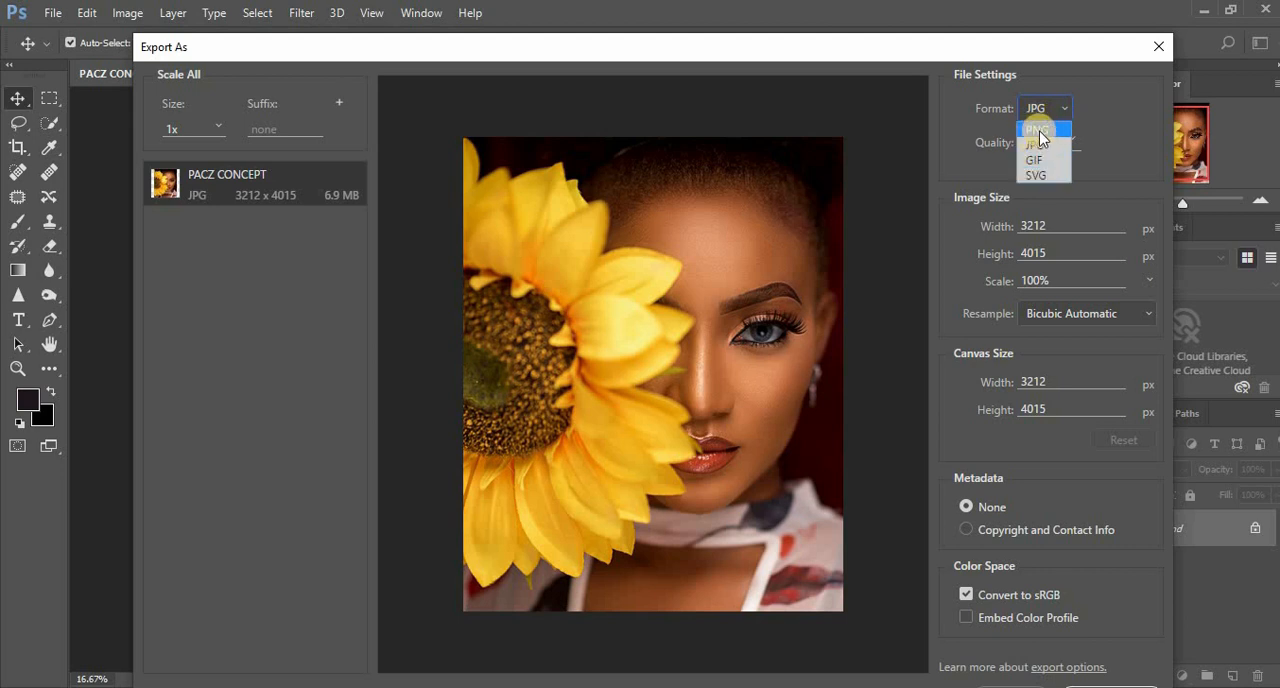
pyautogui.moveTo(1049, 130)
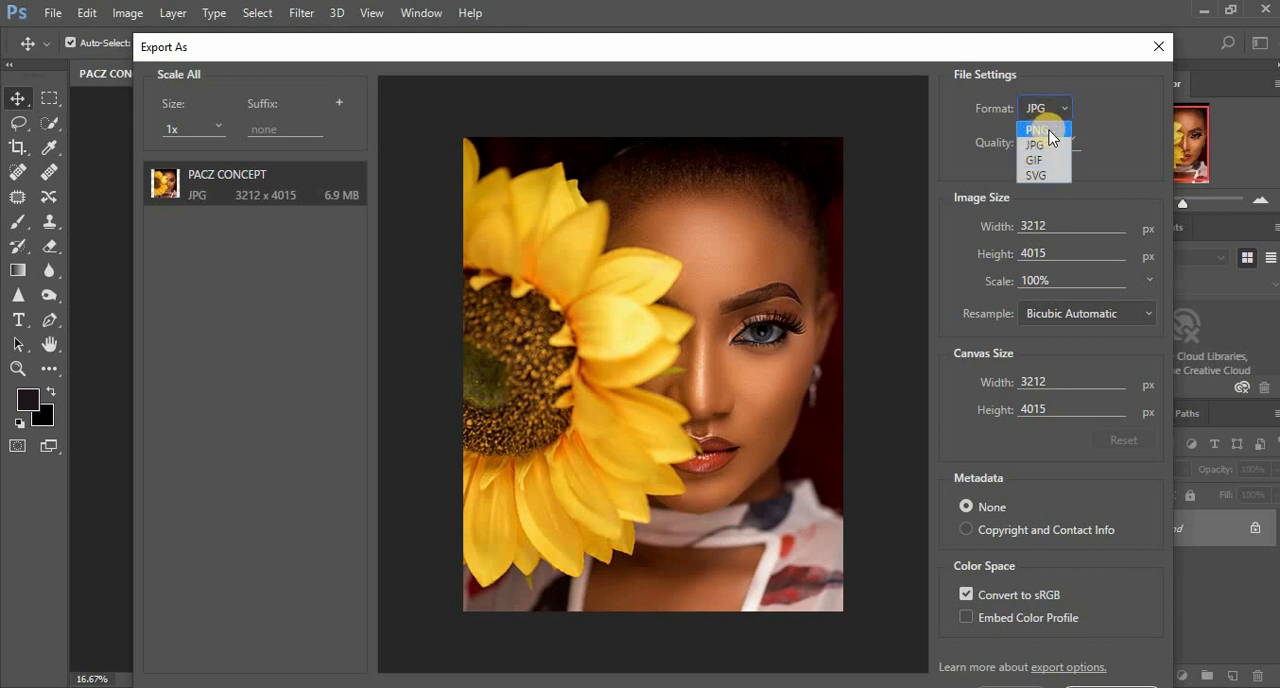
pyautogui.click(1038, 143)
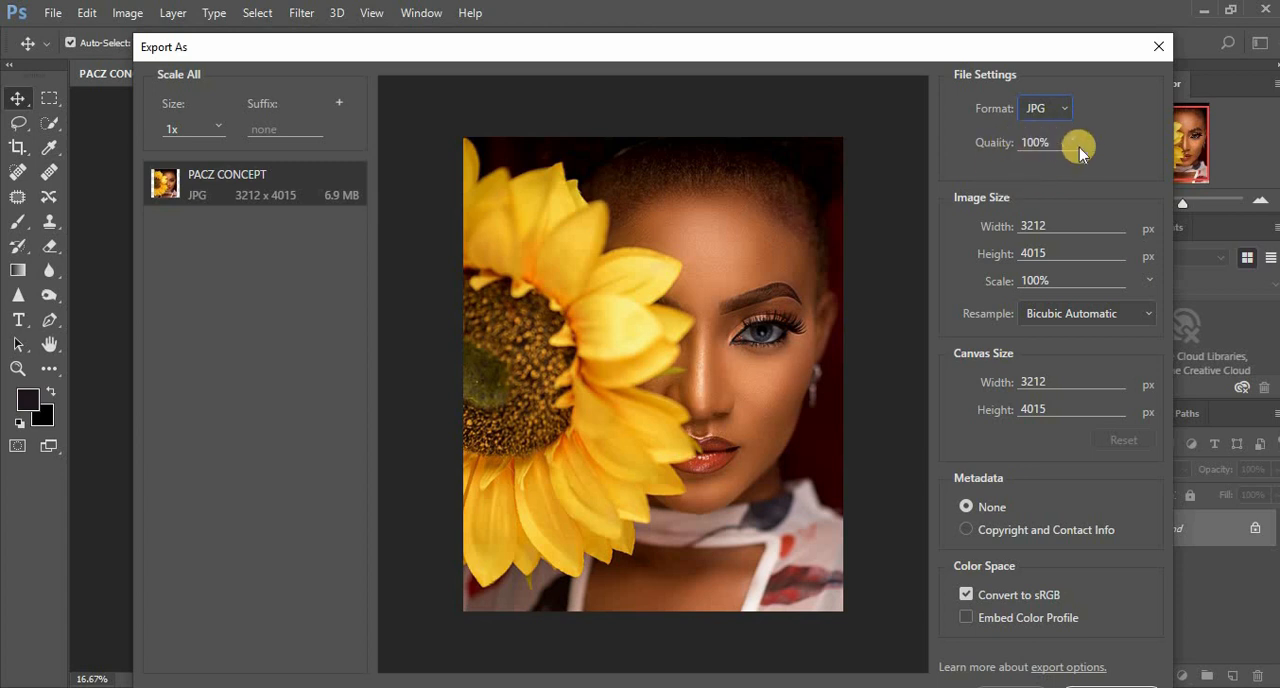
# - Compare JPG quality 73% (1.9 MB) against 100% (6.9 MB), ending at 100%
pyautogui.click(1072, 145)
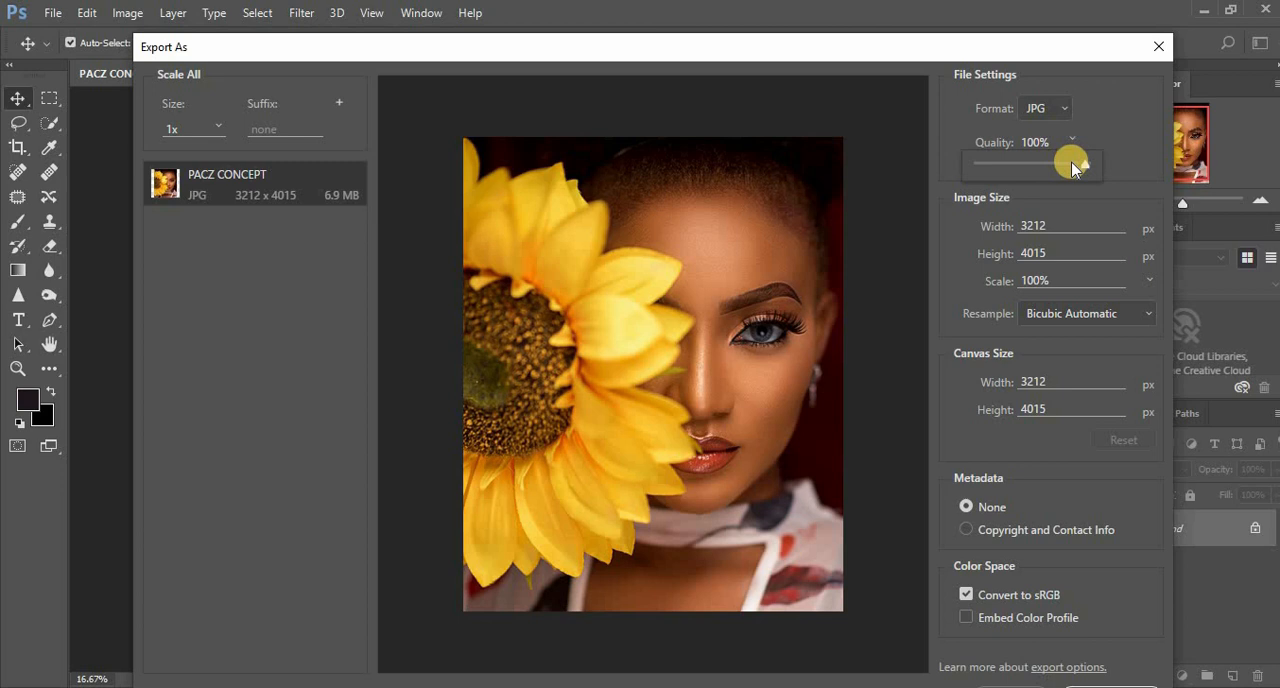
pyautogui.moveTo(1072, 162); pyautogui.dragTo(1057, 162)
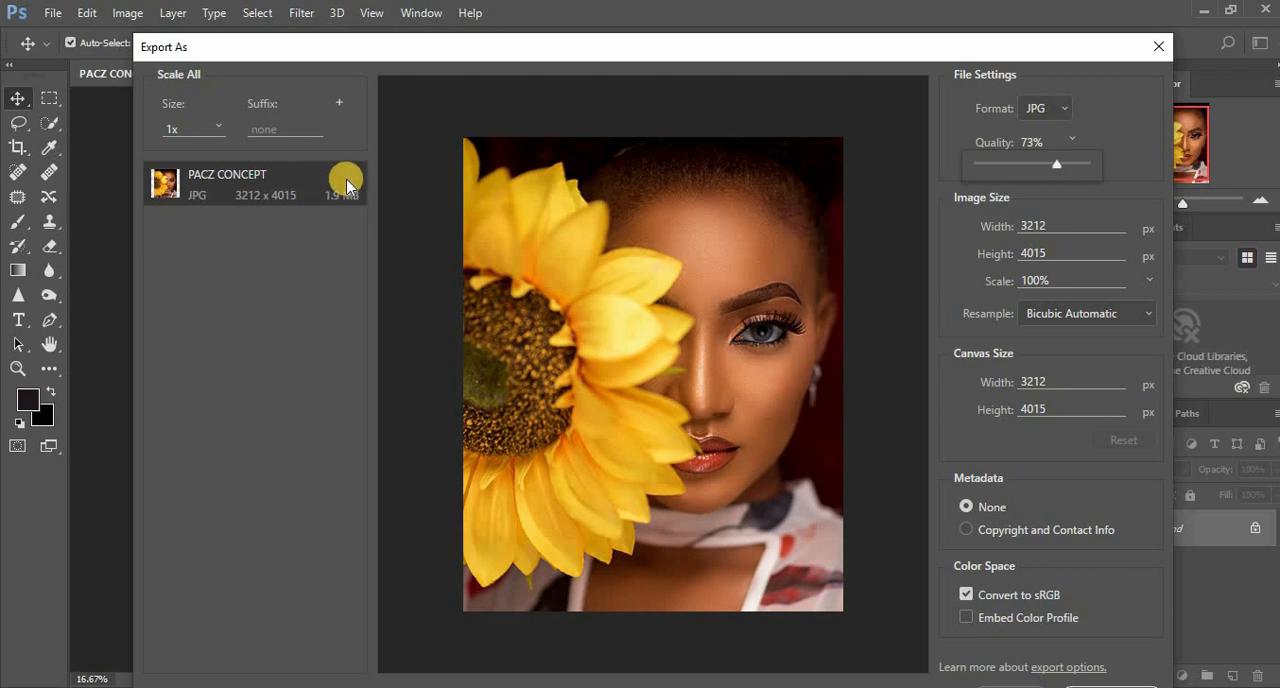
pyautogui.moveTo(360, 185)
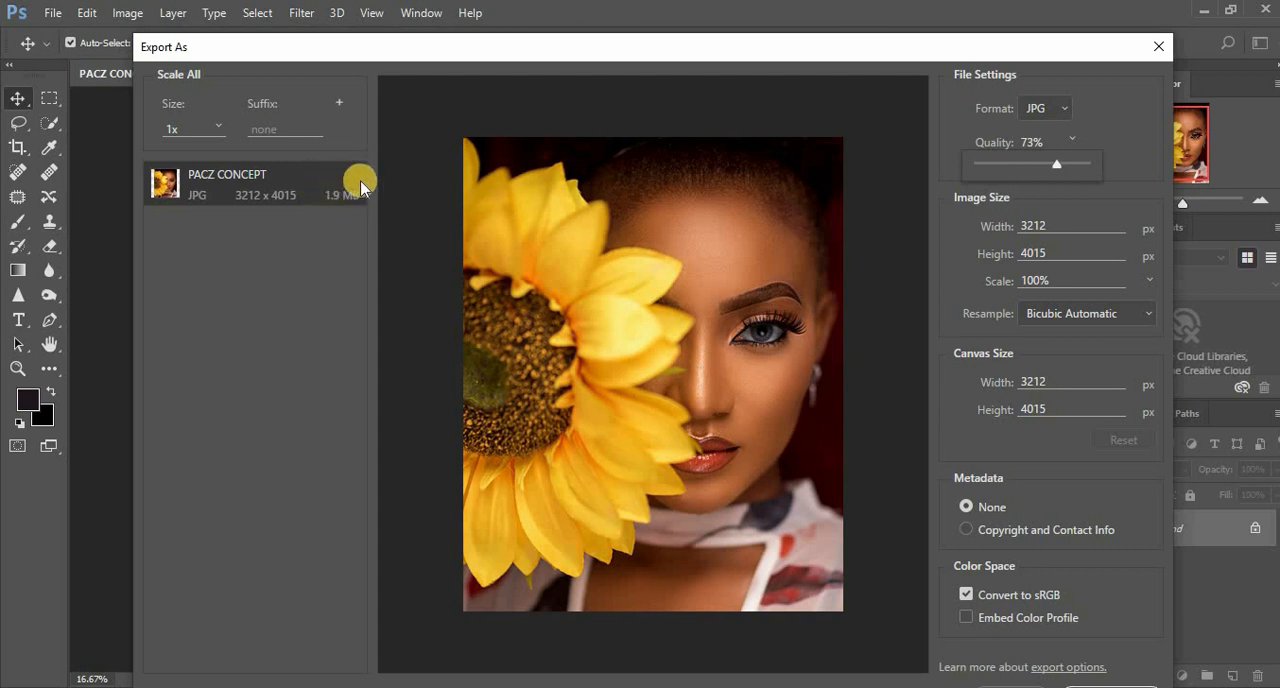
pyautogui.moveTo(487, 218)
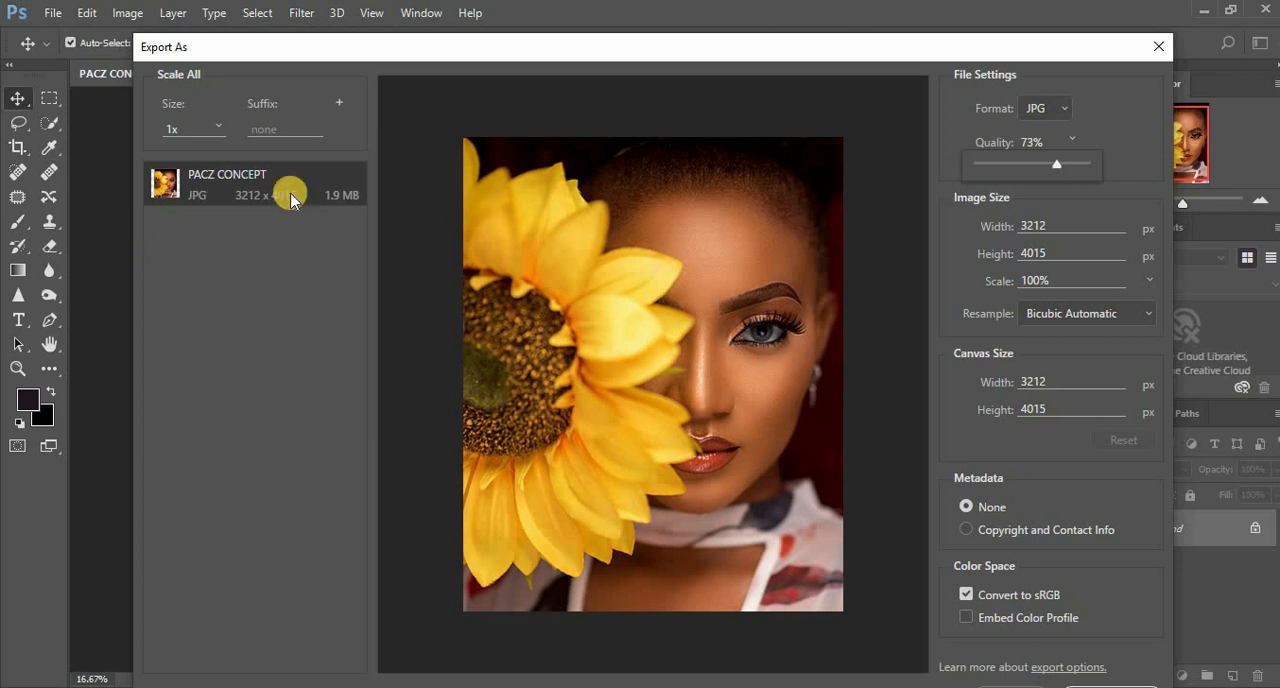
pyautogui.moveTo(300, 190)
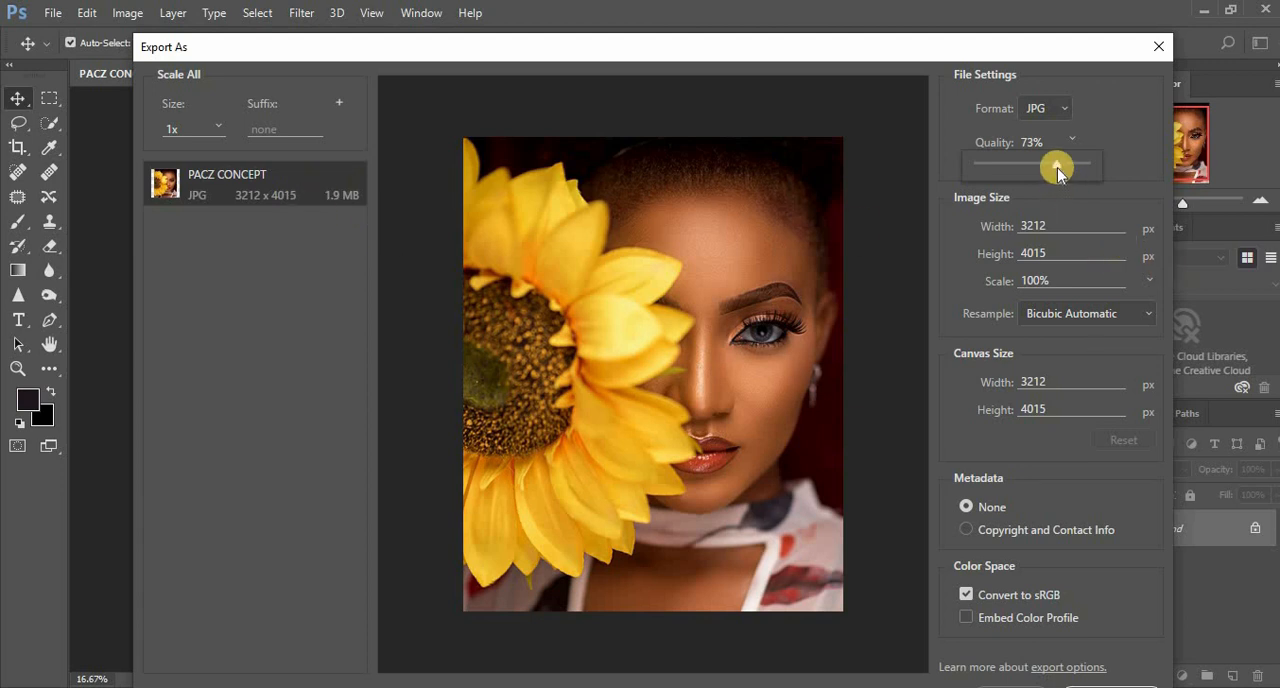
pyautogui.moveTo(1057, 165); pyautogui.dragTo(1085, 165)
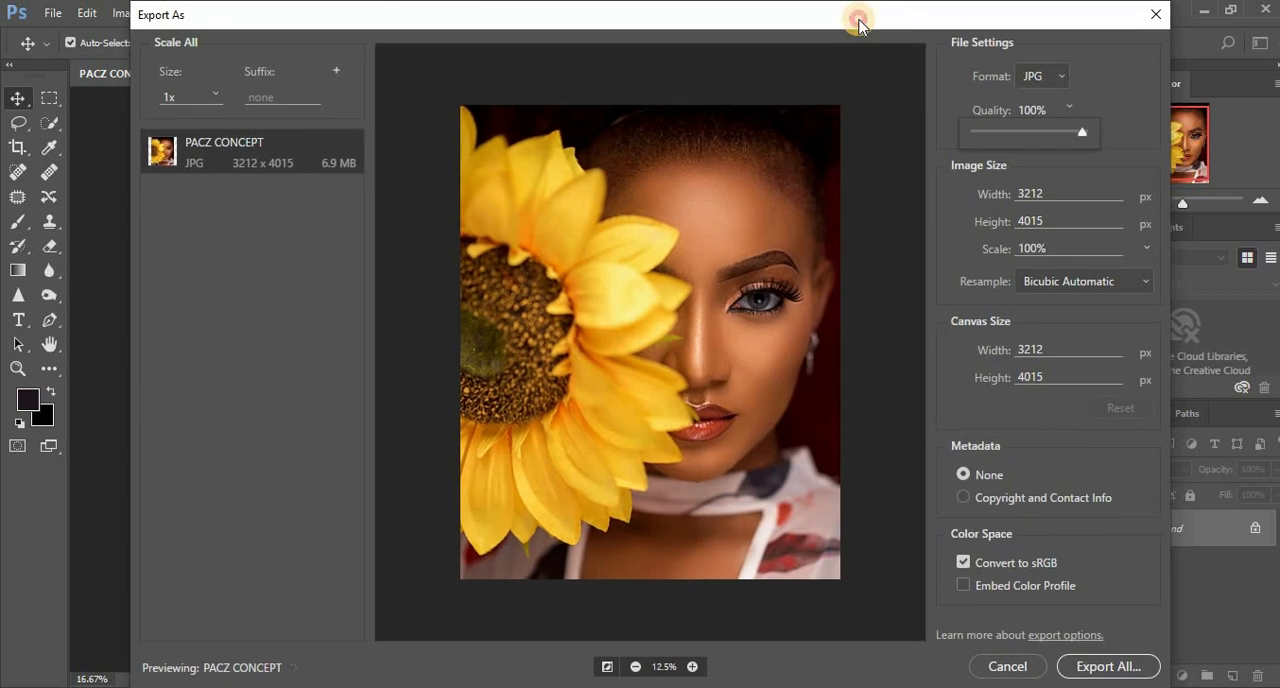
pyautogui.moveTo(937, 413)
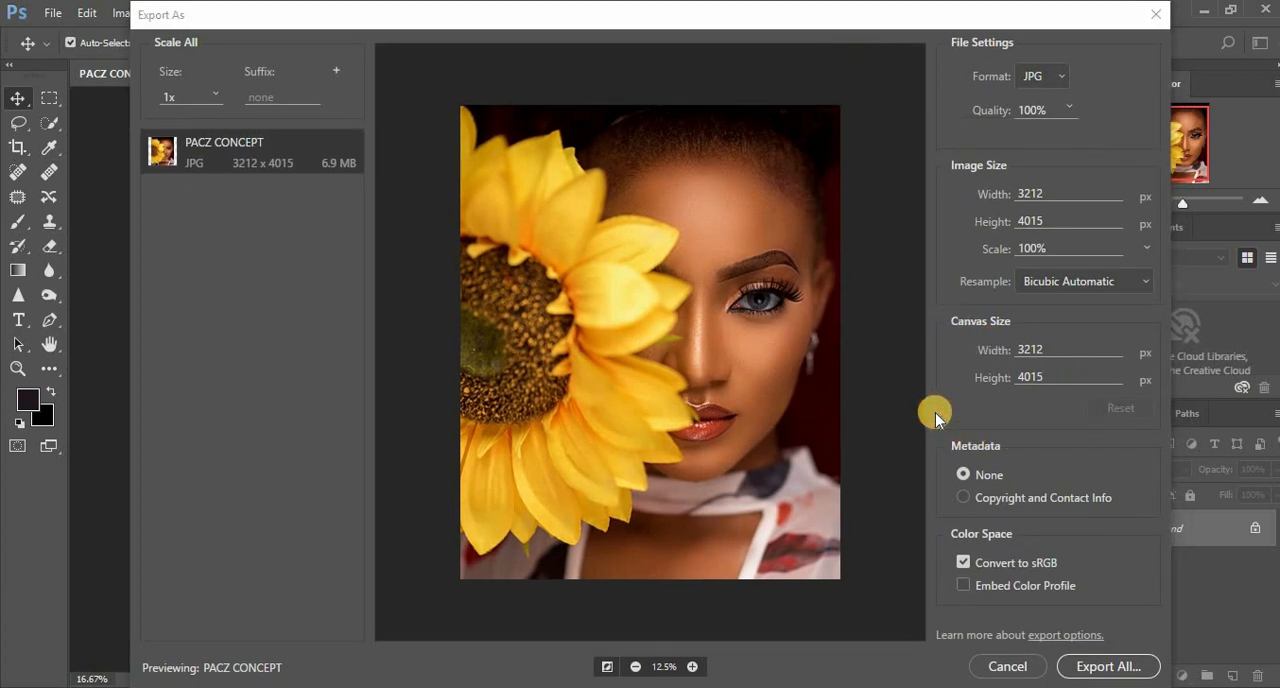
pyautogui.moveTo(1008, 388)
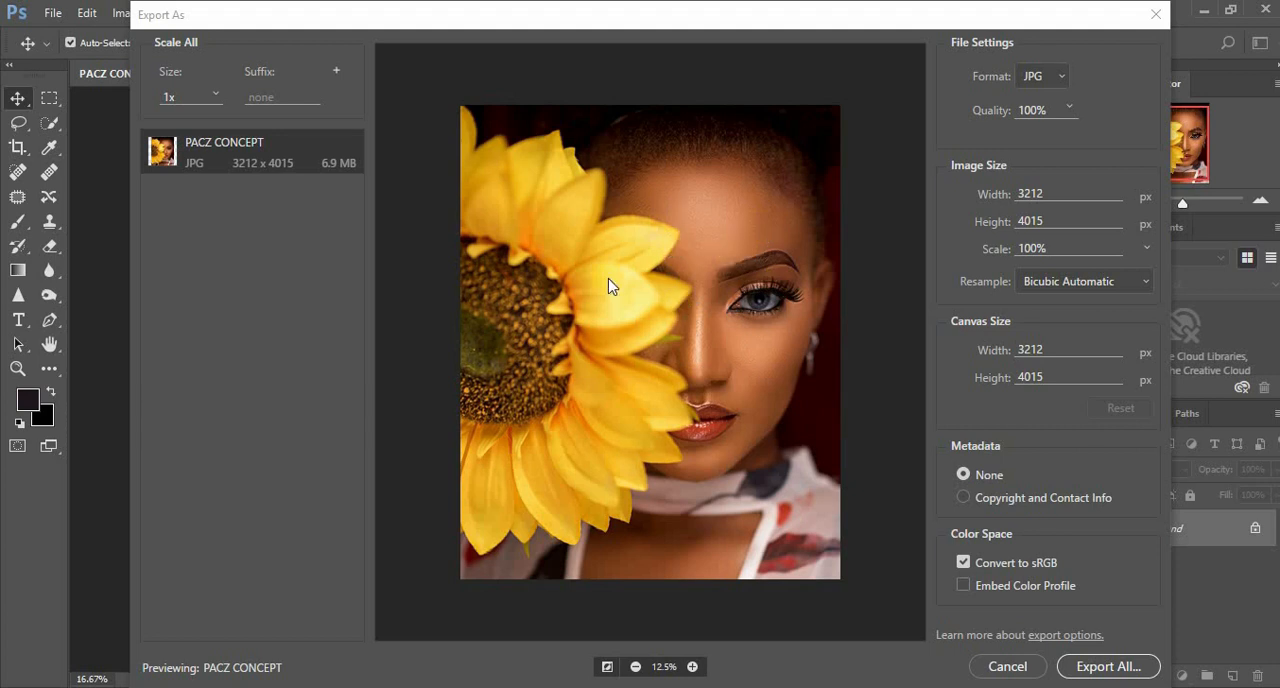
pyautogui.moveTo(685, 280)
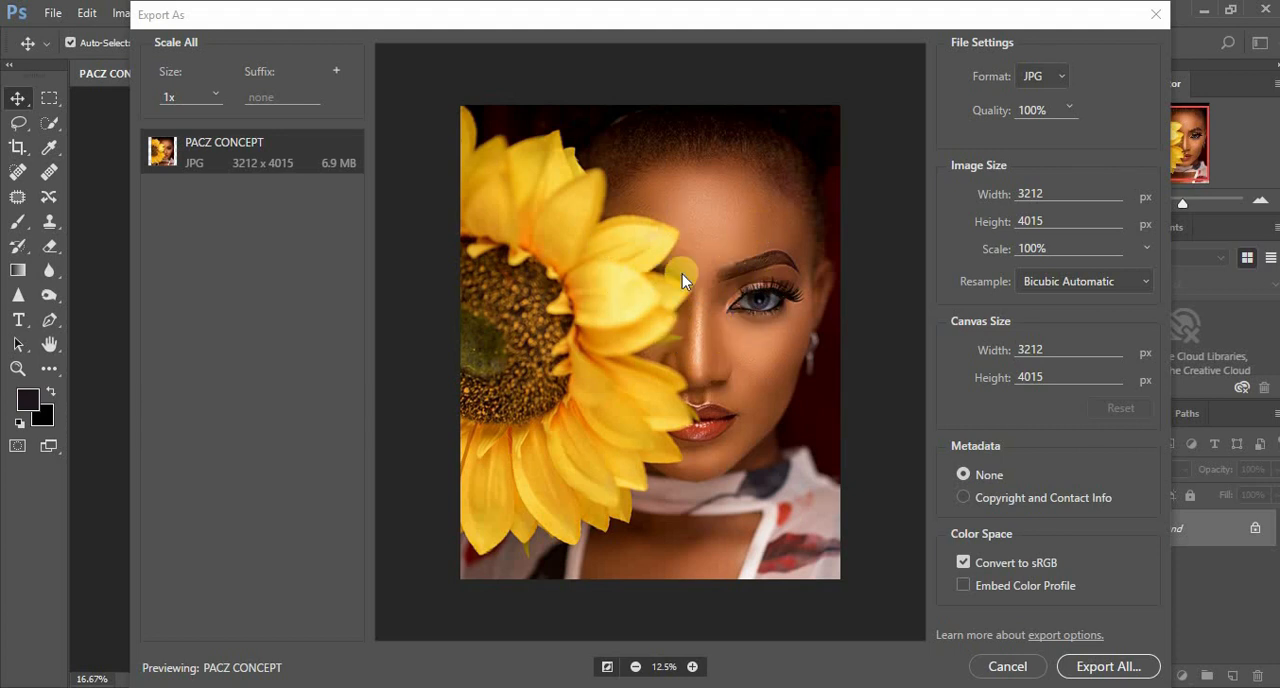
pyautogui.moveTo(704, 425)
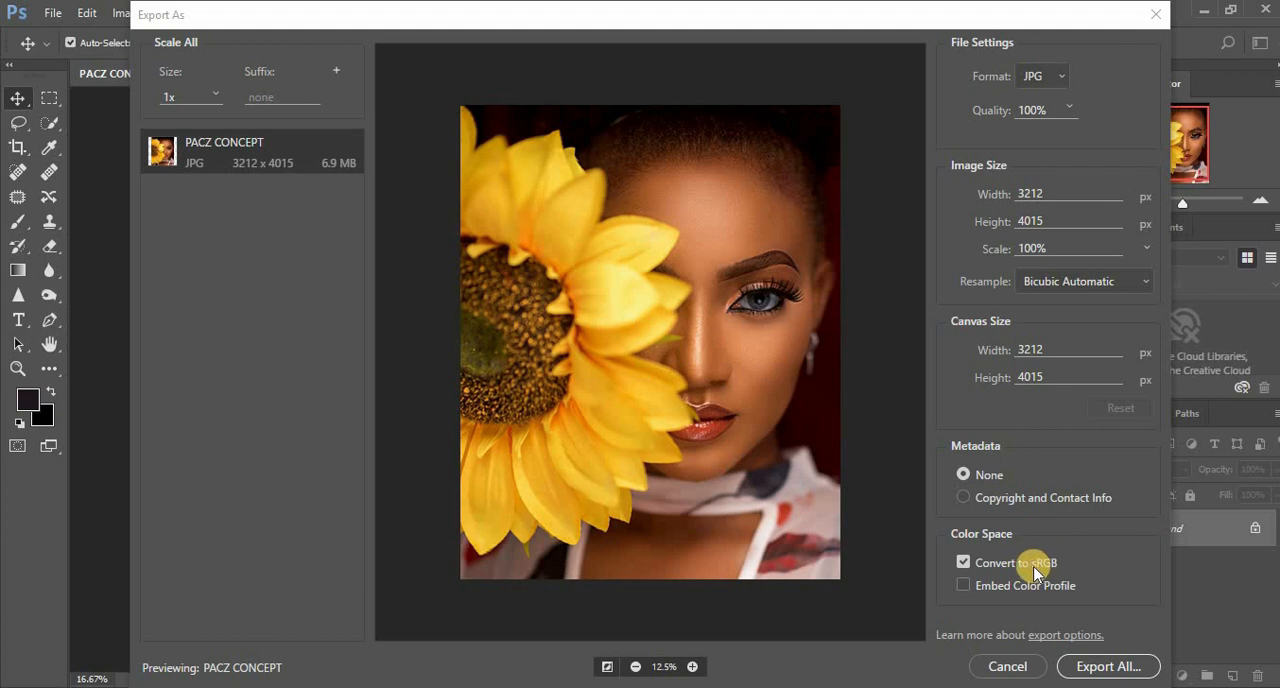
pyautogui.moveTo(1023, 568)
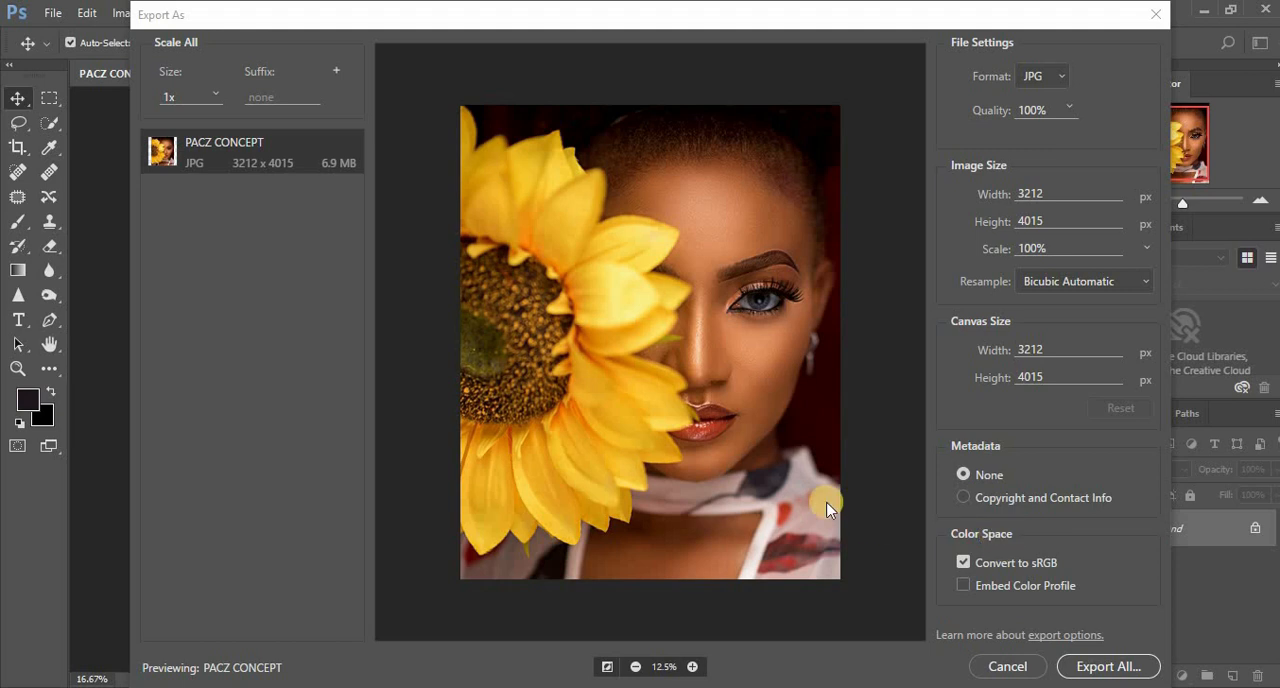
pyautogui.moveTo(723, 479)
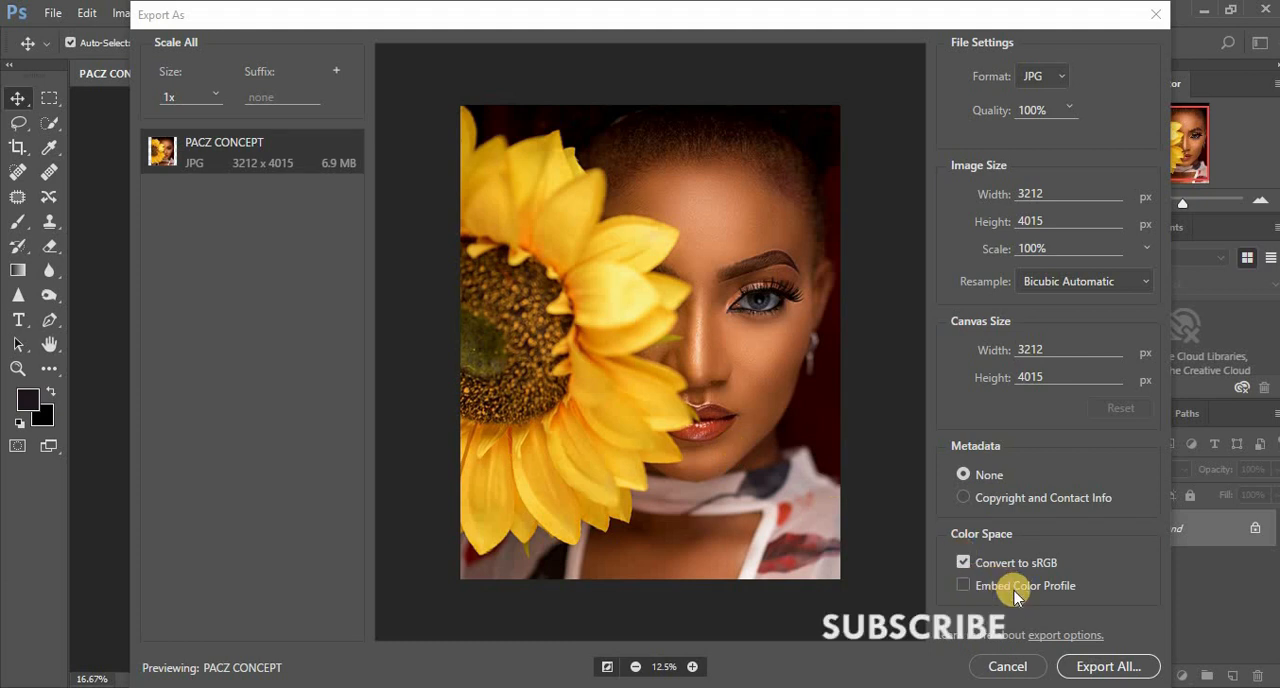
# - Tick Embed Color Profile alongside Convert to sRGB in Export As
pyautogui.click(963, 586)
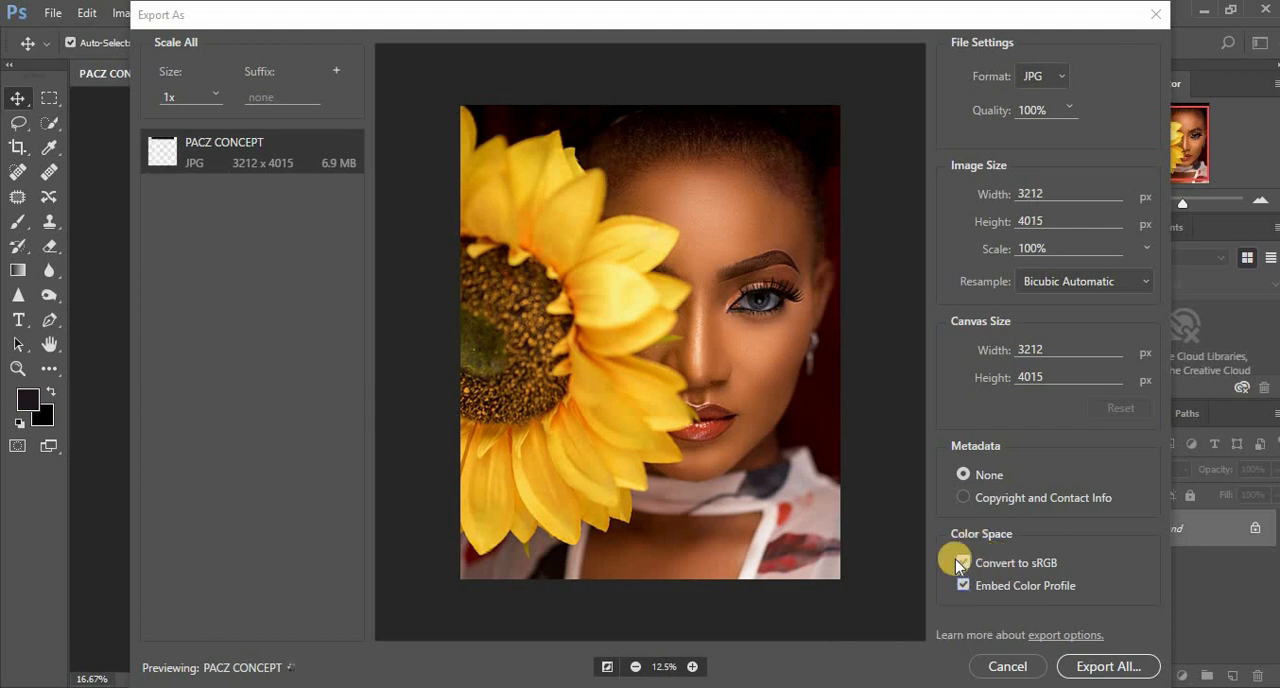
pyautogui.click(962, 562)
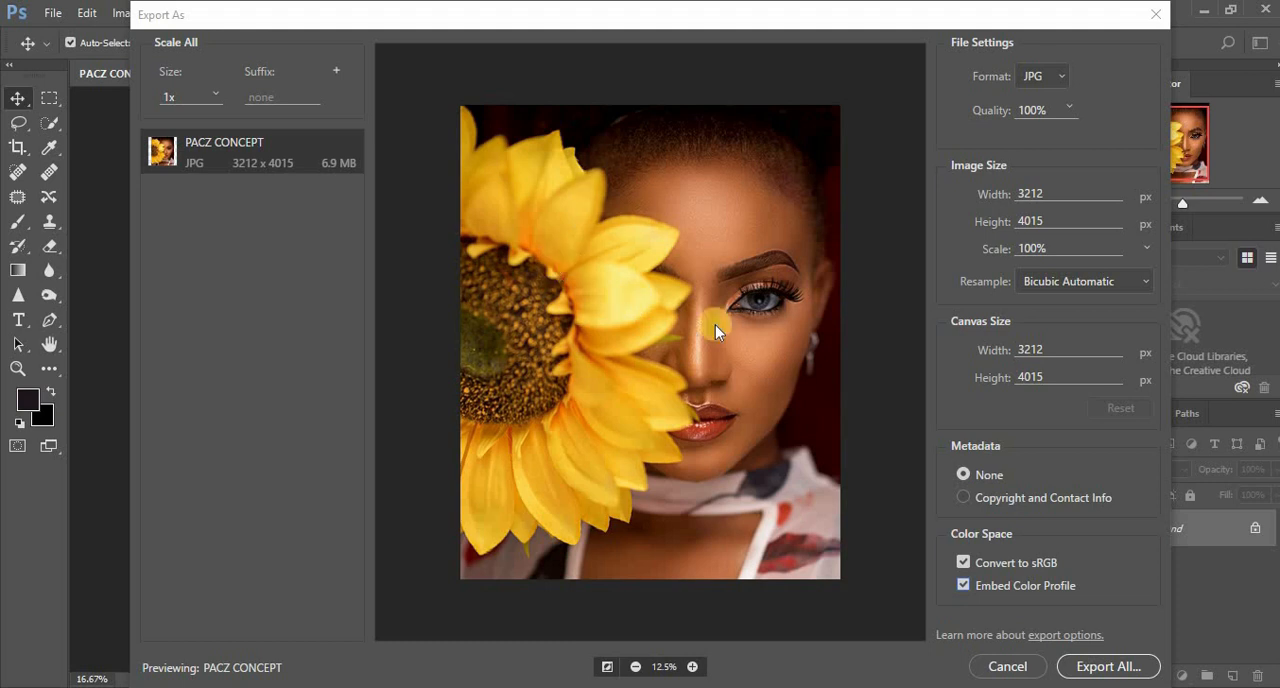
pyautogui.moveTo(1167, 590)
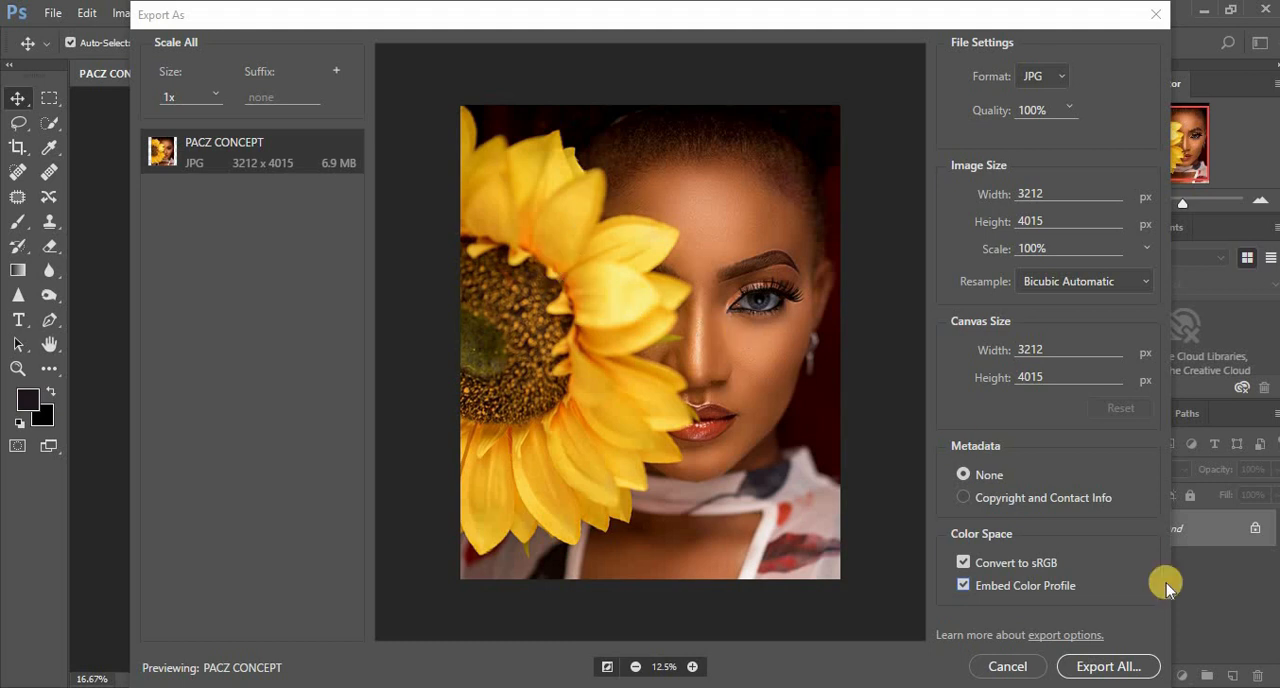
pyautogui.moveTo(892, 572)
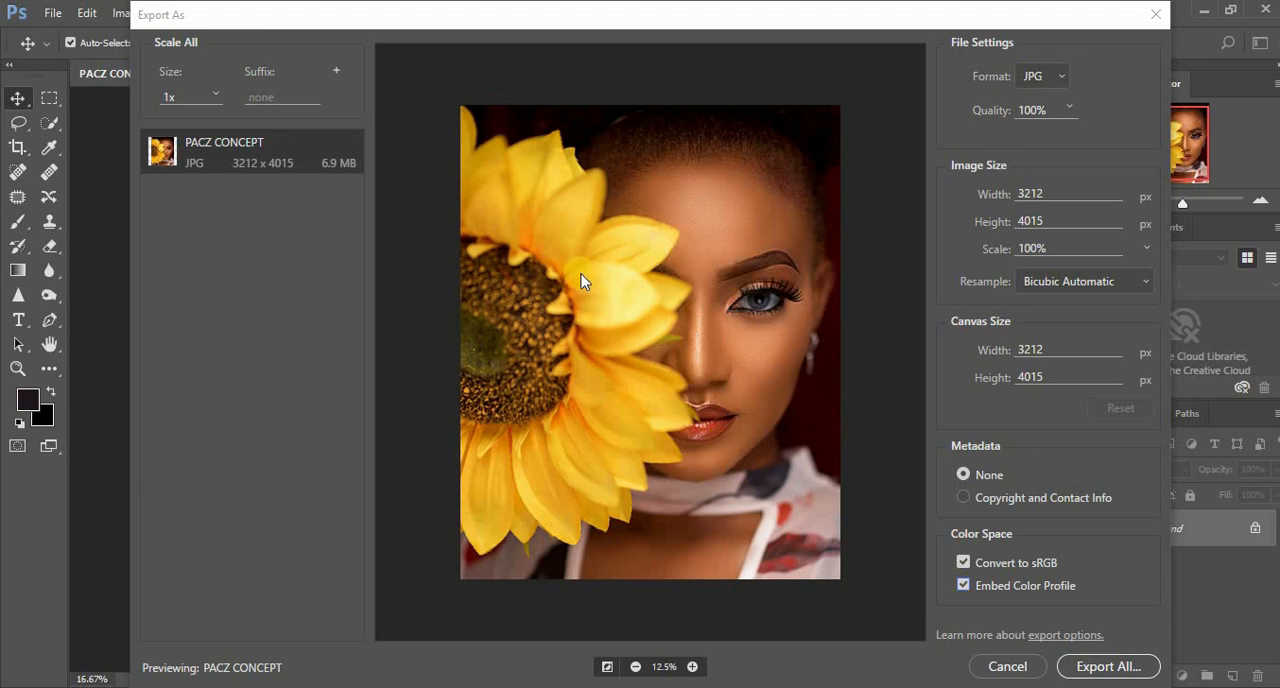
pyautogui.moveTo(668, 467)
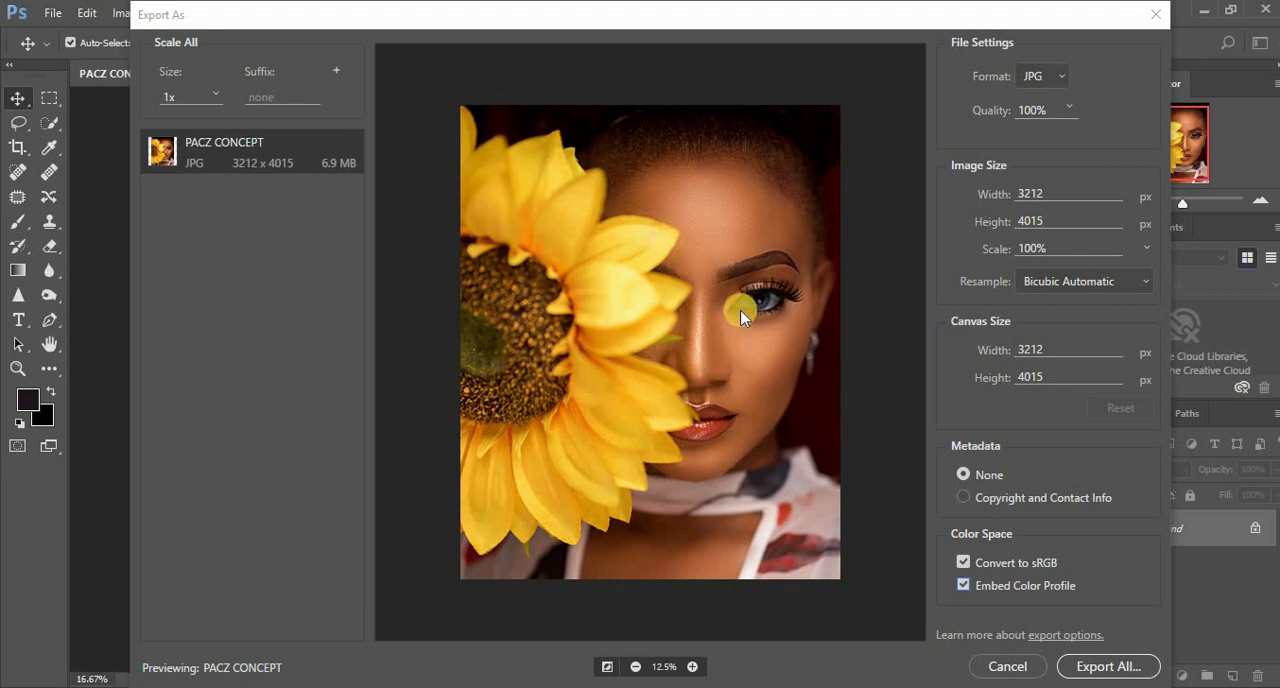
pyautogui.moveTo(668, 298)
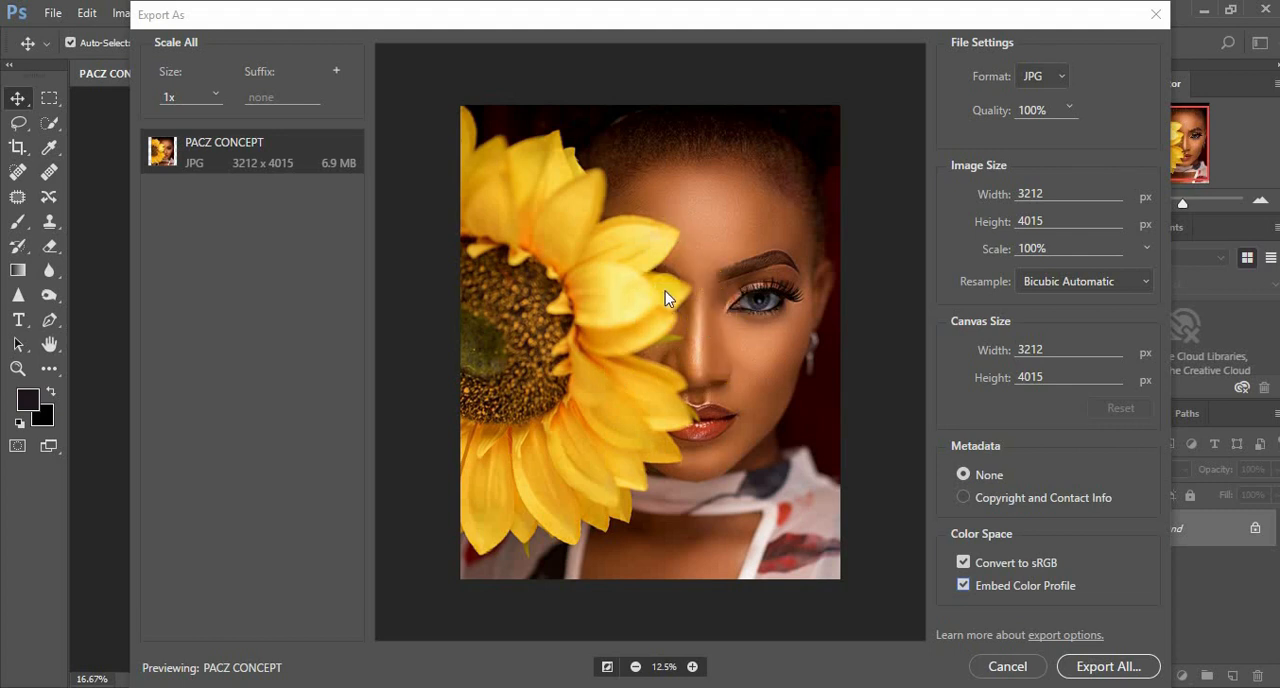
pyautogui.moveTo(924, 503)
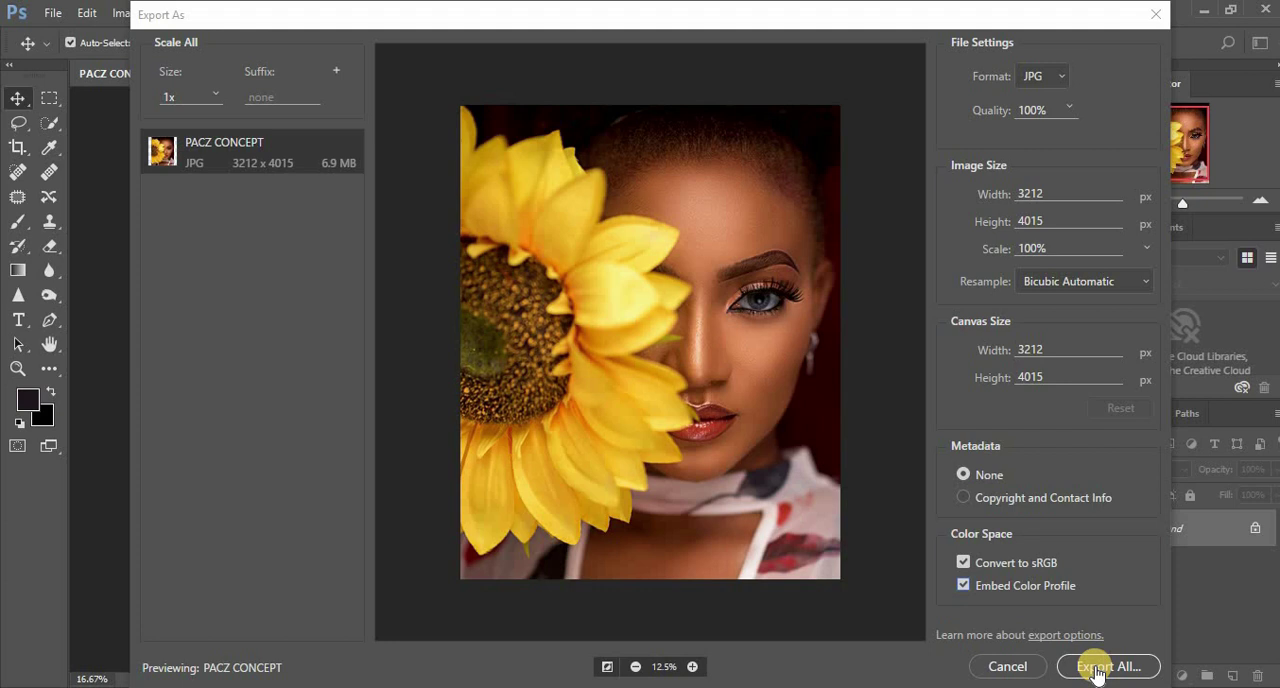
# - Export the JPG under the file name COLOR in the pacz concept folder
pyautogui.click(1114, 666)
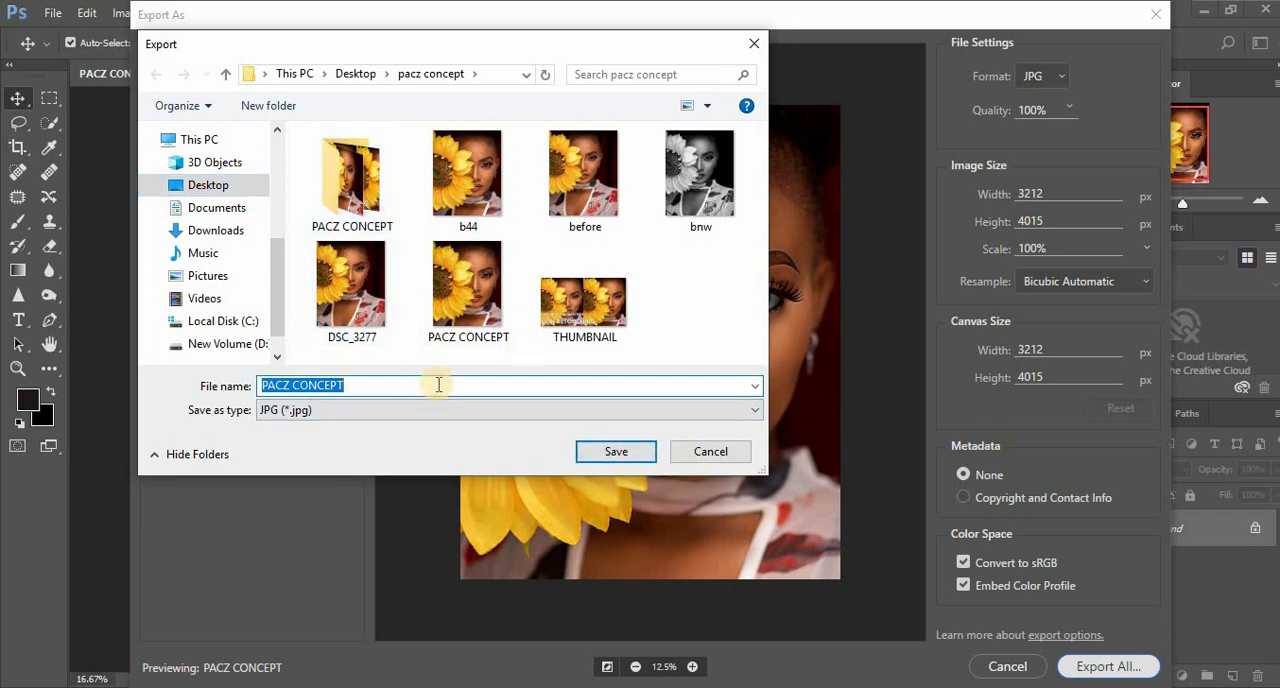
pyautogui.write('XC')
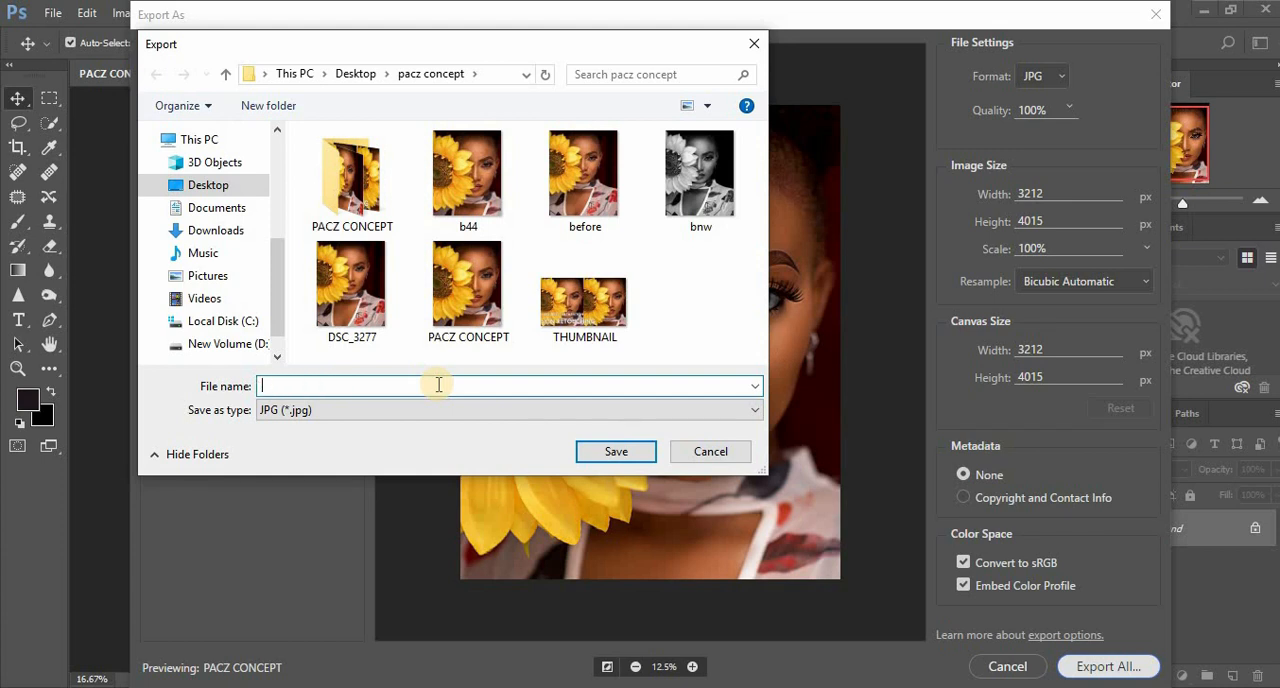
pyautogui.write('COLOR')
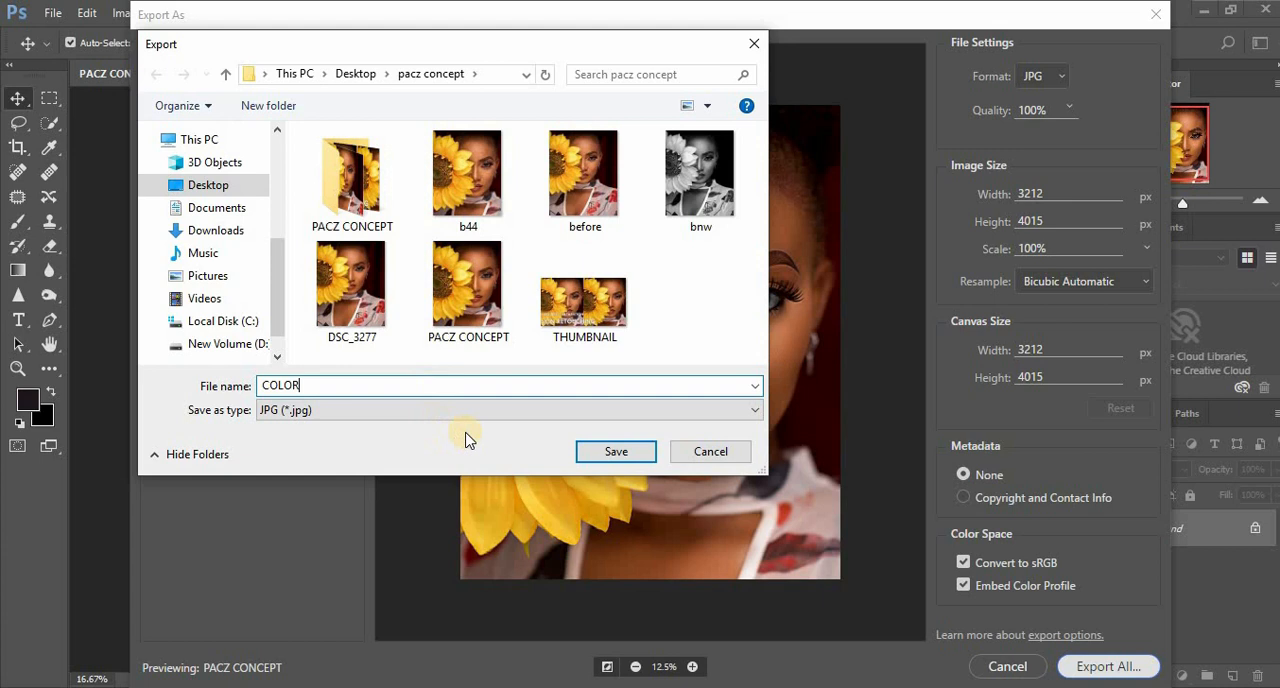
pyautogui.click(615, 451)
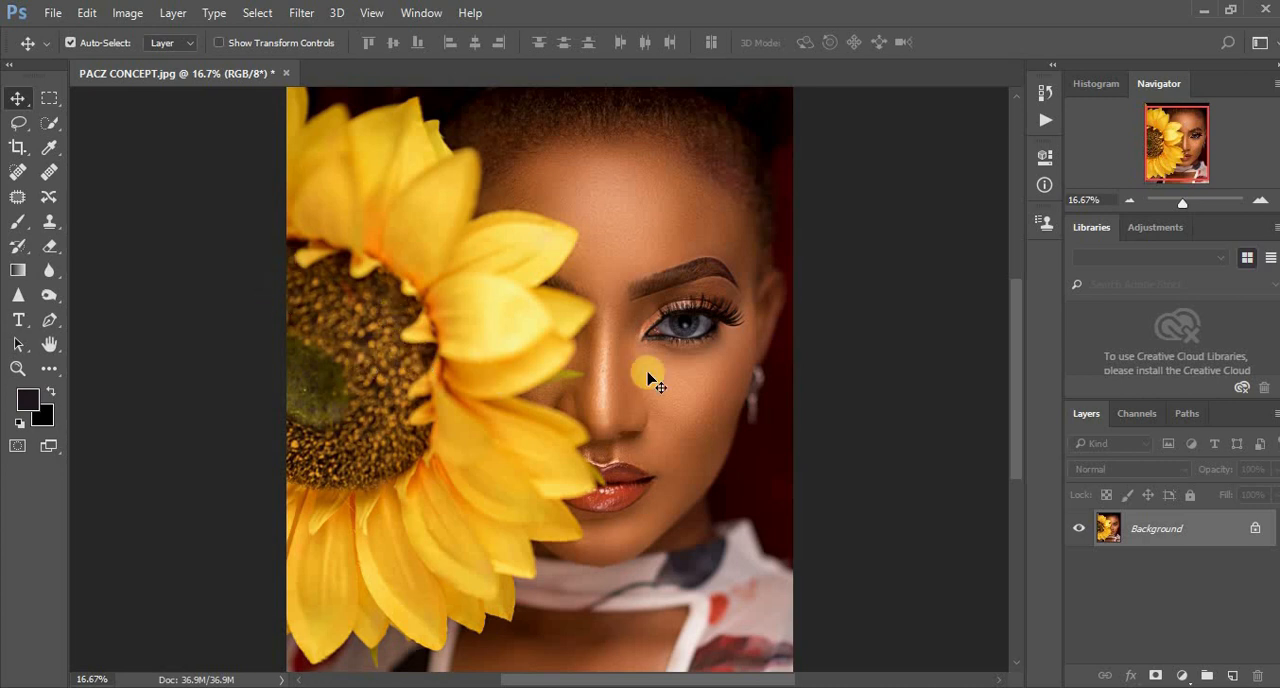
pyautogui.moveTo(618, 433)
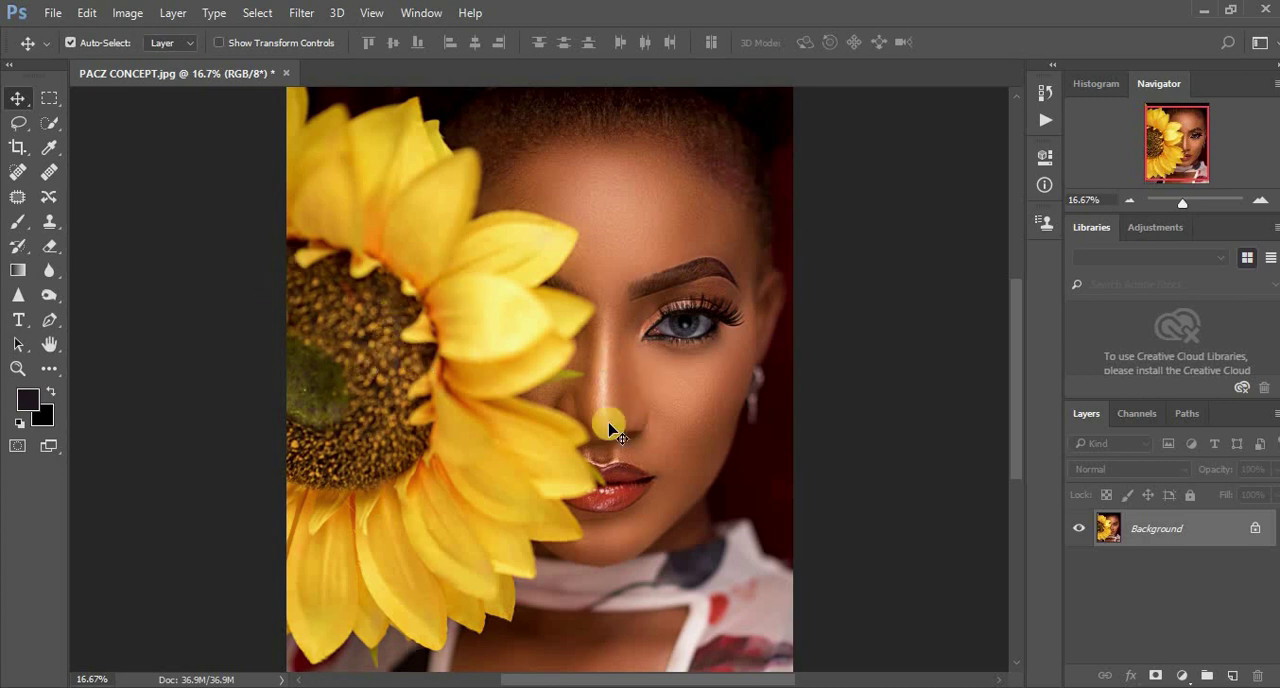
pyautogui.moveTo(862, 424)
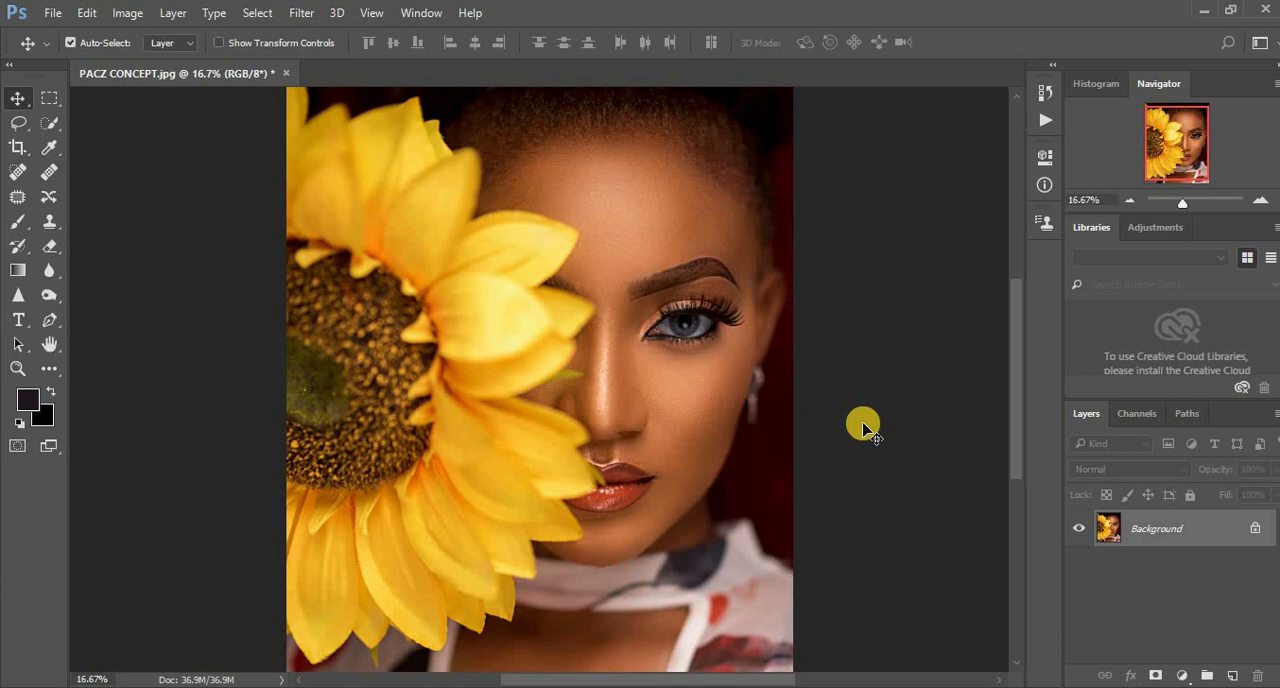
pyautogui.moveTo(742, 426)
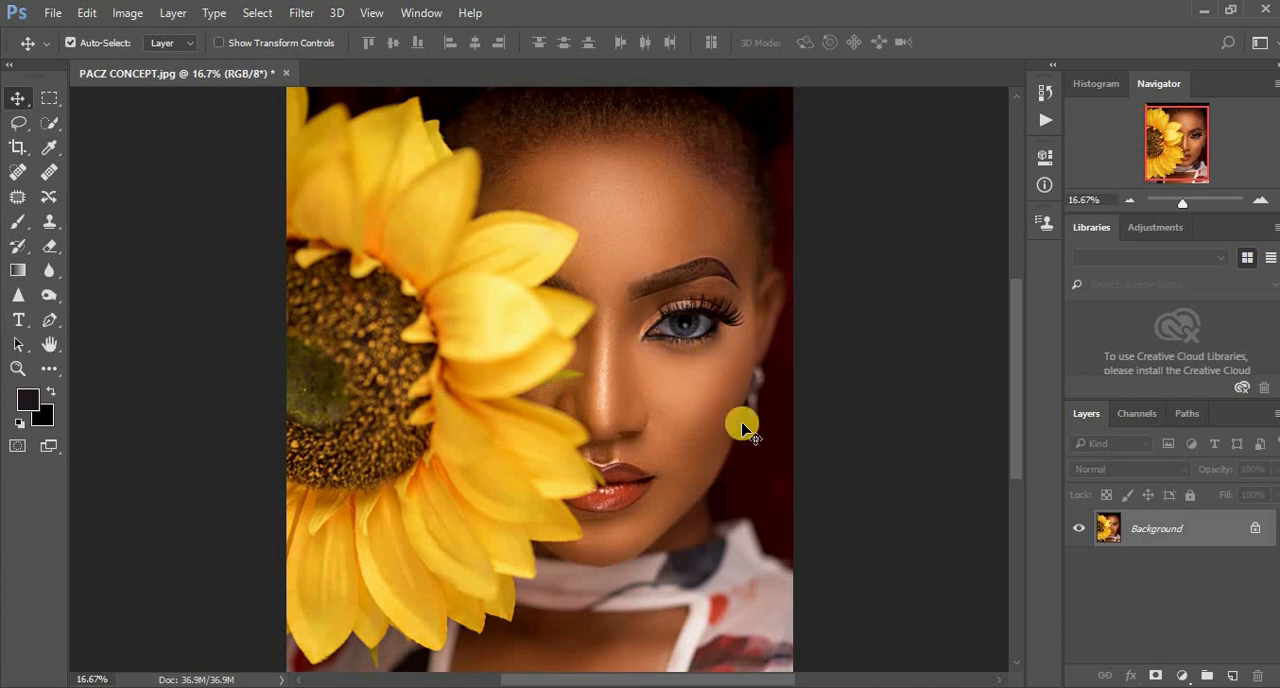
pyautogui.moveTo(860, 442)
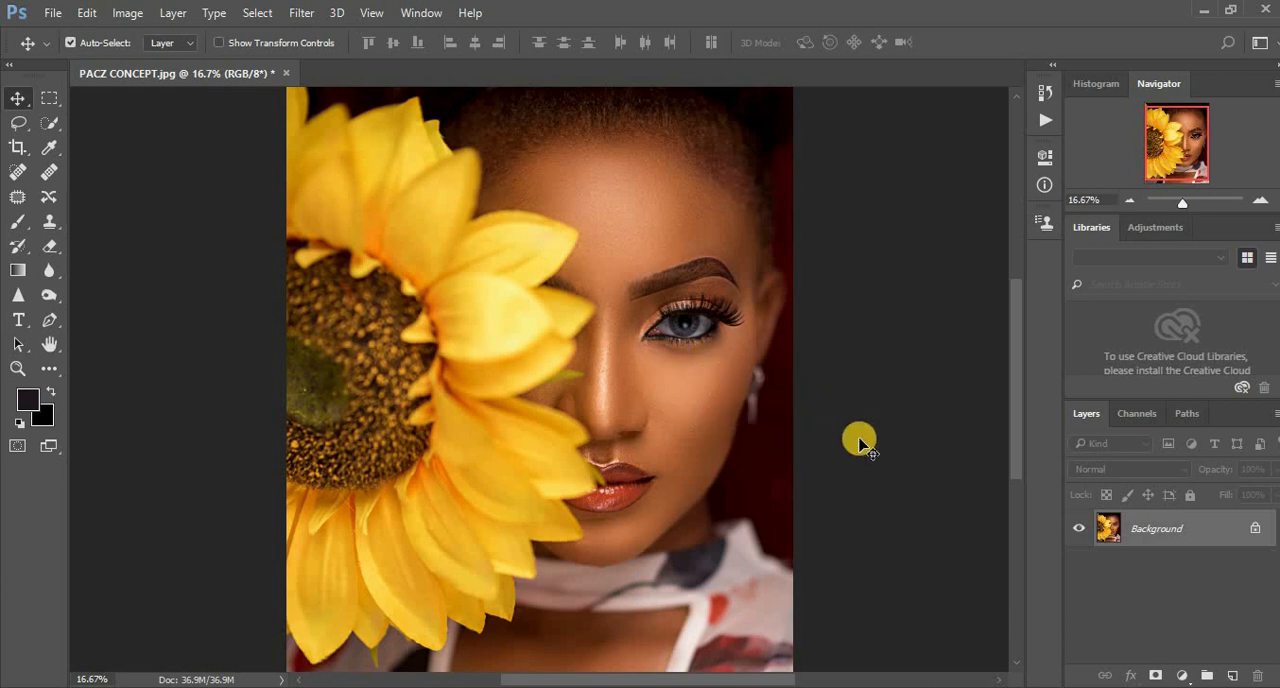